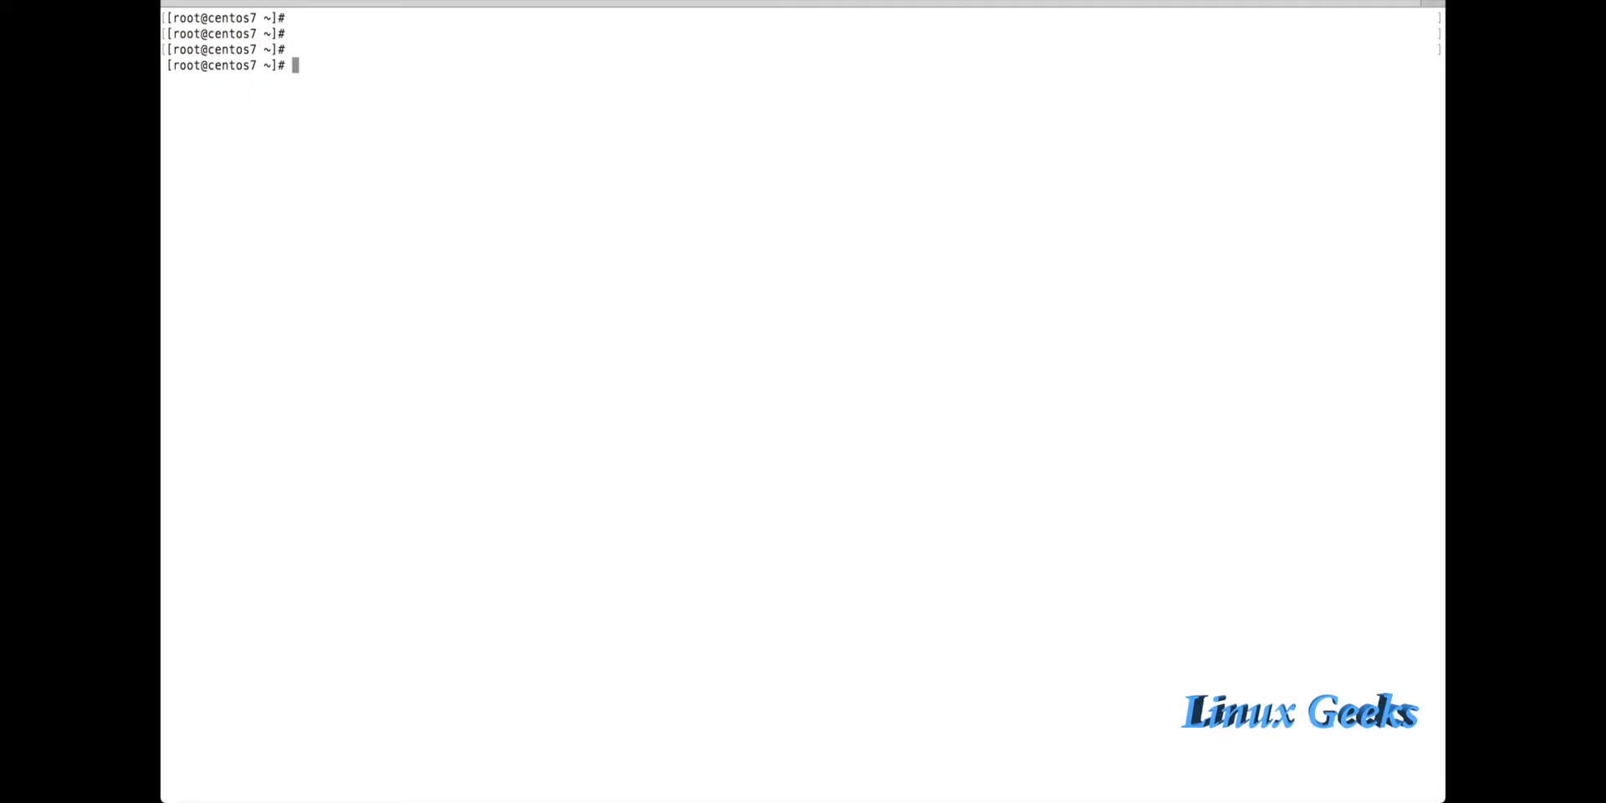
Step: Run ls -lthr /dev/sr0 to confirm the CD-ROM block device exists
{"action": "type", "text": "ls -lthr"}
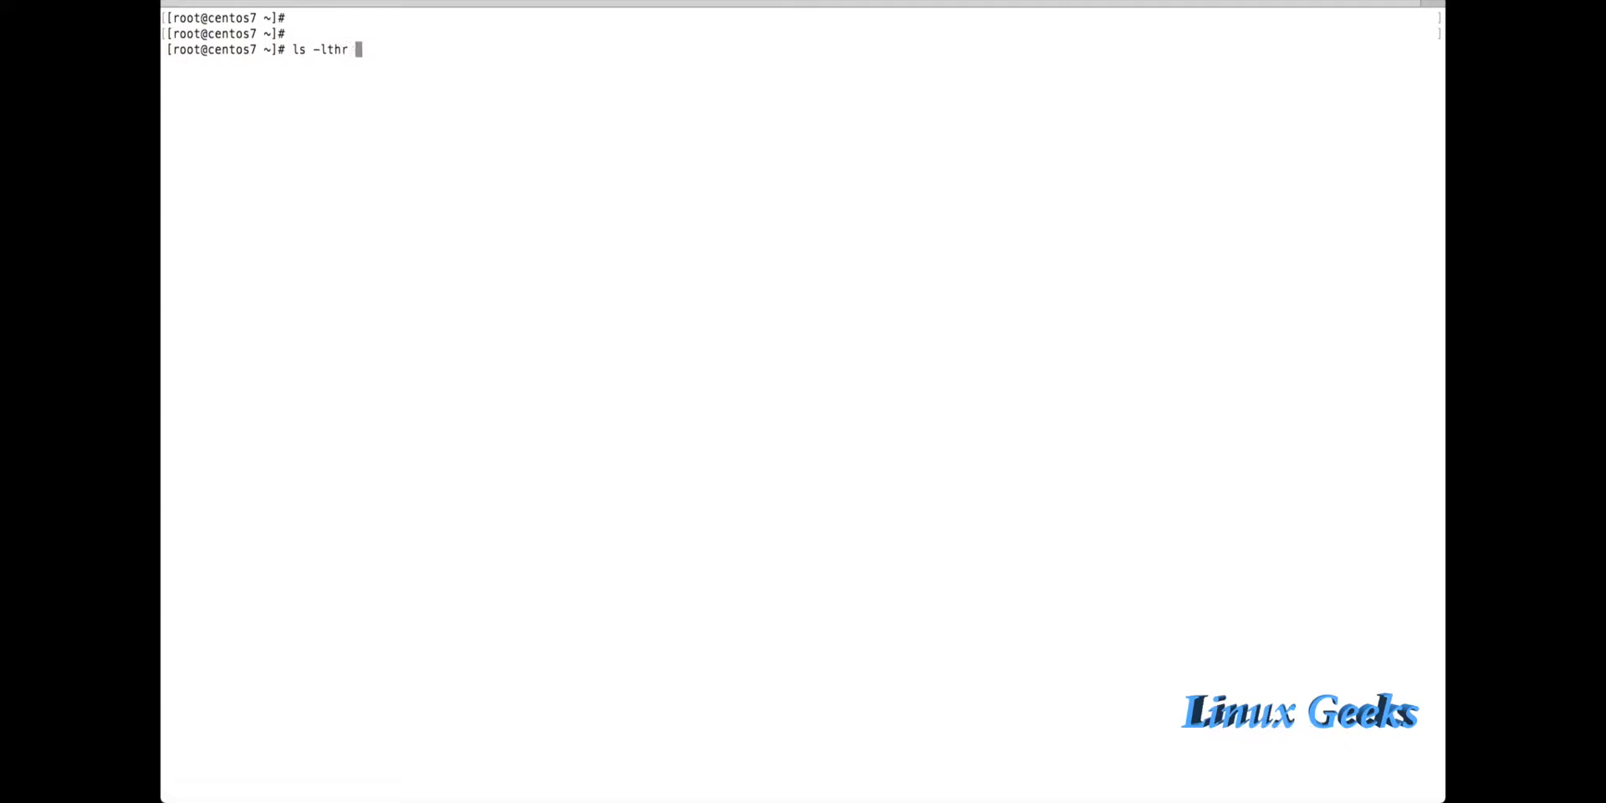
{"action": "key", "text": "Return"}
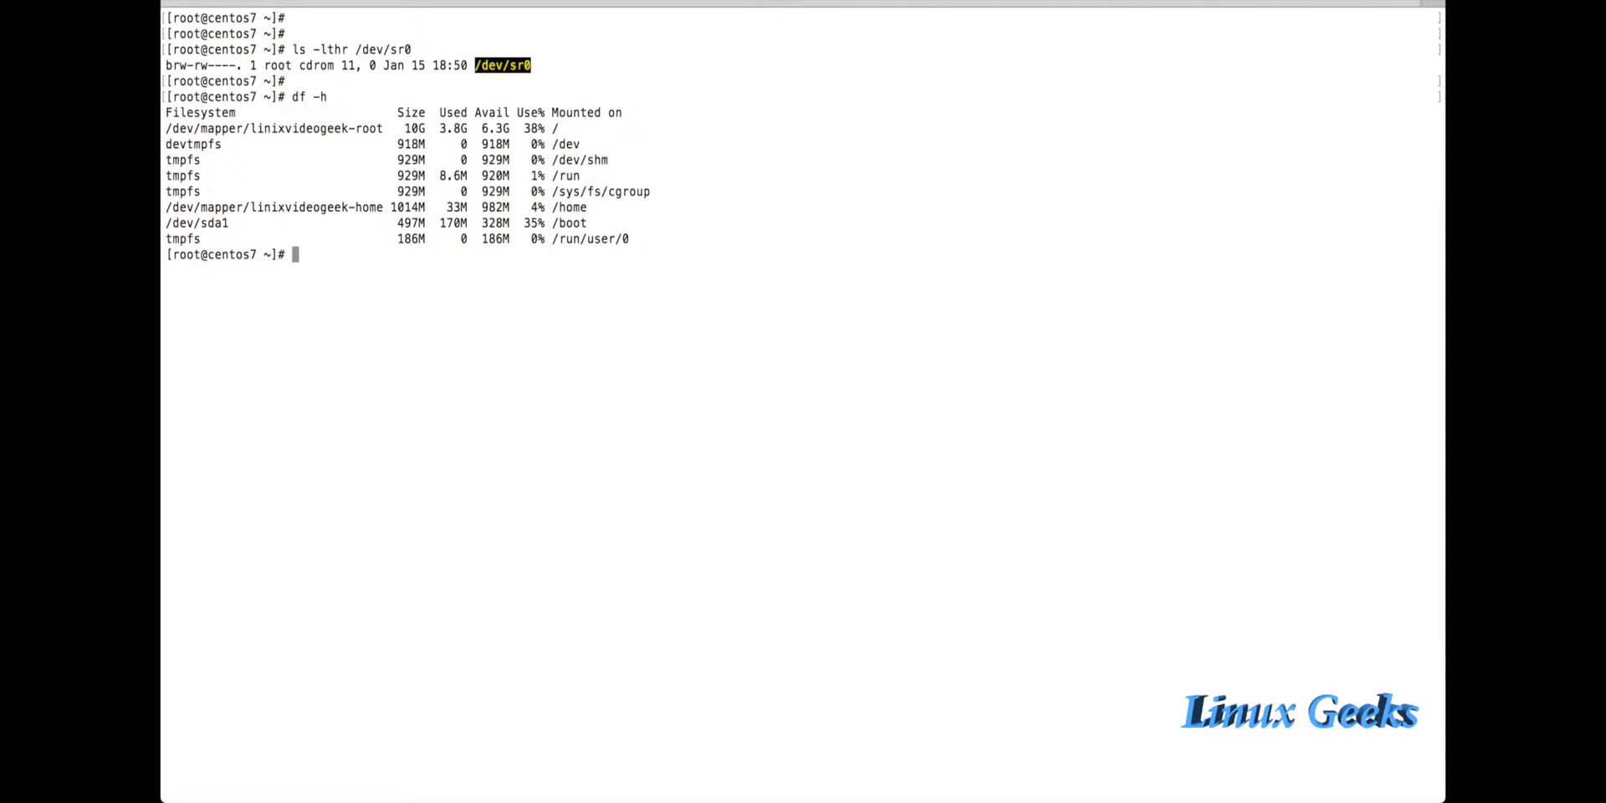
Step: List /mnt with ls -lthr to confirm the mount point is empty
{"action": "key", "text": "Return"}
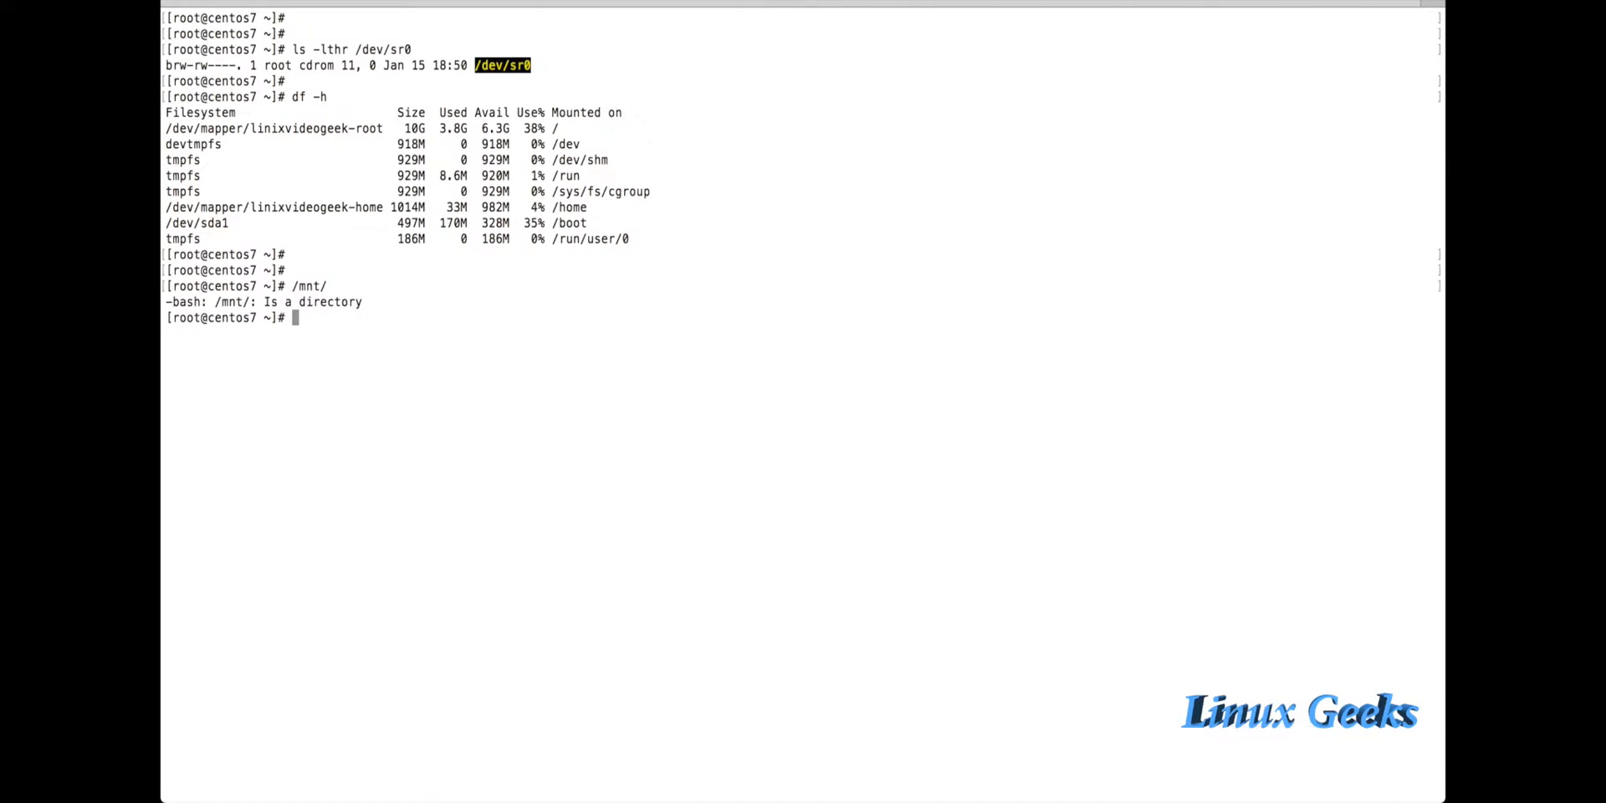
{"action": "type", "text": "ls -lth"}
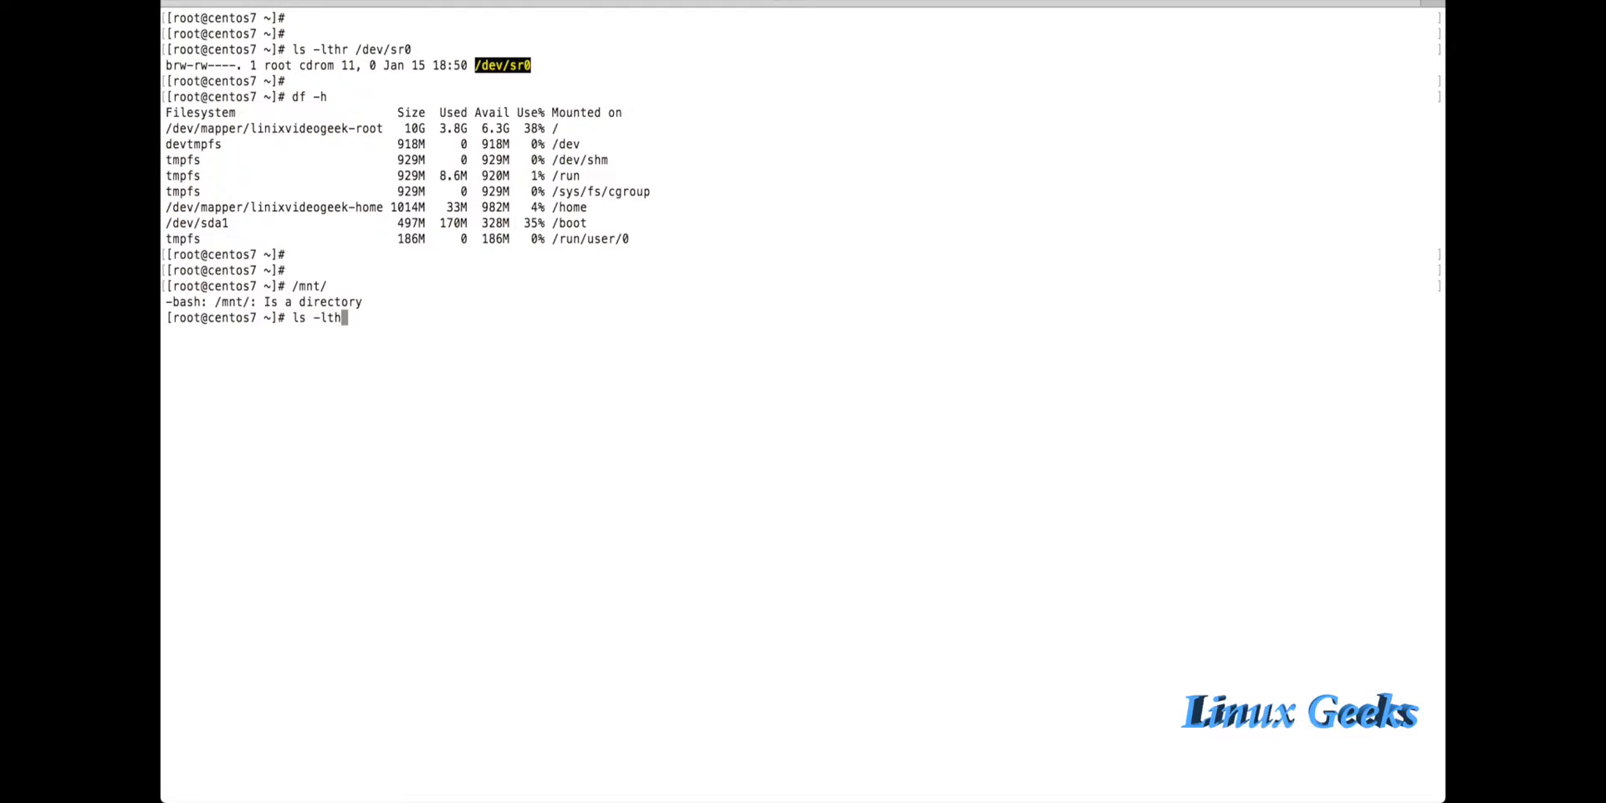
{"action": "key", "text": "Return"}
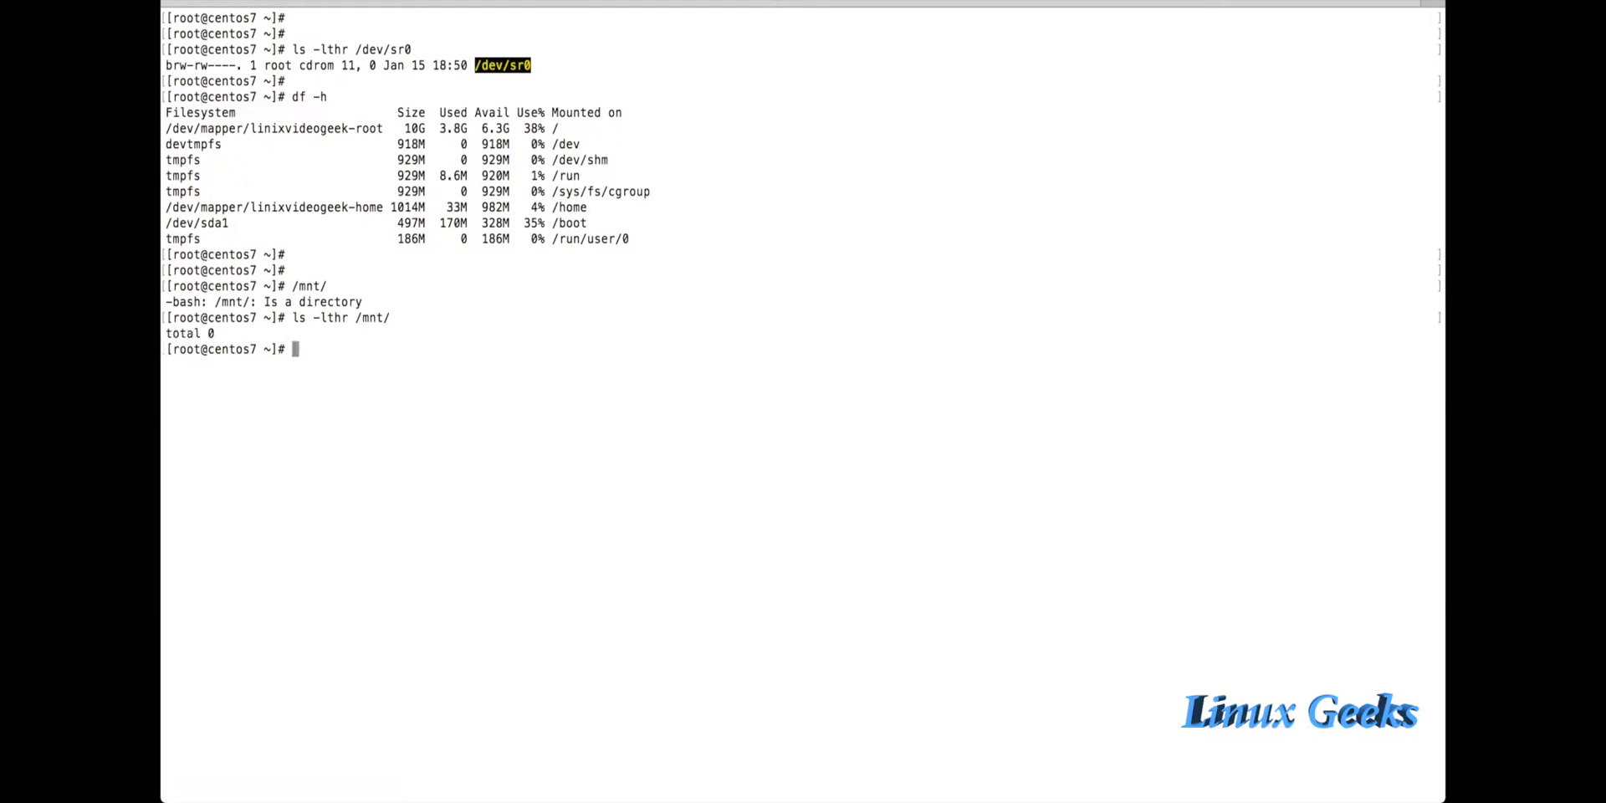
{"action": "key", "text": "Return"}
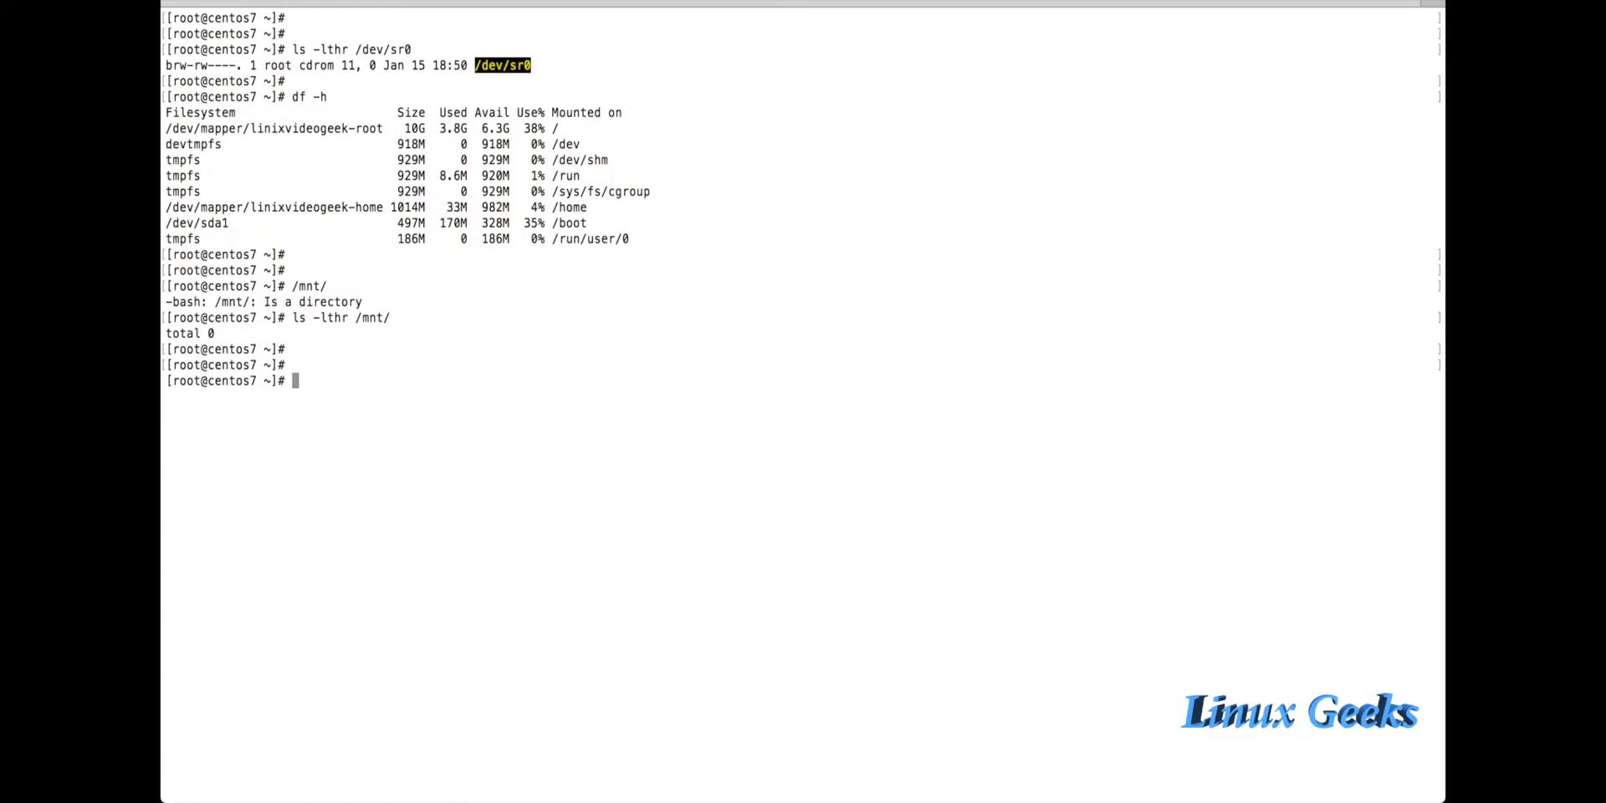
Step: Mount /dev/sr0 on /mnt and list its Packages, repodata and GPG key files
{"action": "type", "text": "mo"}
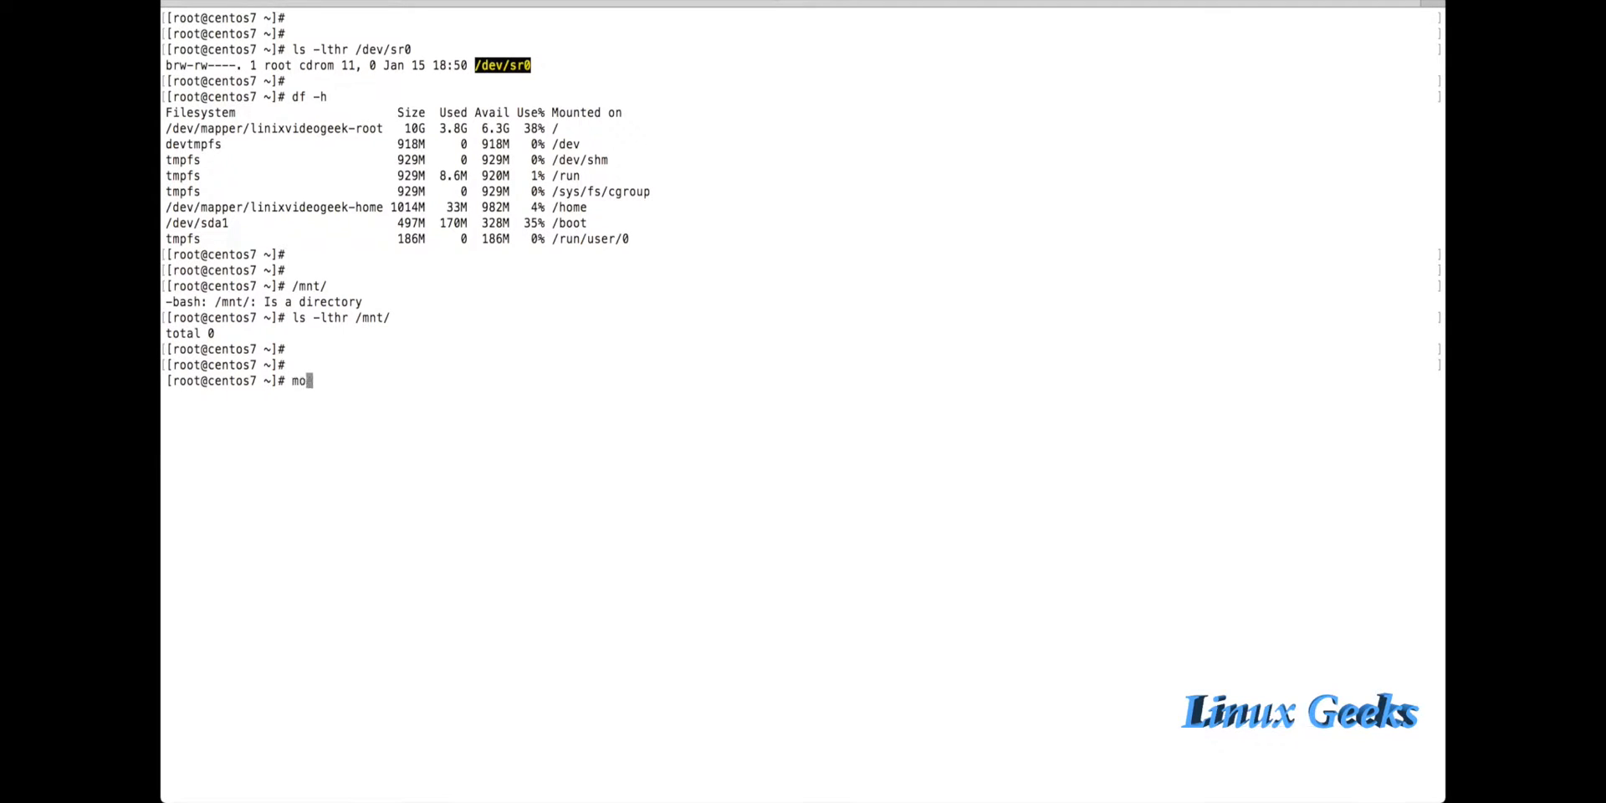
{"action": "type", "text": "unt /dev/"}
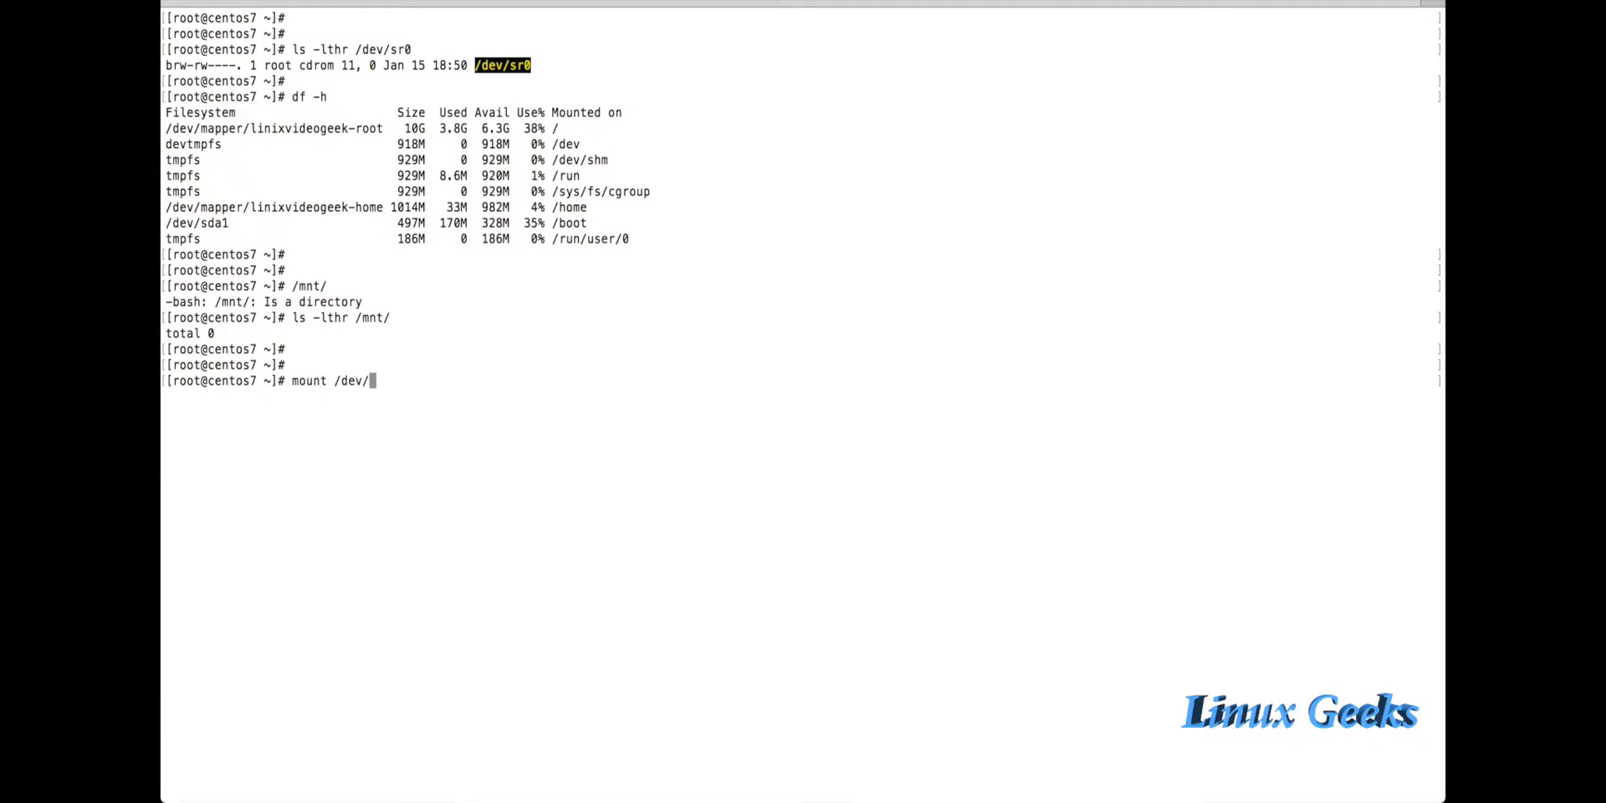
{"action": "type", "text": "sr0  /mnt/"}
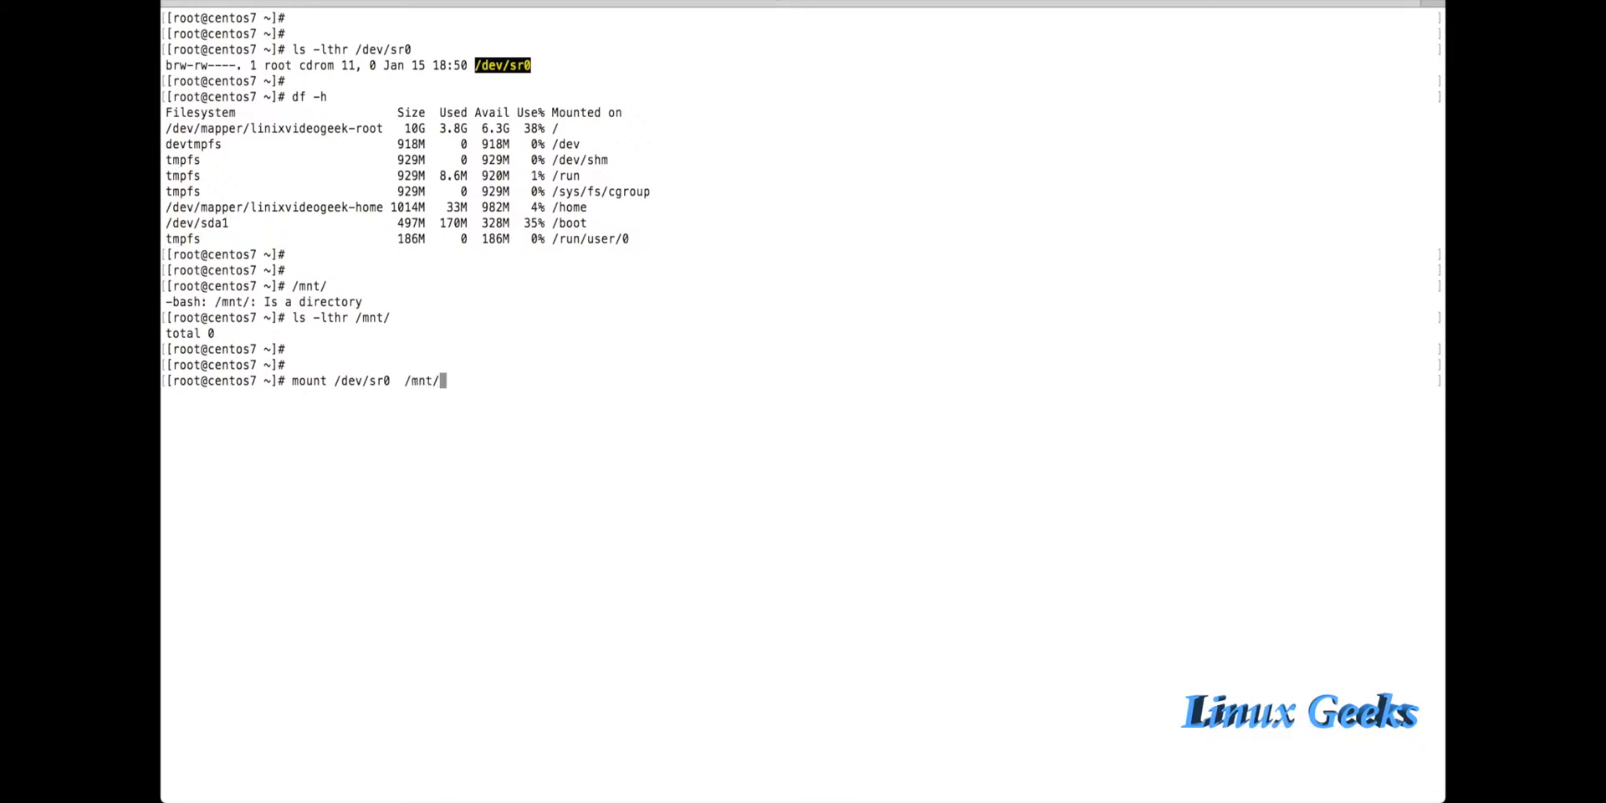
{"action": "key", "text": "Return"}
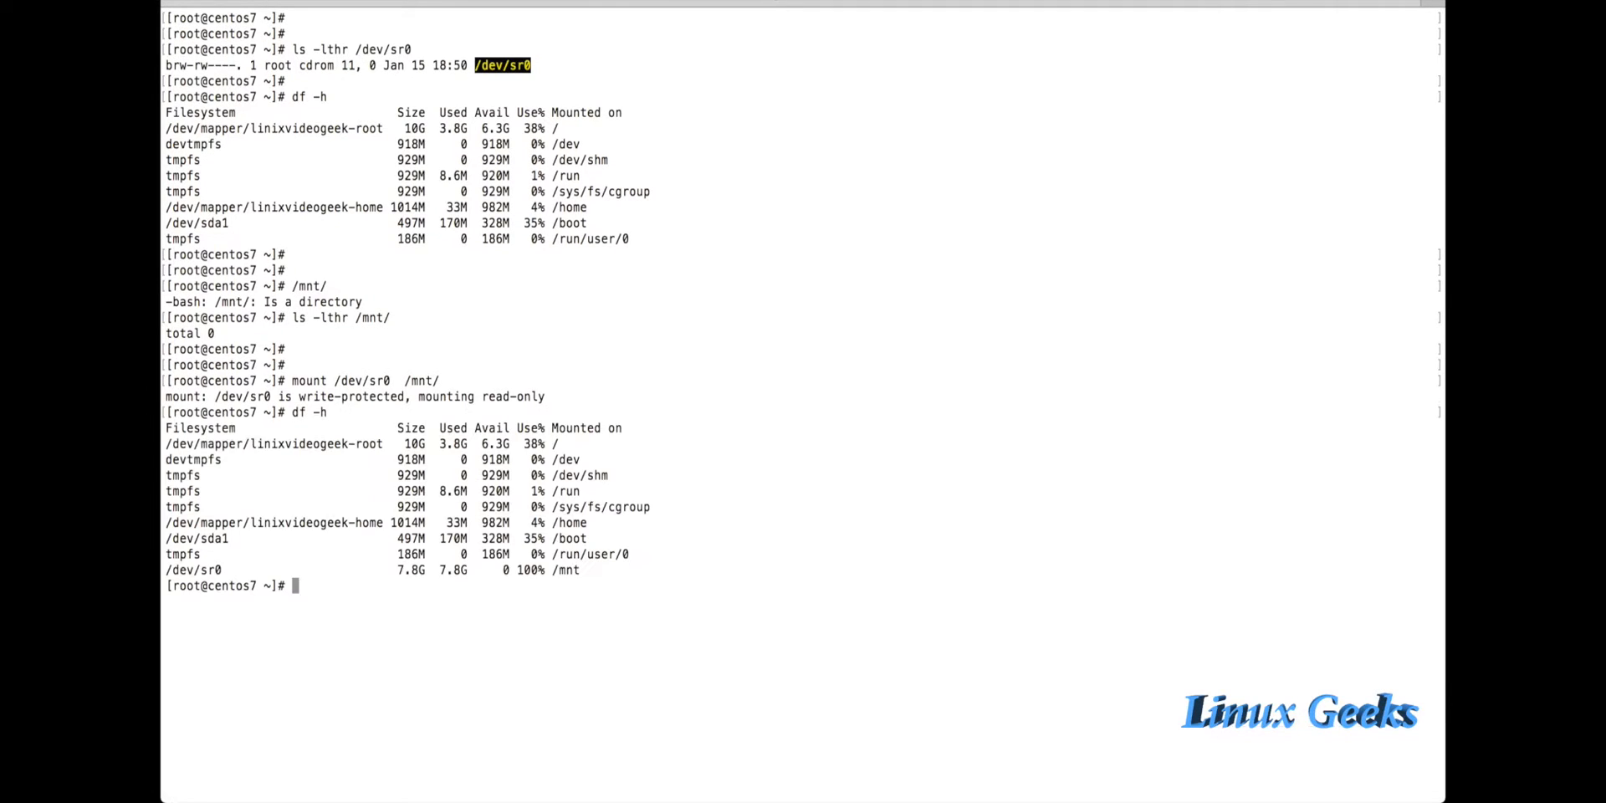
{"action": "type", "text": "cd /mnt/"}
{"action": "type", "text": "ls -lthr"}
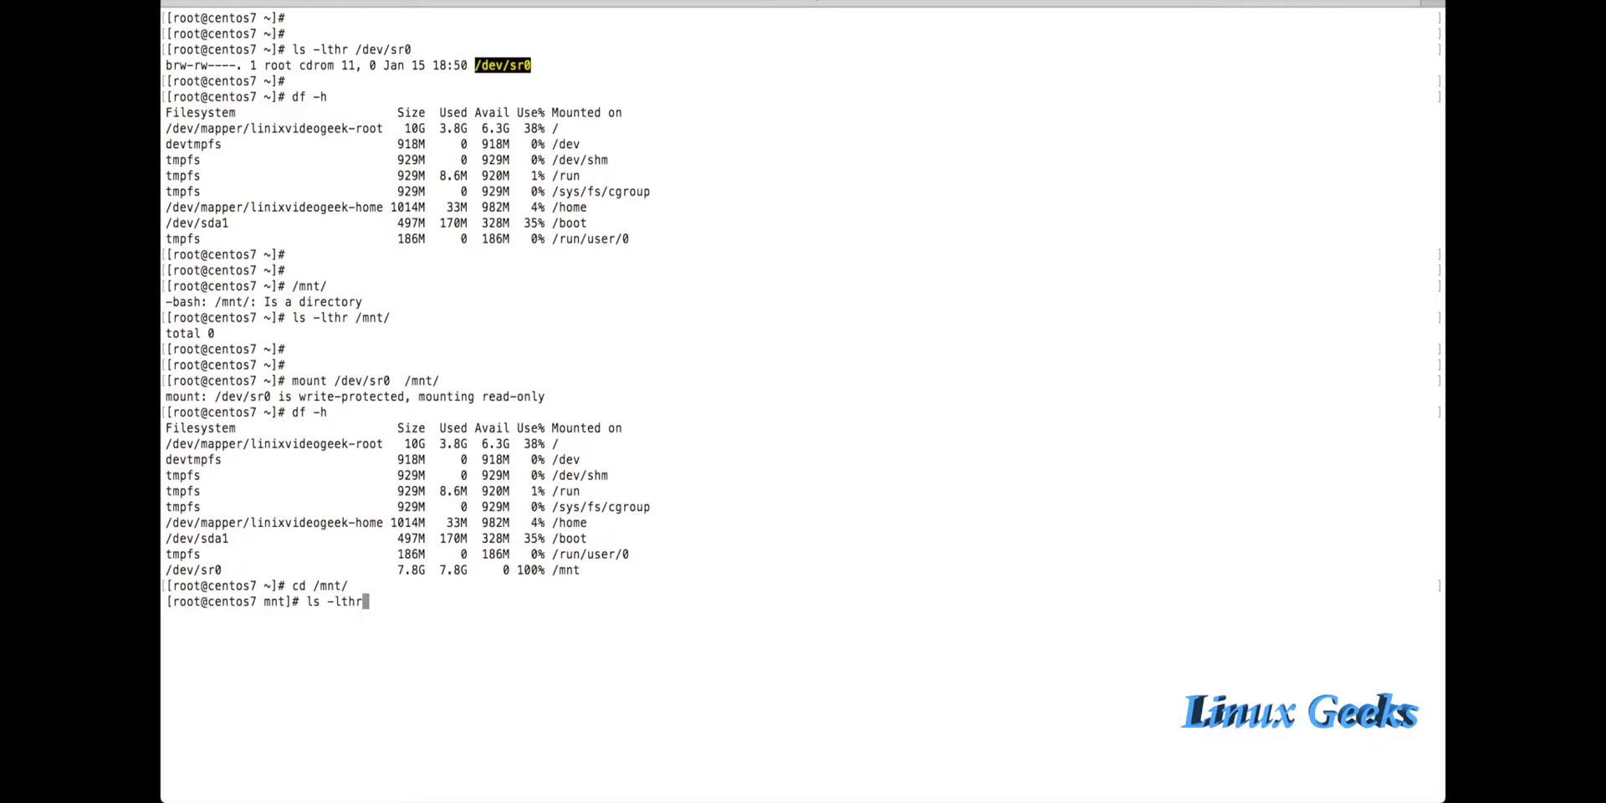
{"action": "key", "text": "Return"}
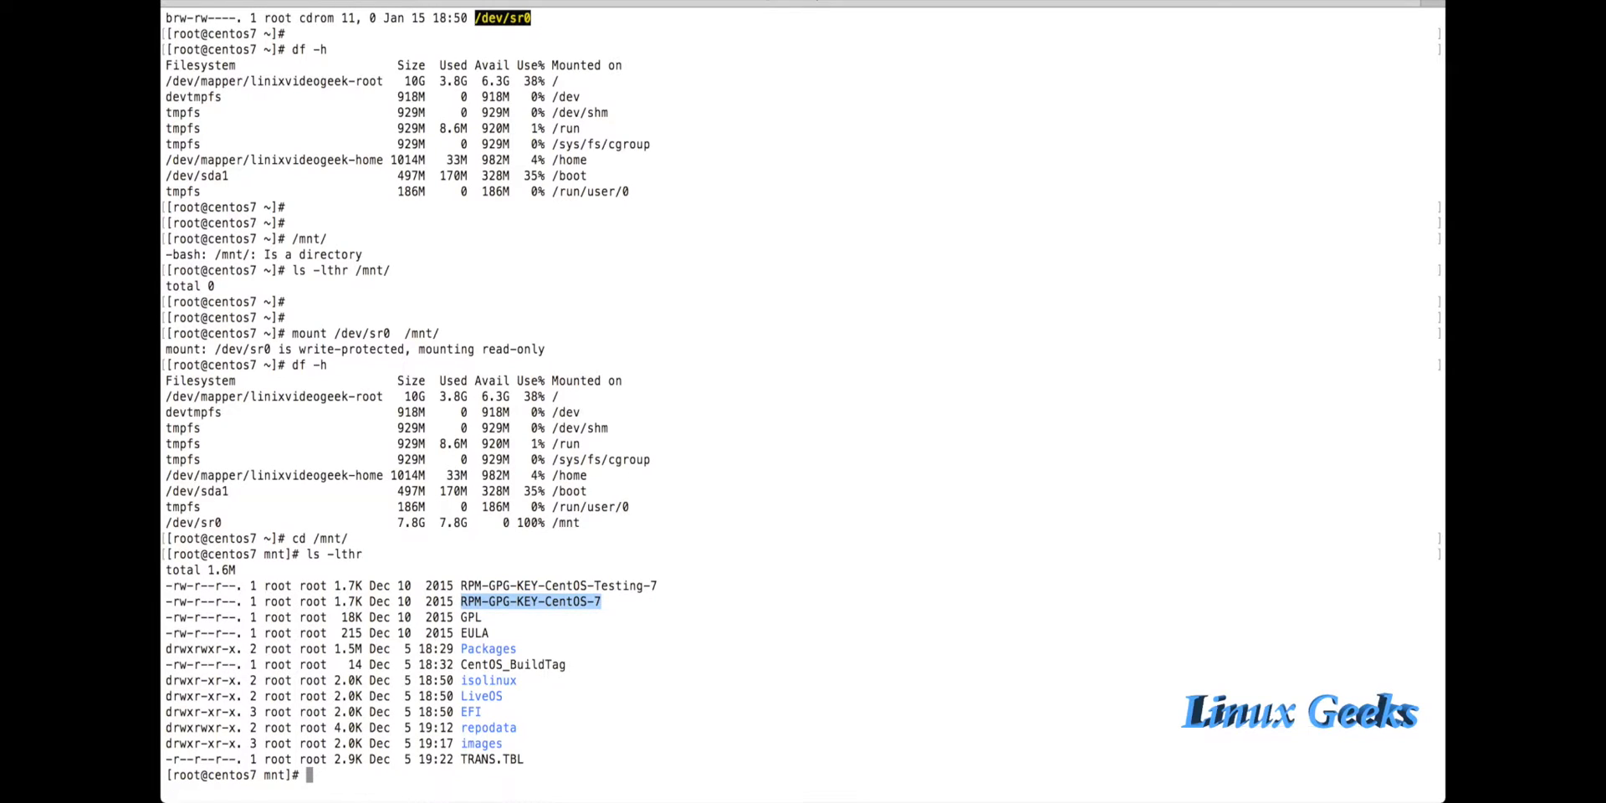
{"action": "type", "text": "cd /etc/"}
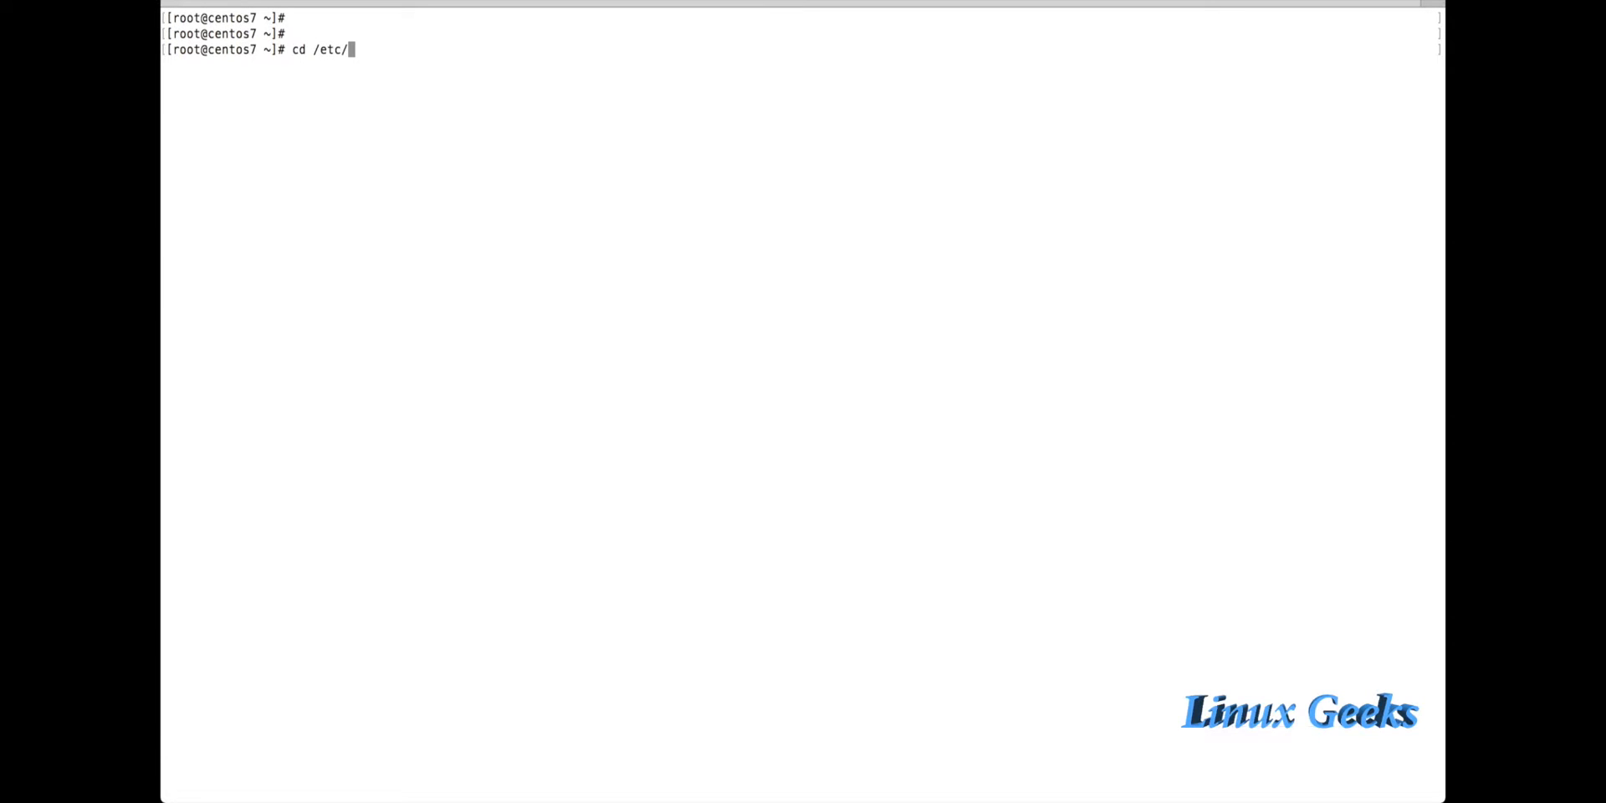
Step: In /etc/yum.repos.d, remove the stray file so only the bck folder of original repos remains
{"action": "key", "text": "Return"}
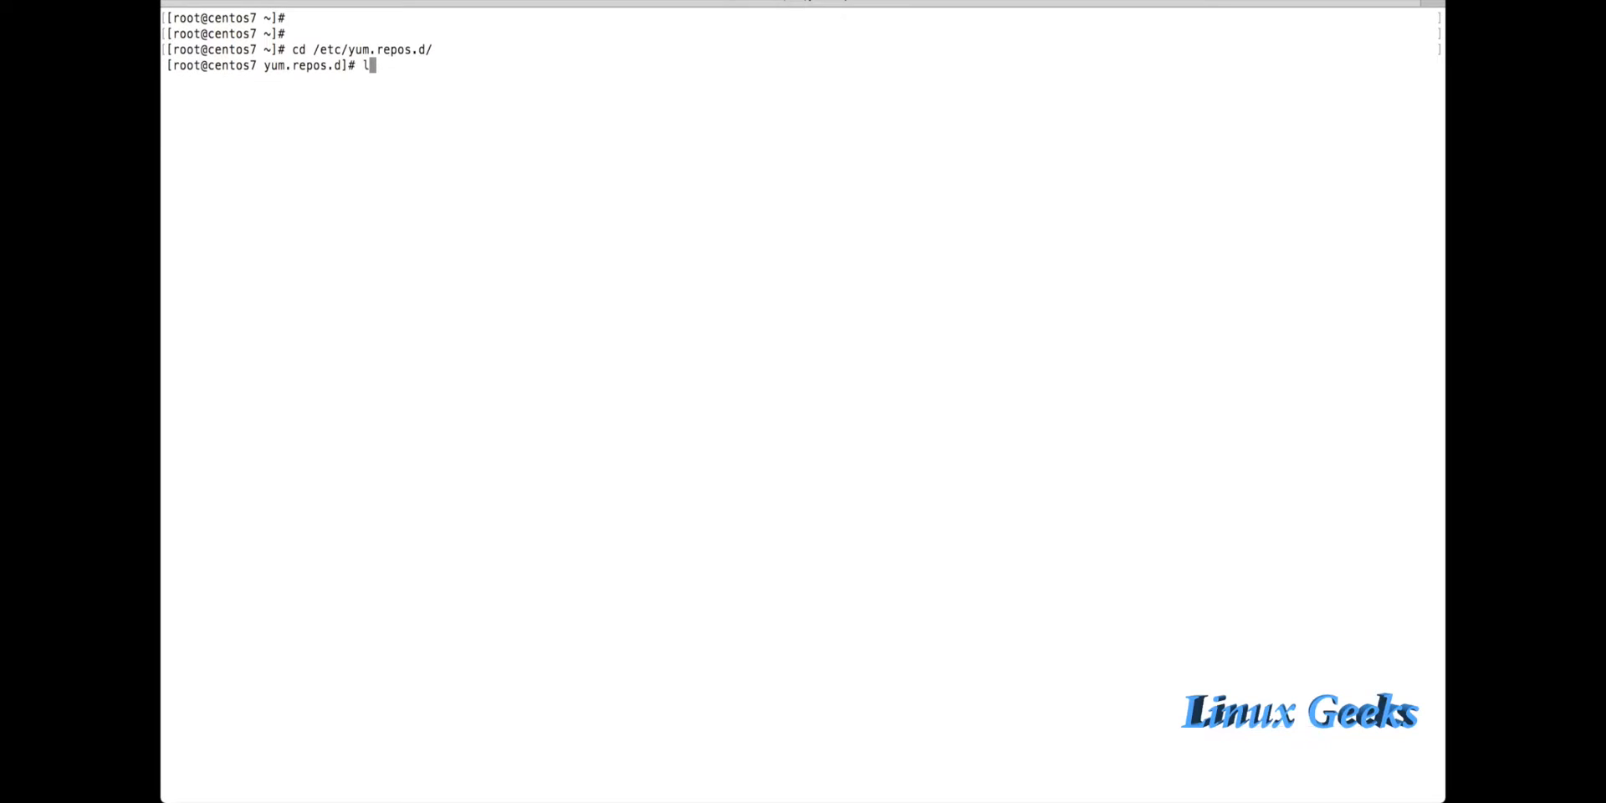
{"action": "type", "text": "ls -lth"}
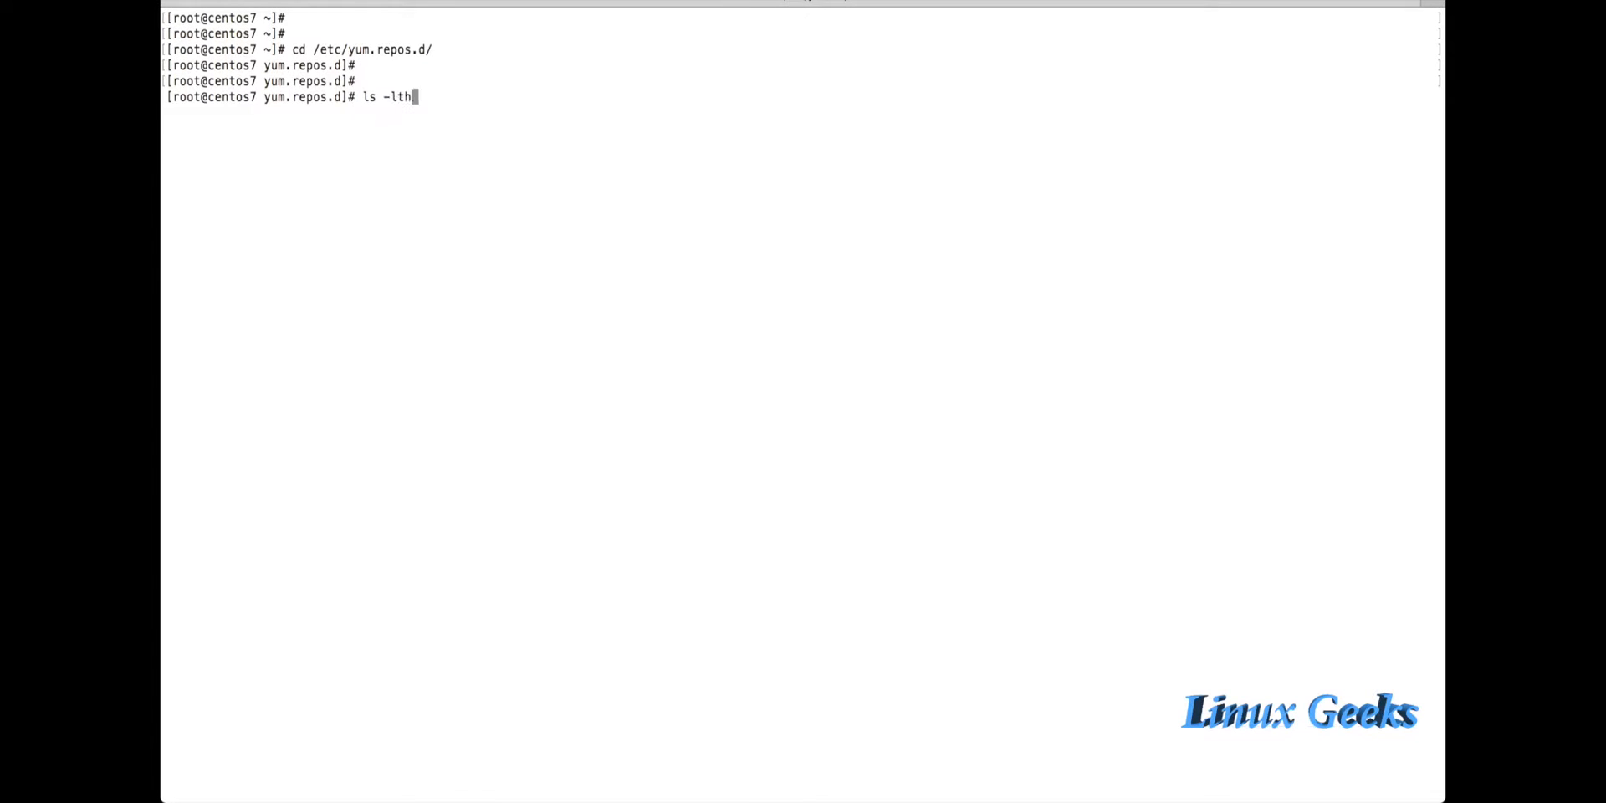
{"action": "key", "text": "Return"}
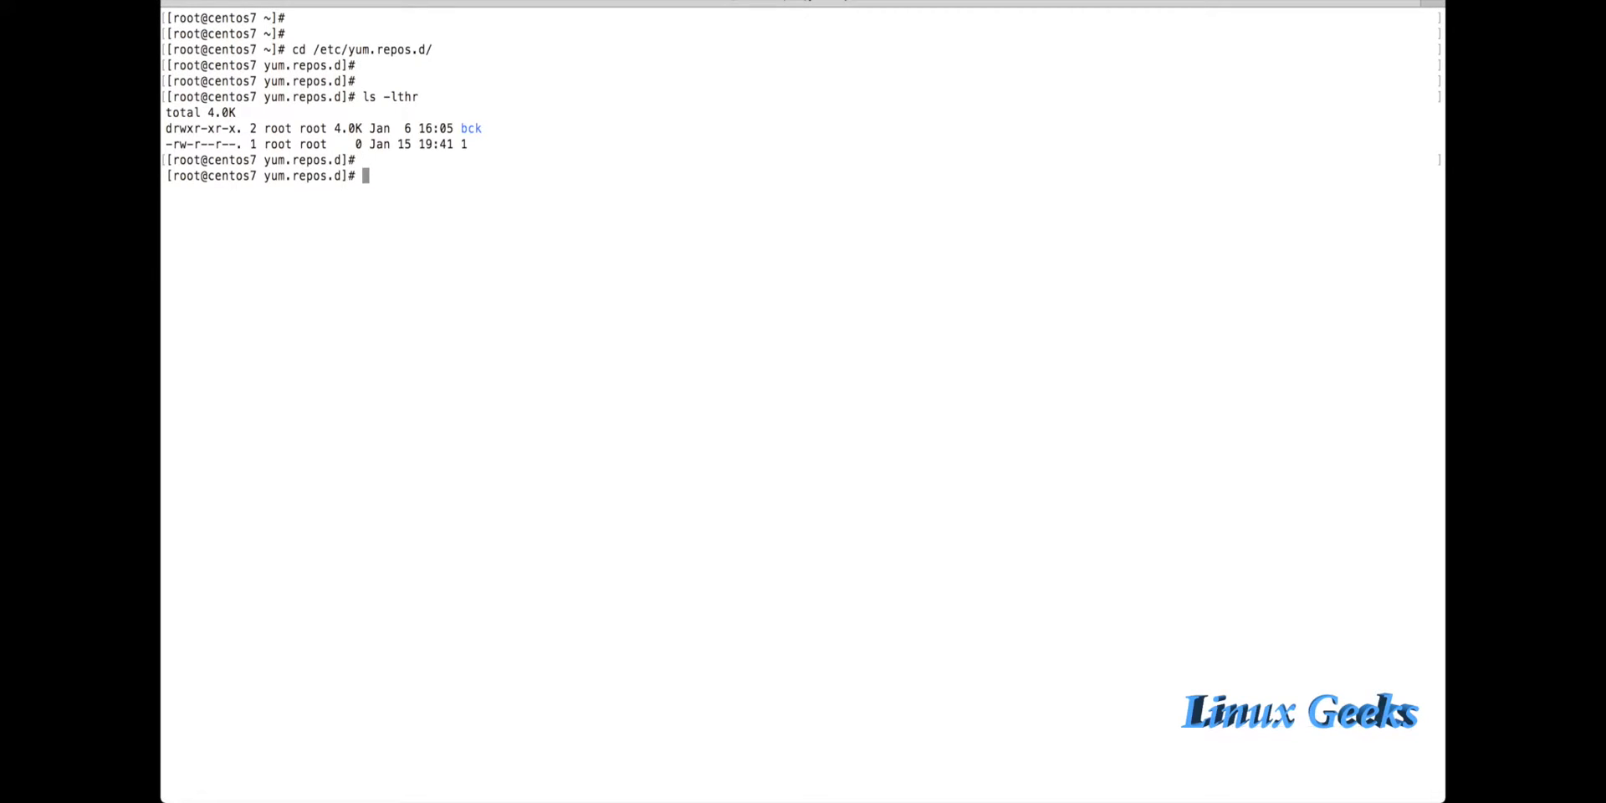
{"action": "type", "text": "rm -rfv"}
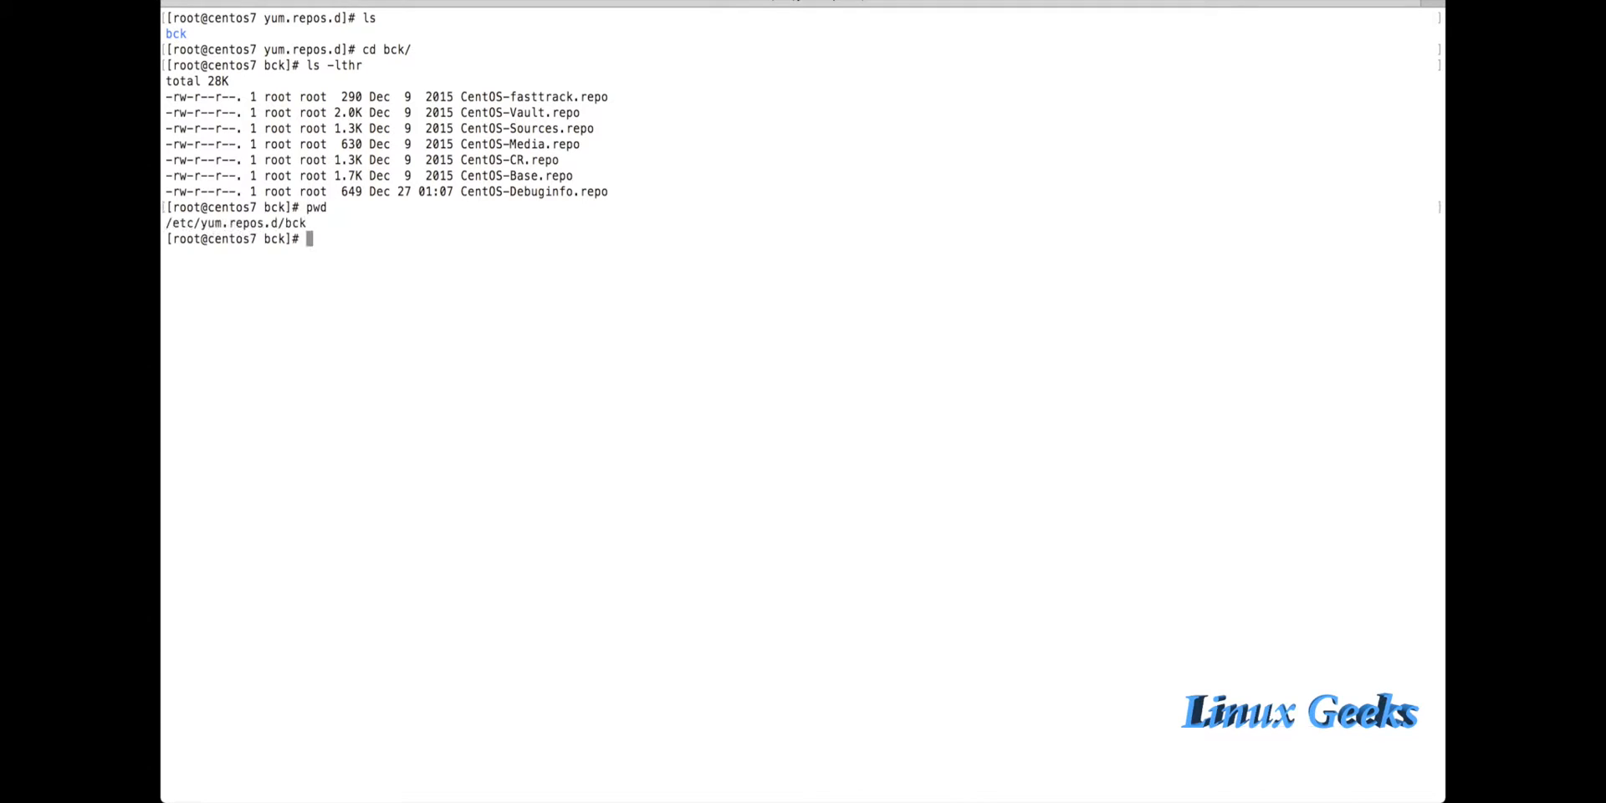
{"action": "type", "text": "cd .."}
{"action": "type", "text": "pwd"}
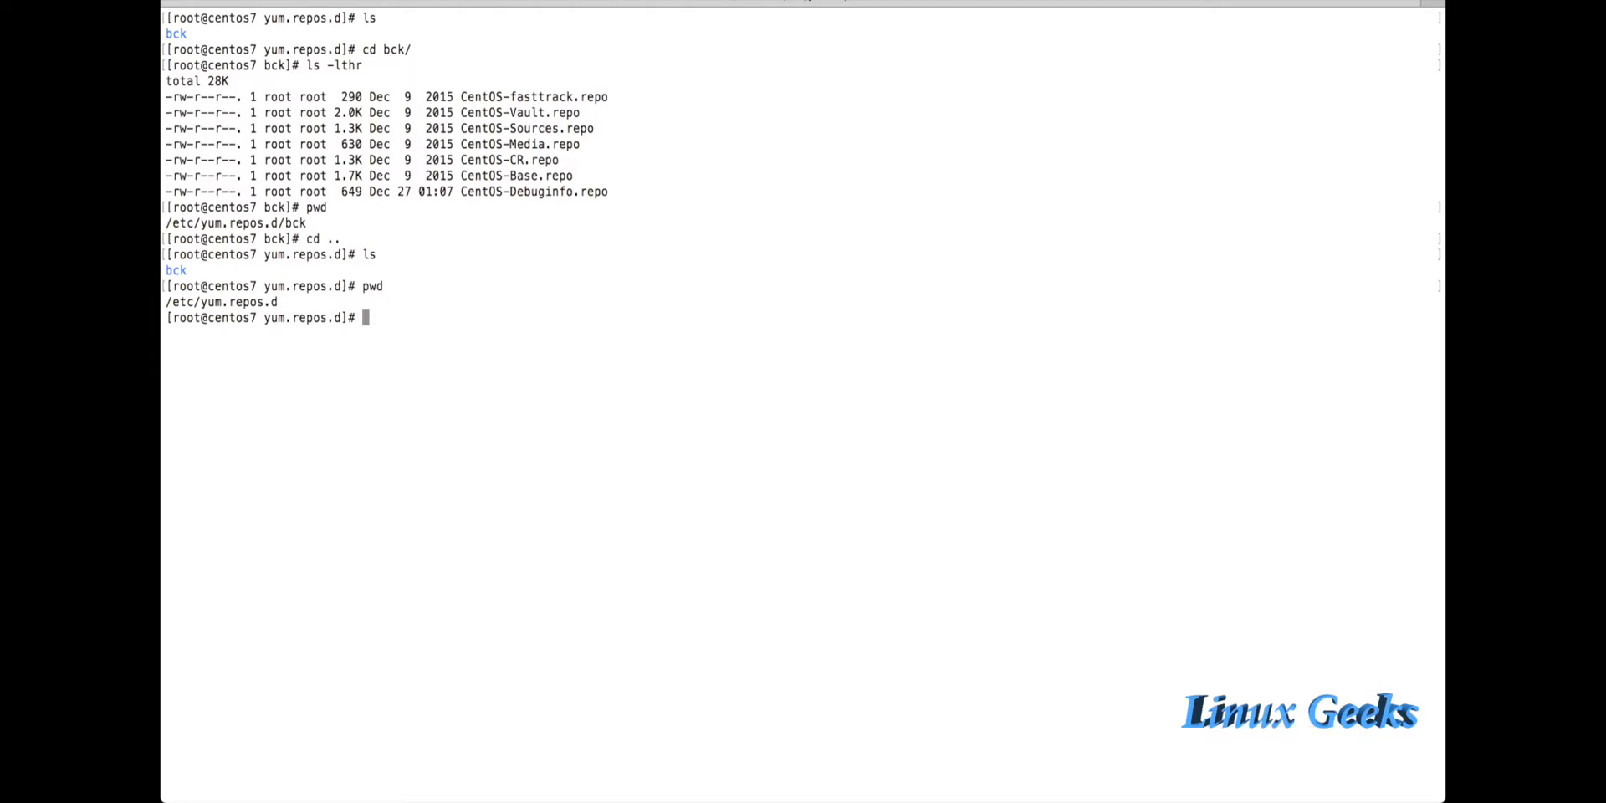
Step: Create an empty local.repo with touch and confirm it sits beside bck
{"action": "type", "text": "l"}
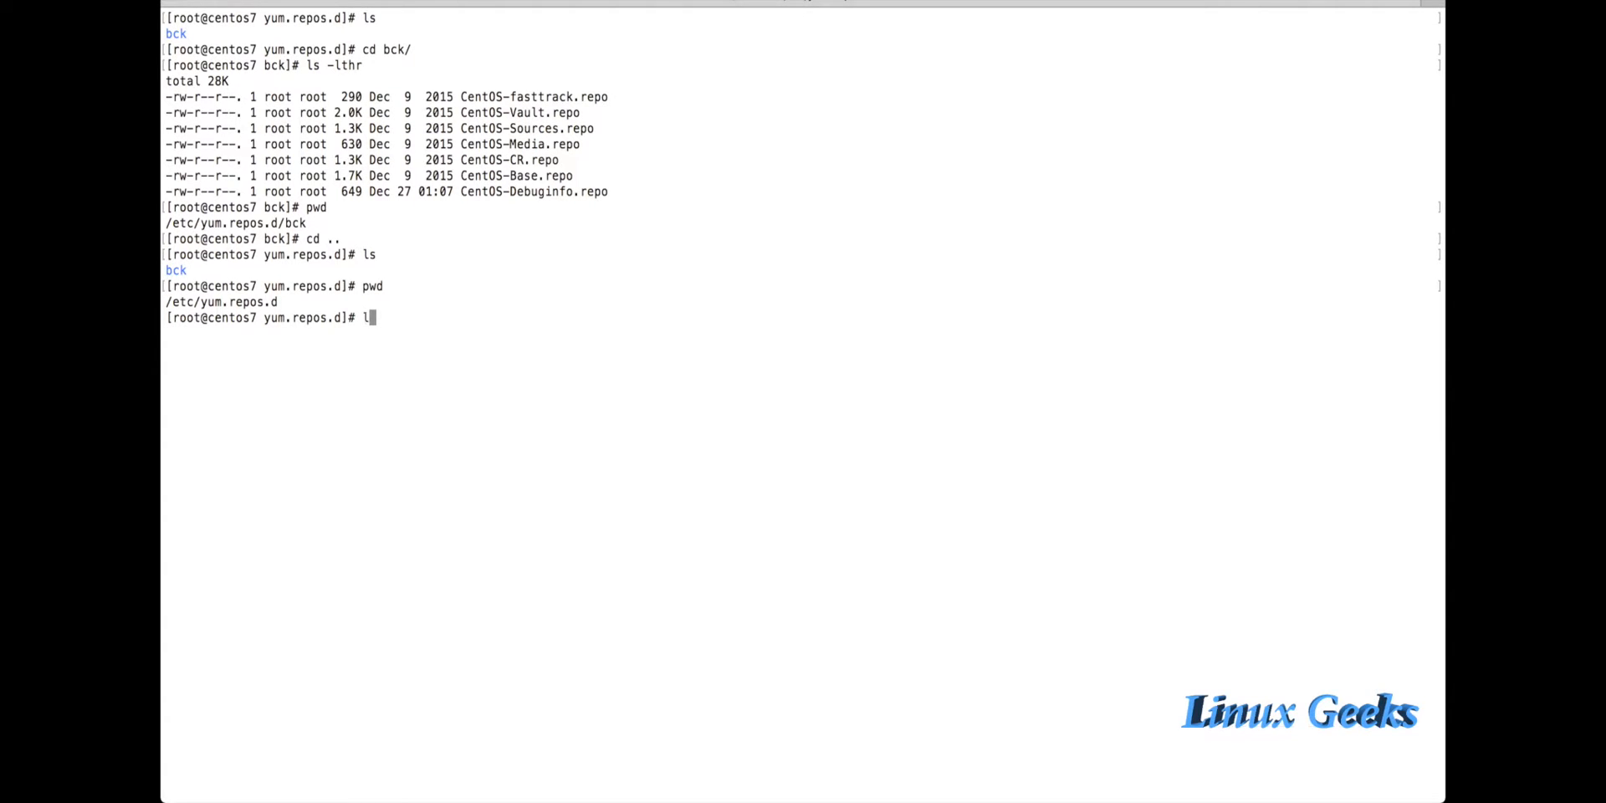
{"action": "type", "text": "t"}
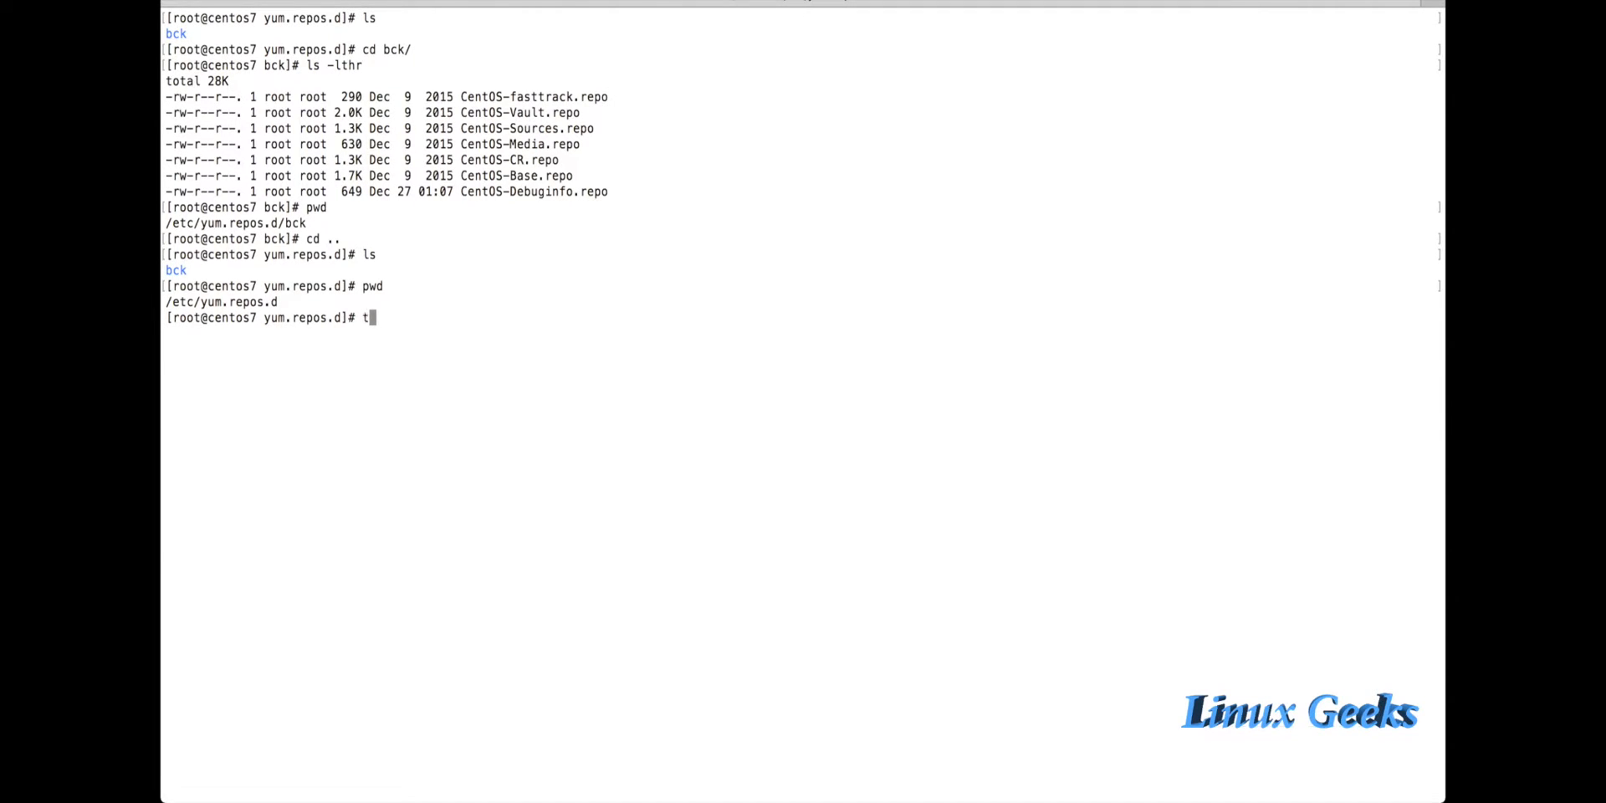
{"action": "type", "text": "ouch local.repo"}
{"action": "type", "text": "ls -"}
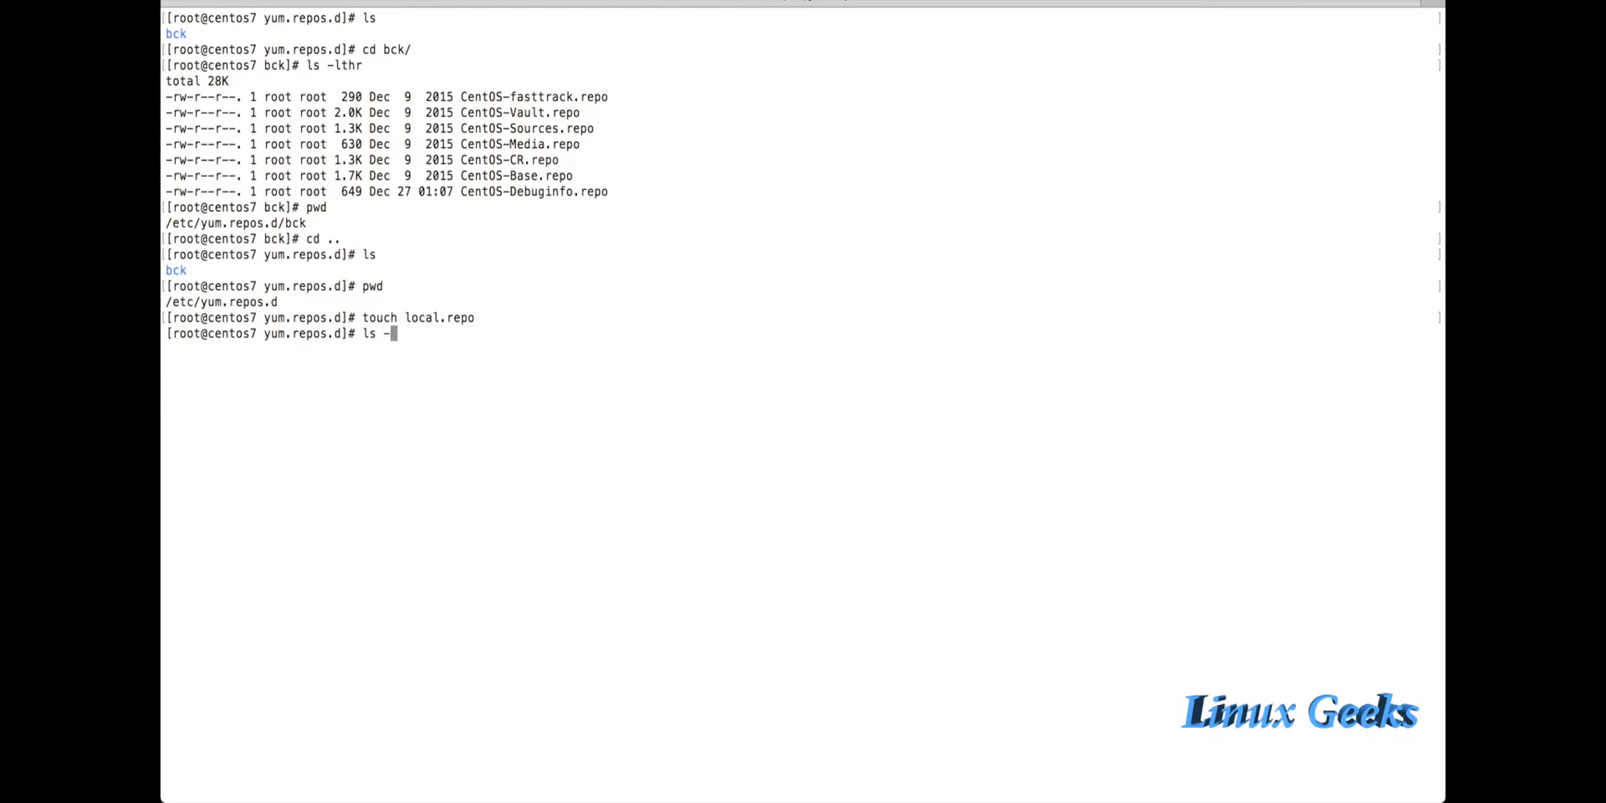
{"action": "type", "text": "lthr"}
{"action": "key", "text": "Return"}
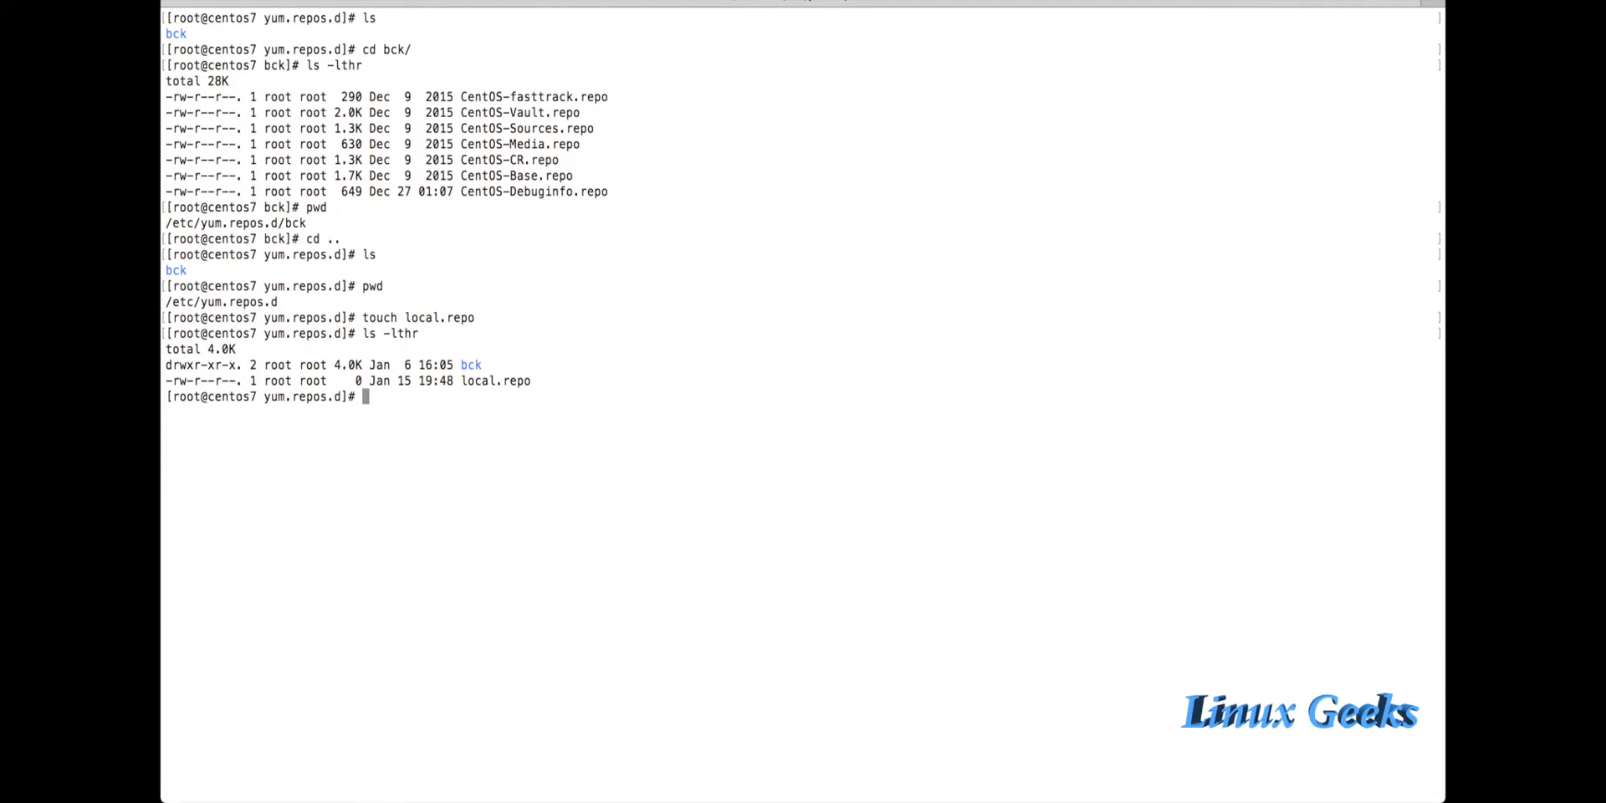
Step: Start editing local.repo in vim
{"action": "type", "text": "vim lo"}
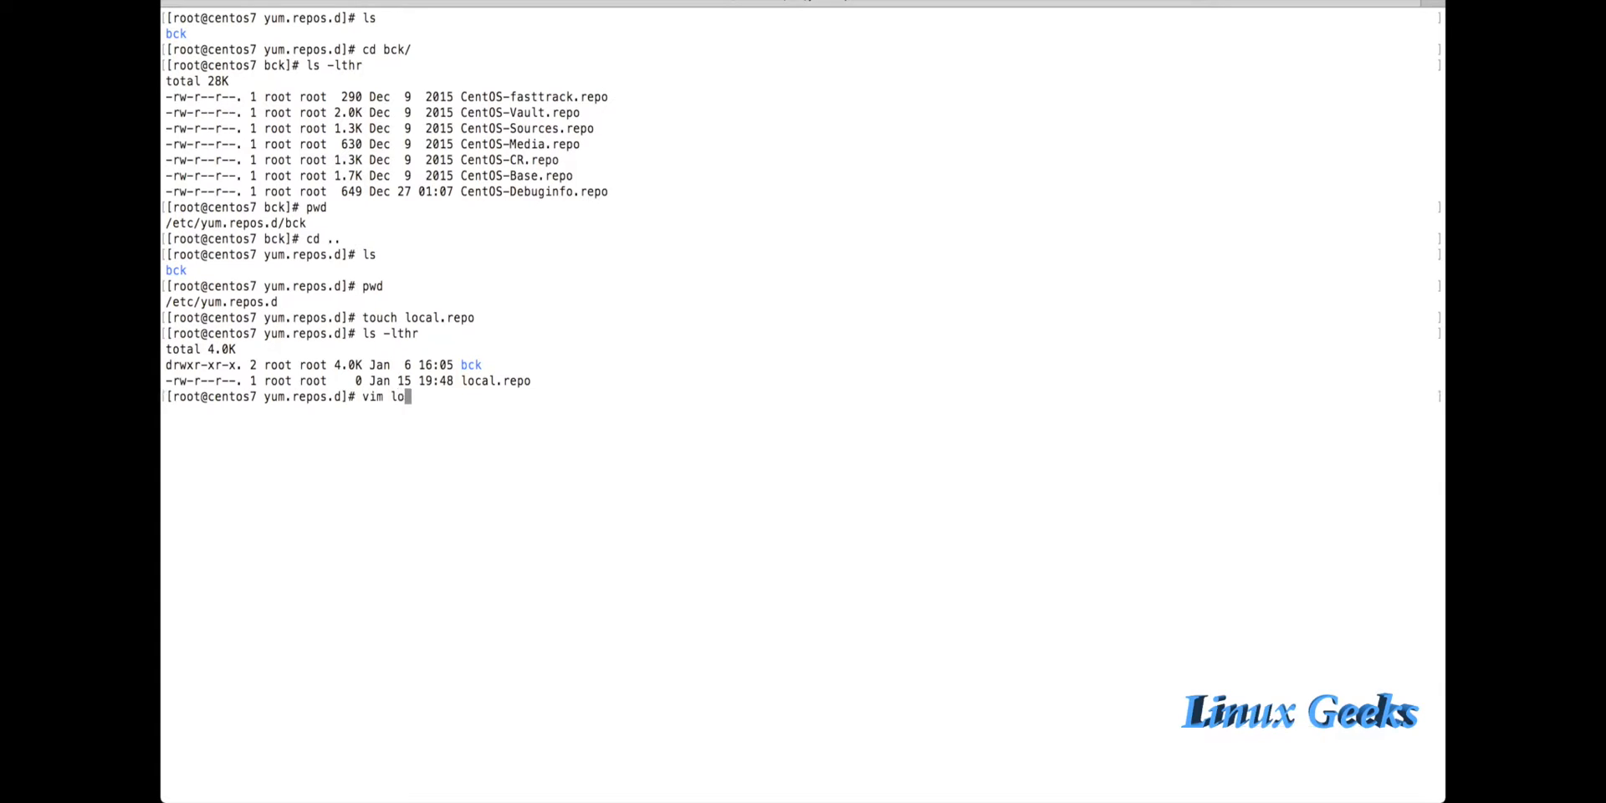
{"action": "key", "text": "Return"}
{"action": "type", "text": "name=local"}
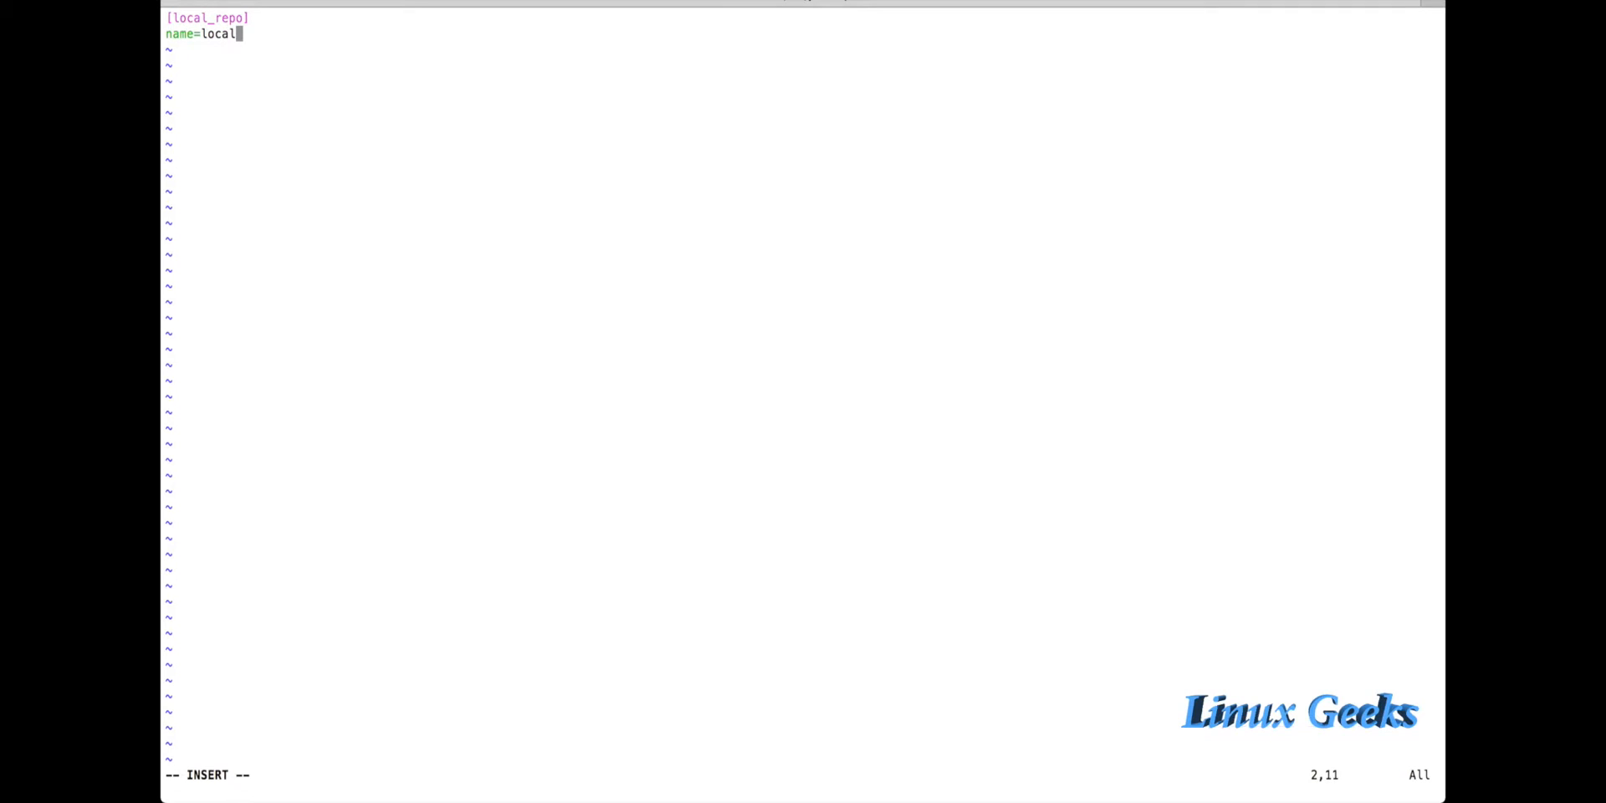
Step: Set name=local_centos7 and add baseurl=file:///mnt on its own line
{"action": "type", "text": "_centos7"}
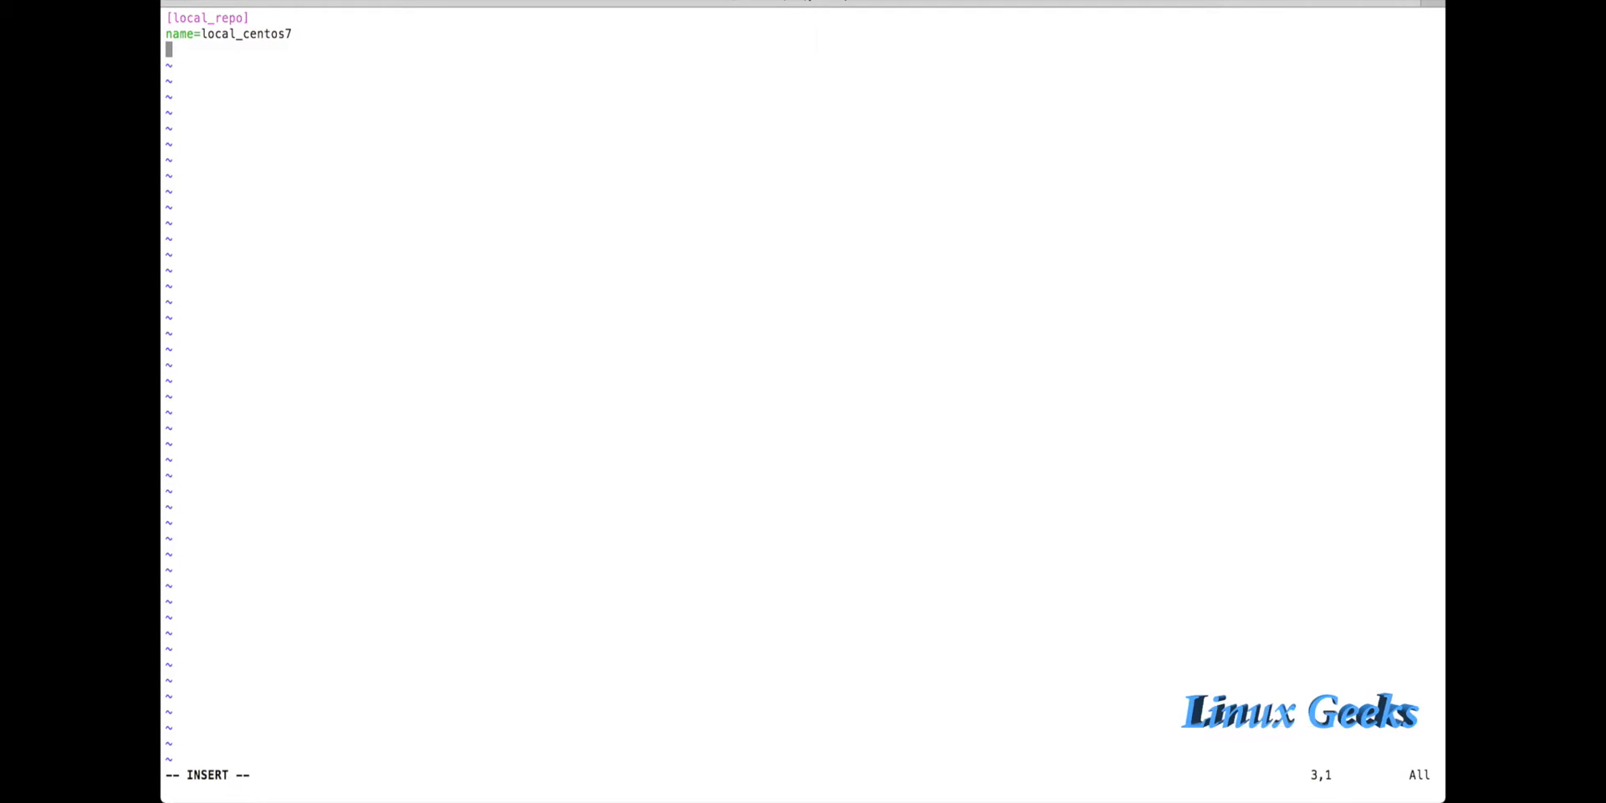
{"action": "type", "text": "baseur"}
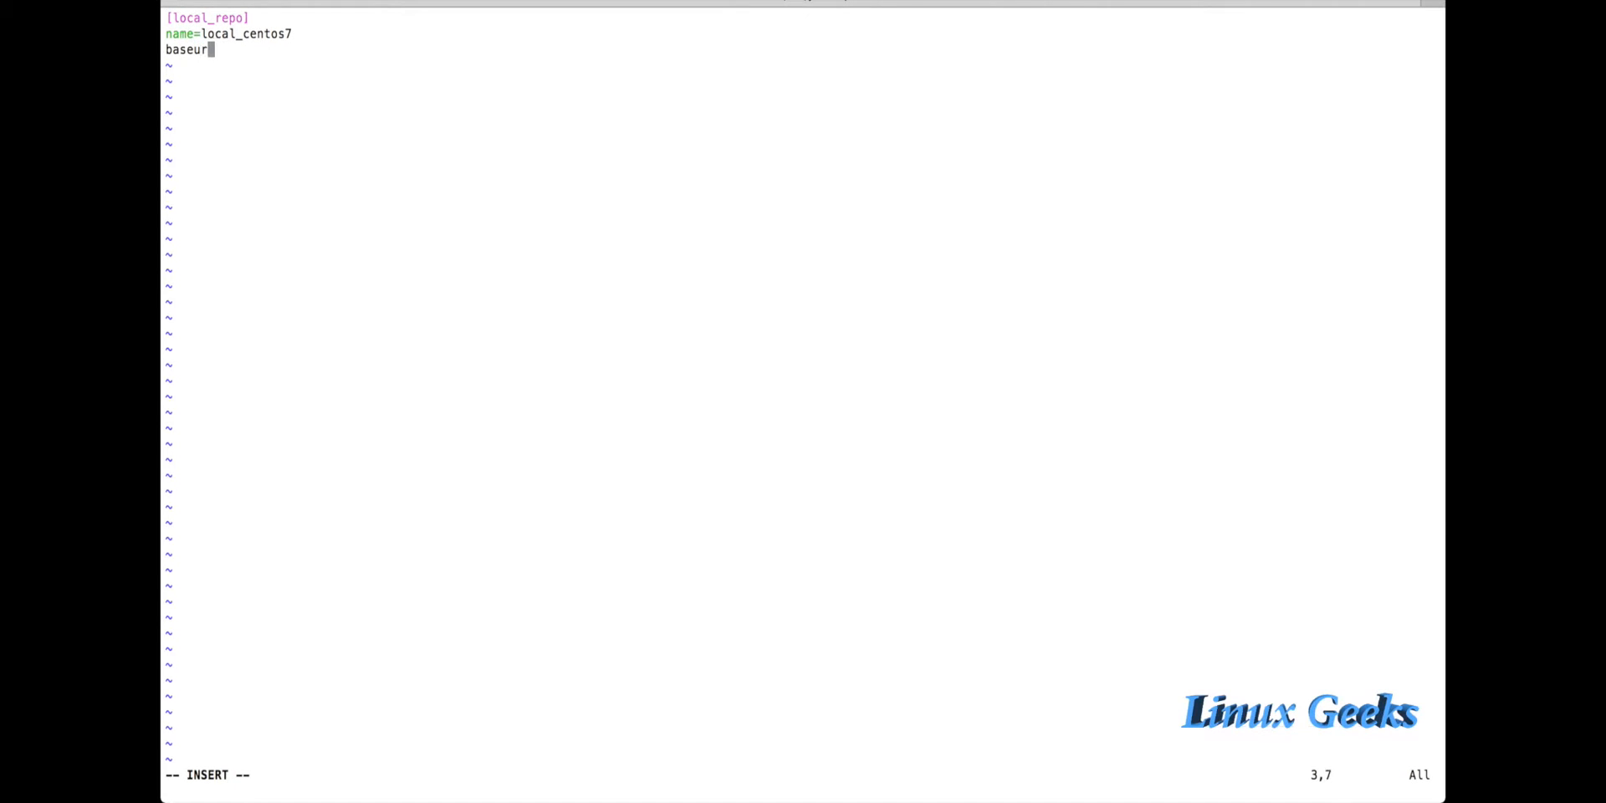
{"action": "type", "text": "l"}
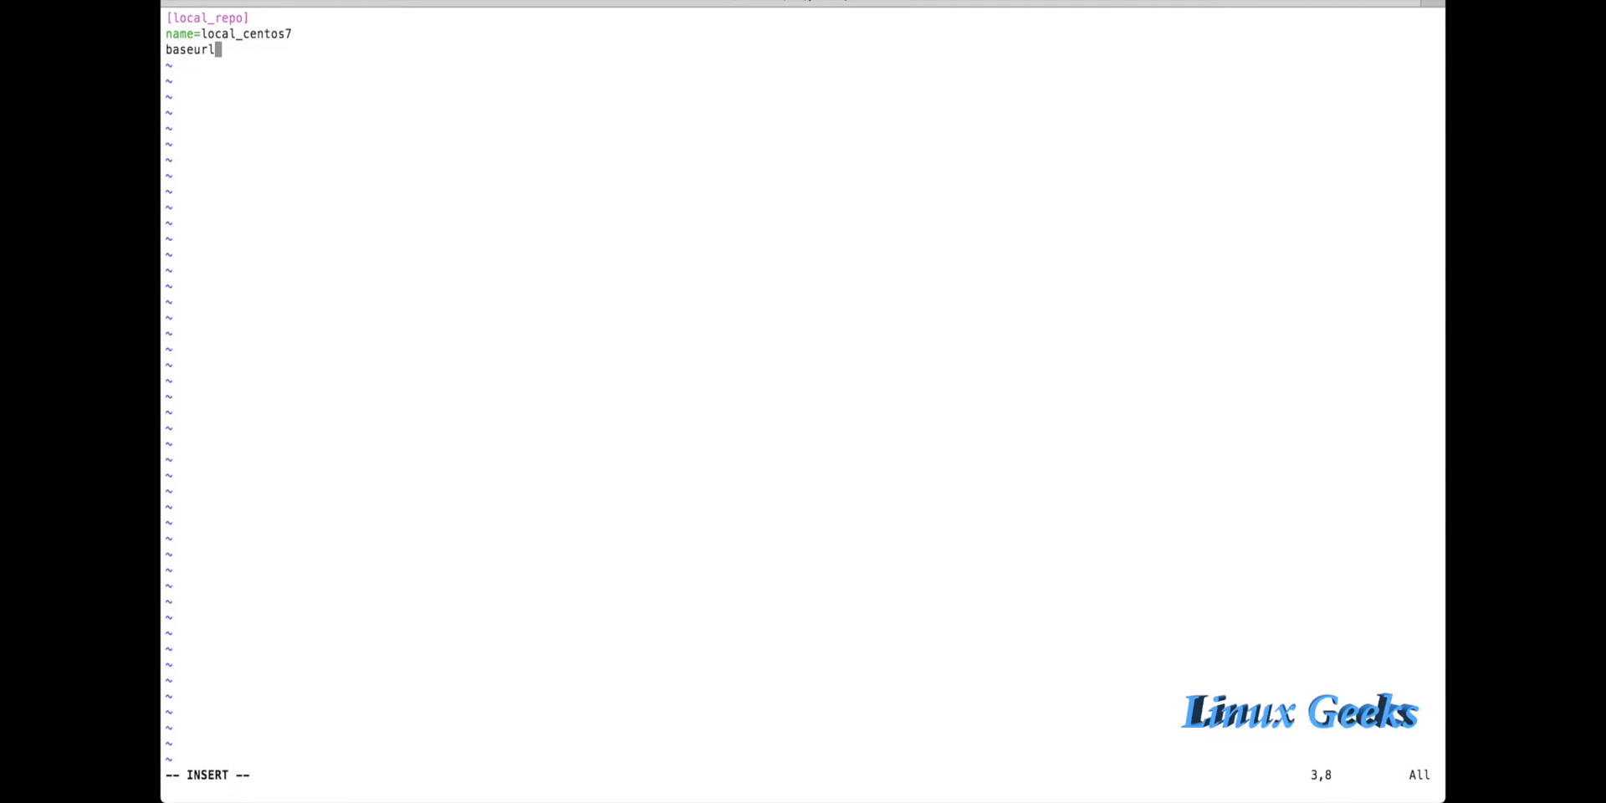
{"action": "type", "text": "="}
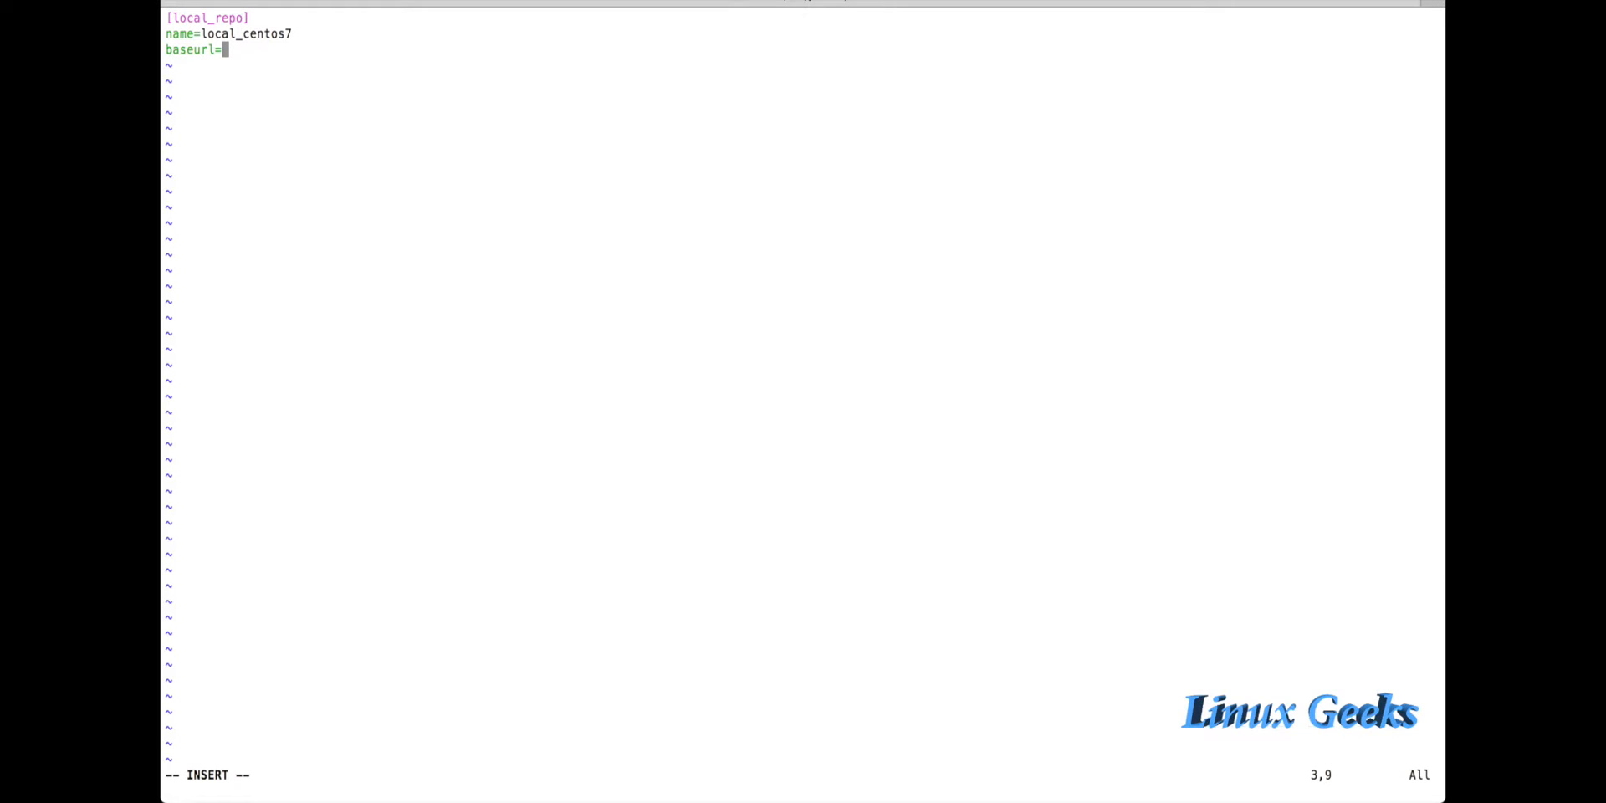
{"action": "type", "text": "f"}
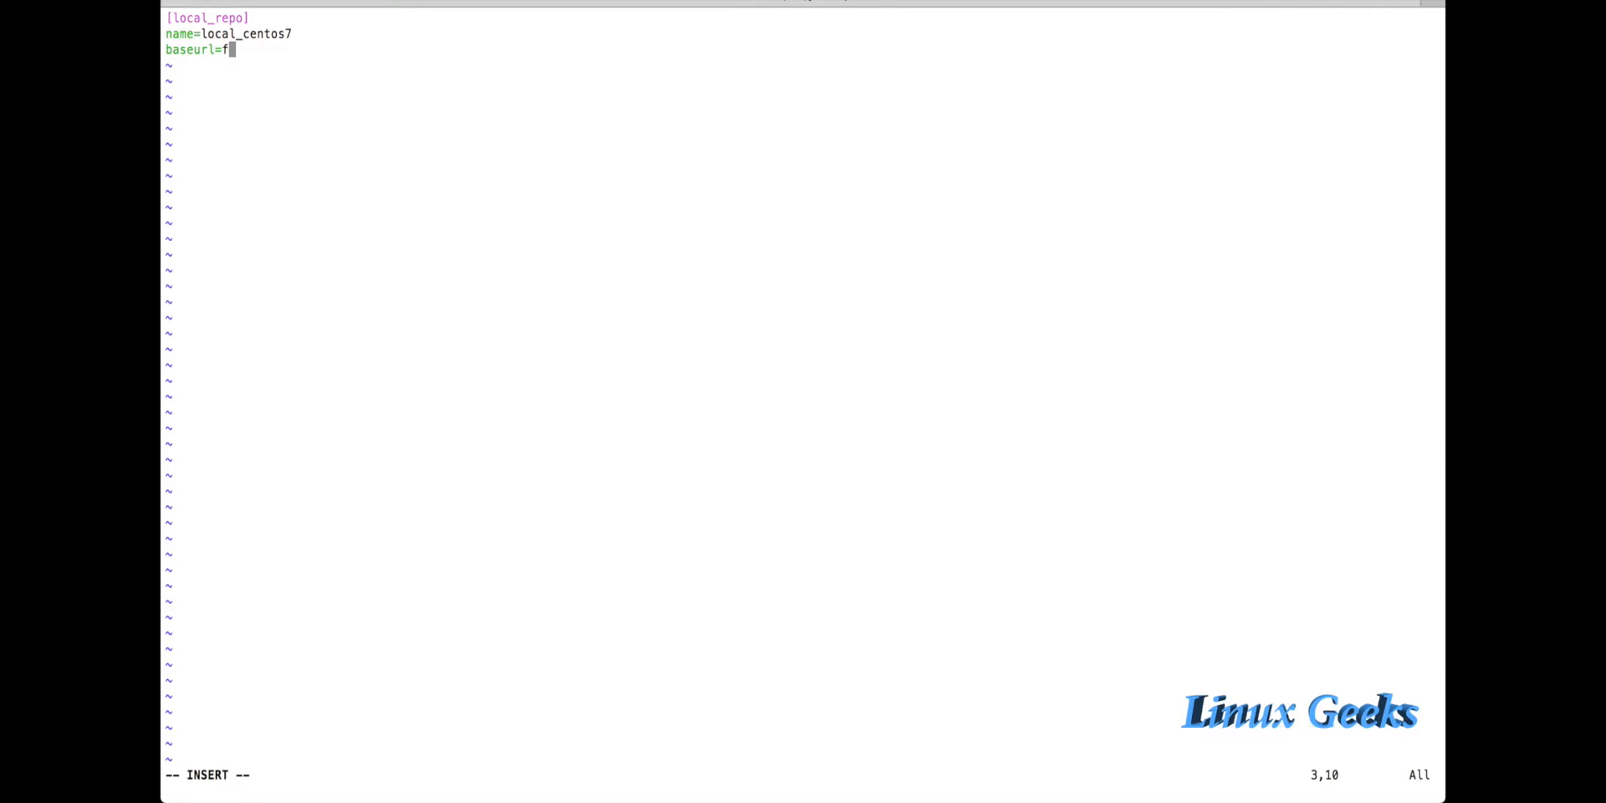
{"action": "type", "text": "ile:/"}
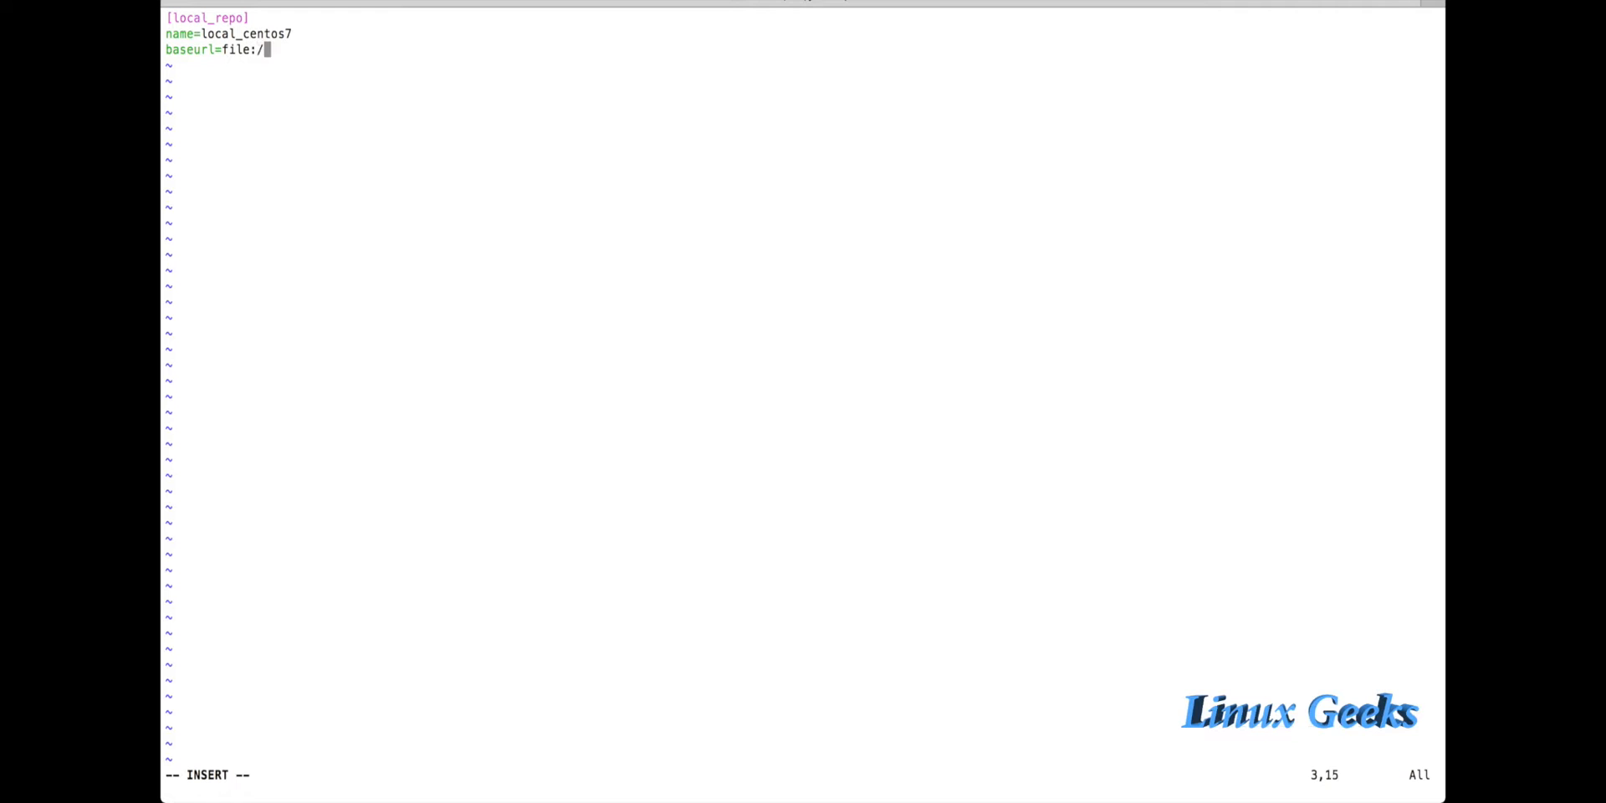
{"action": "type", "text": "//mnt"}
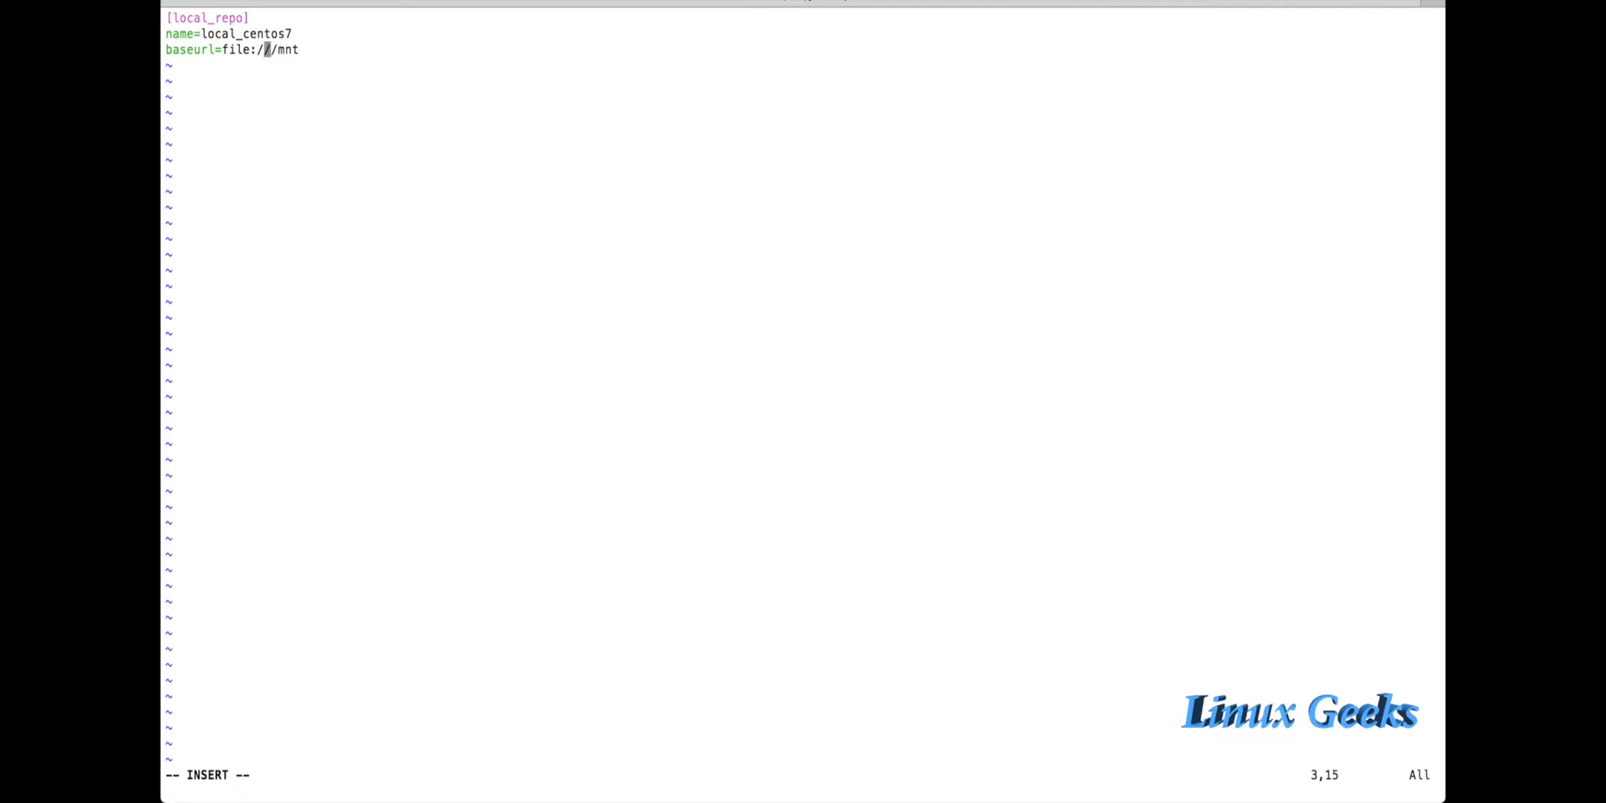
{"action": "type", "text": "/"}
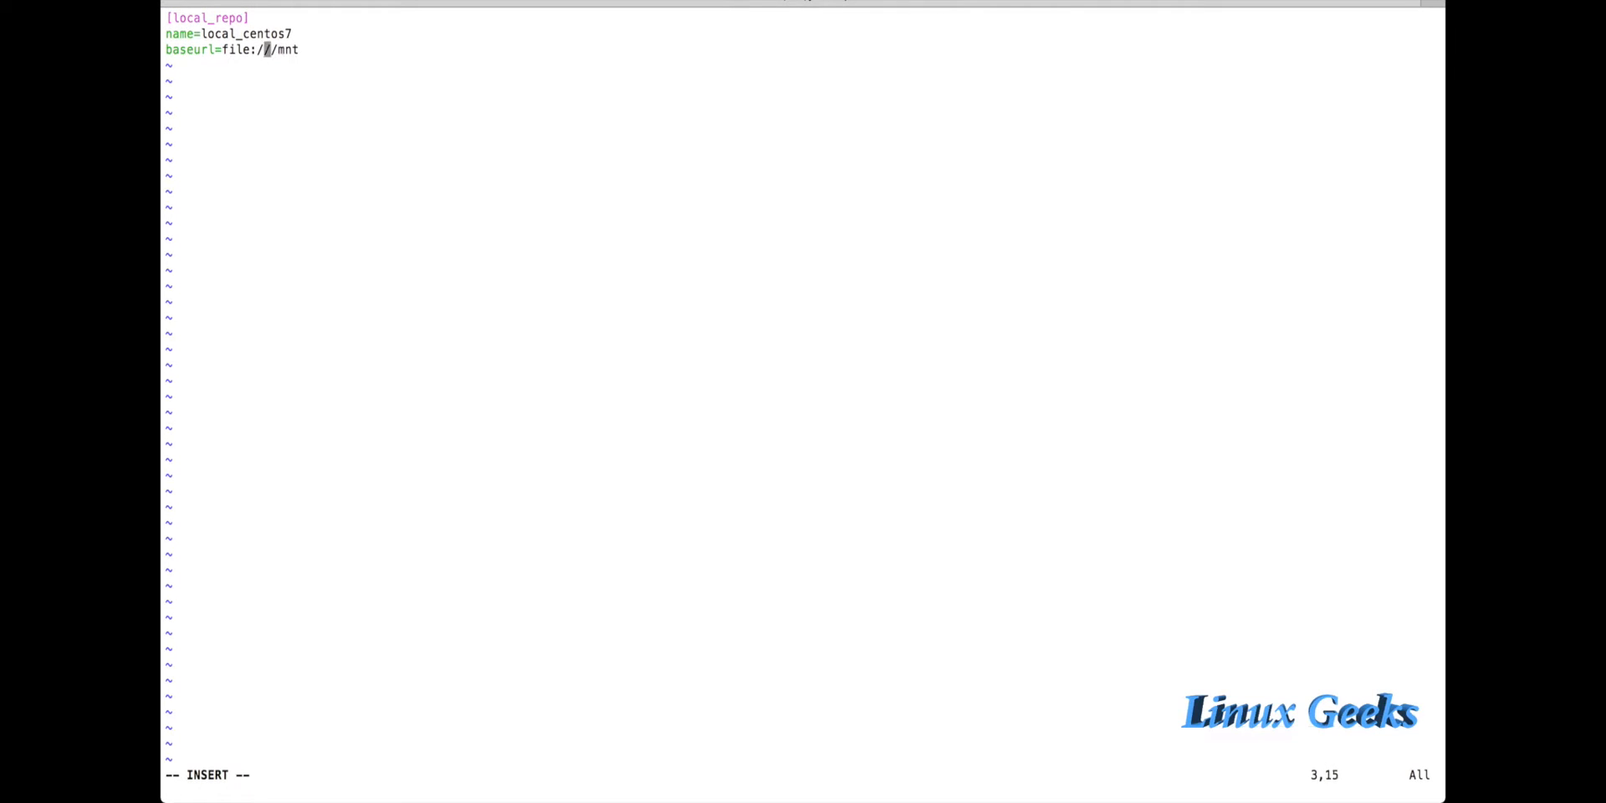
{"action": "type", "text": "/"}
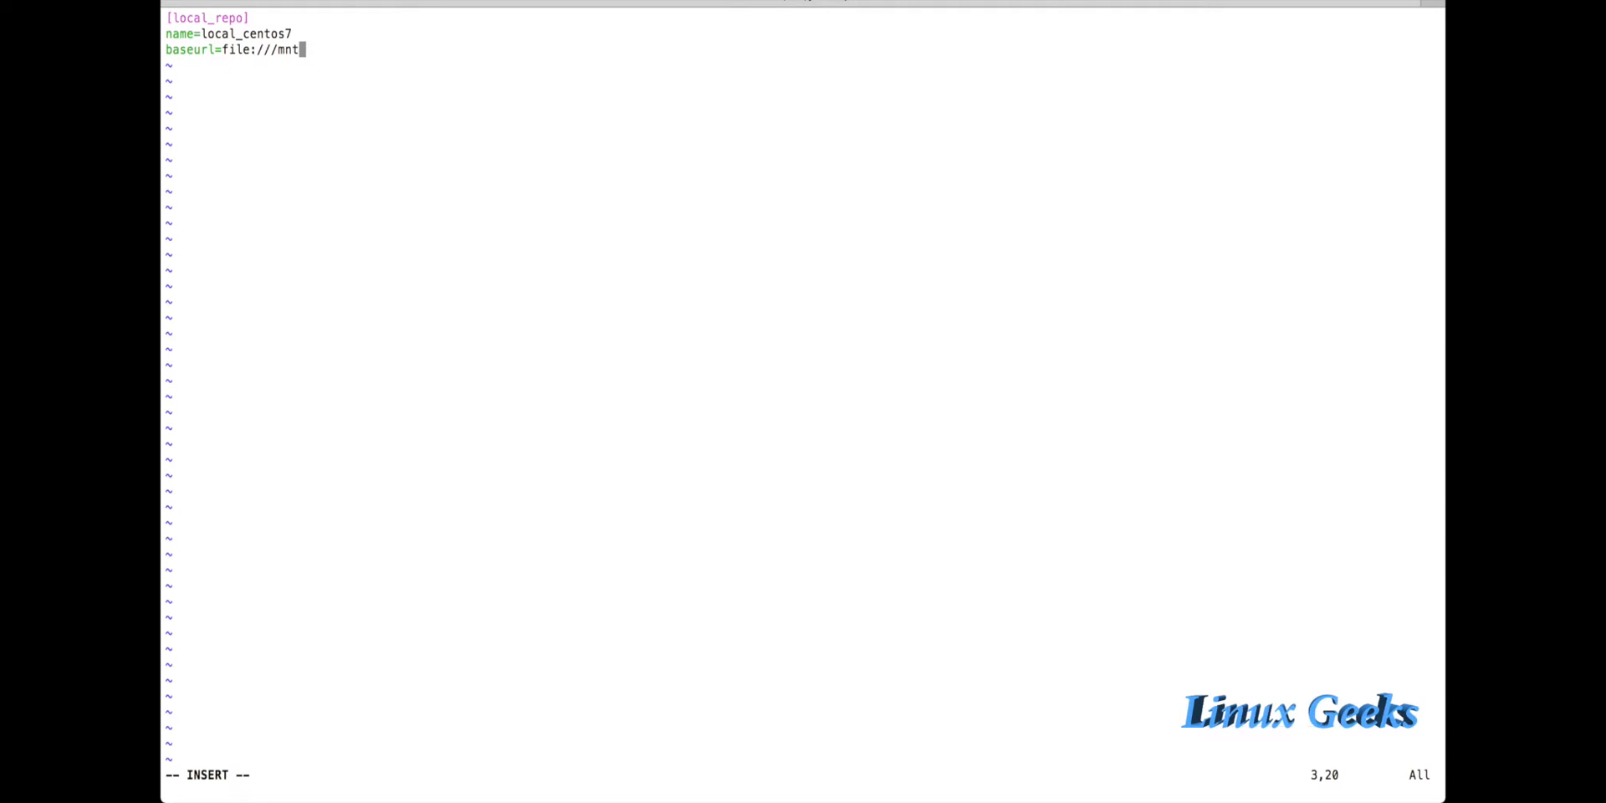
{"action": "key", "text": "Return"}
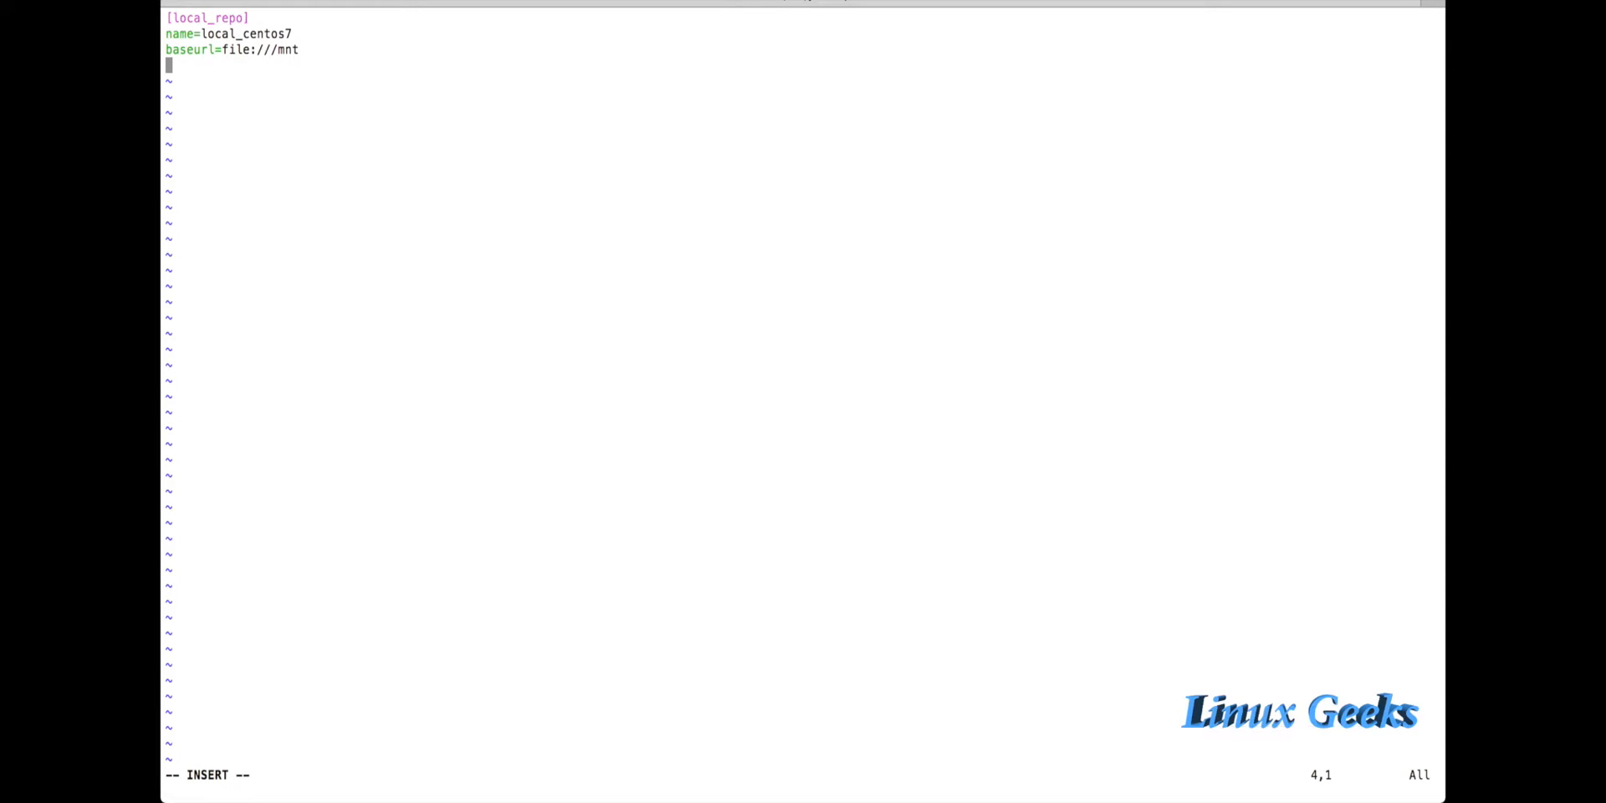
Step: Add enabled=1 and a gpgcheck= line, correcting typos along the way
{"action": "type", "text": "enabled="}
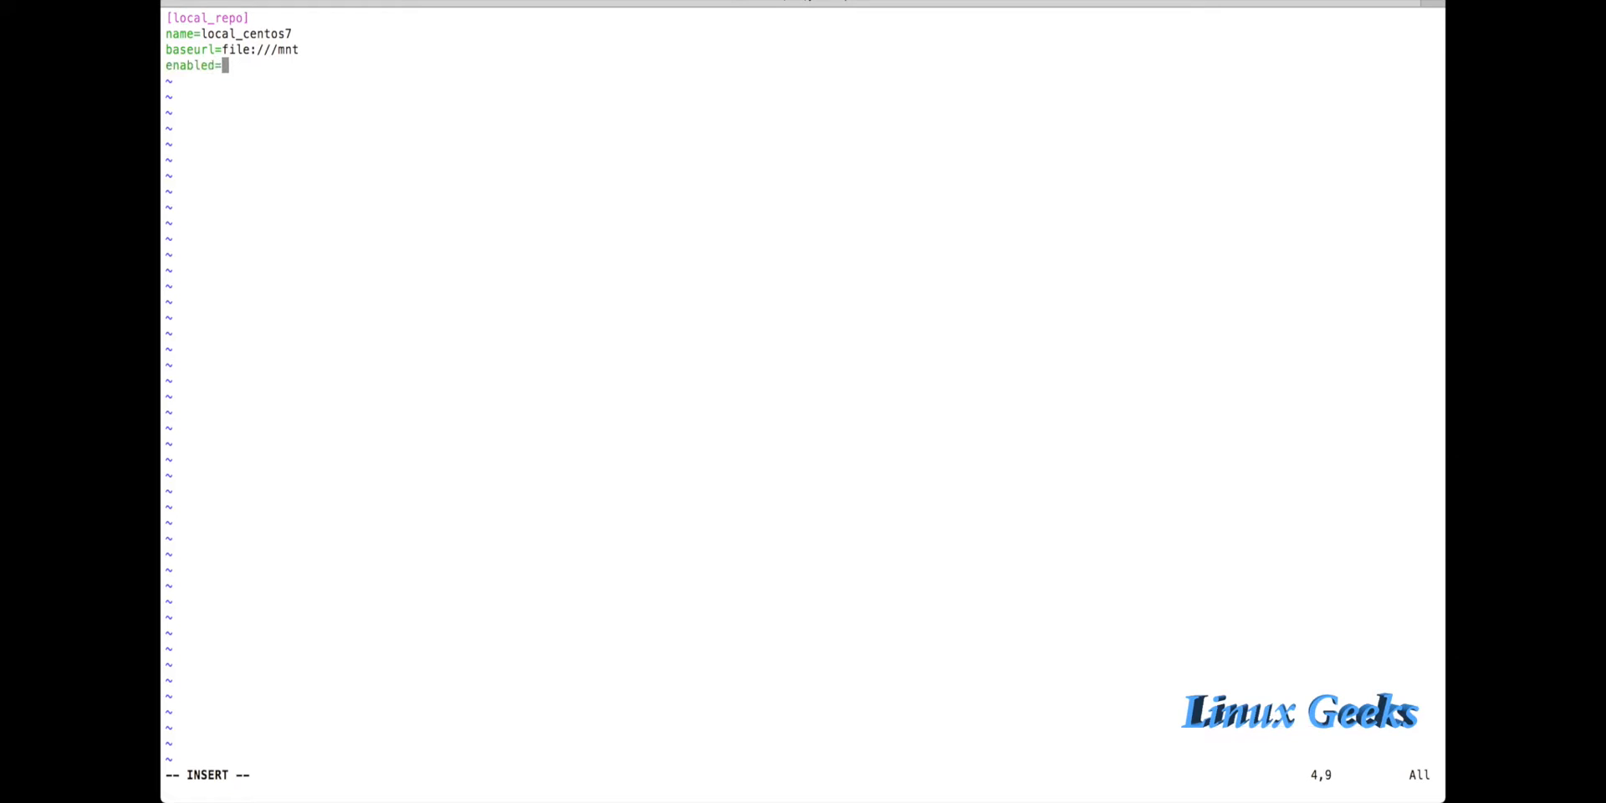
{"action": "type", "text": "1"}
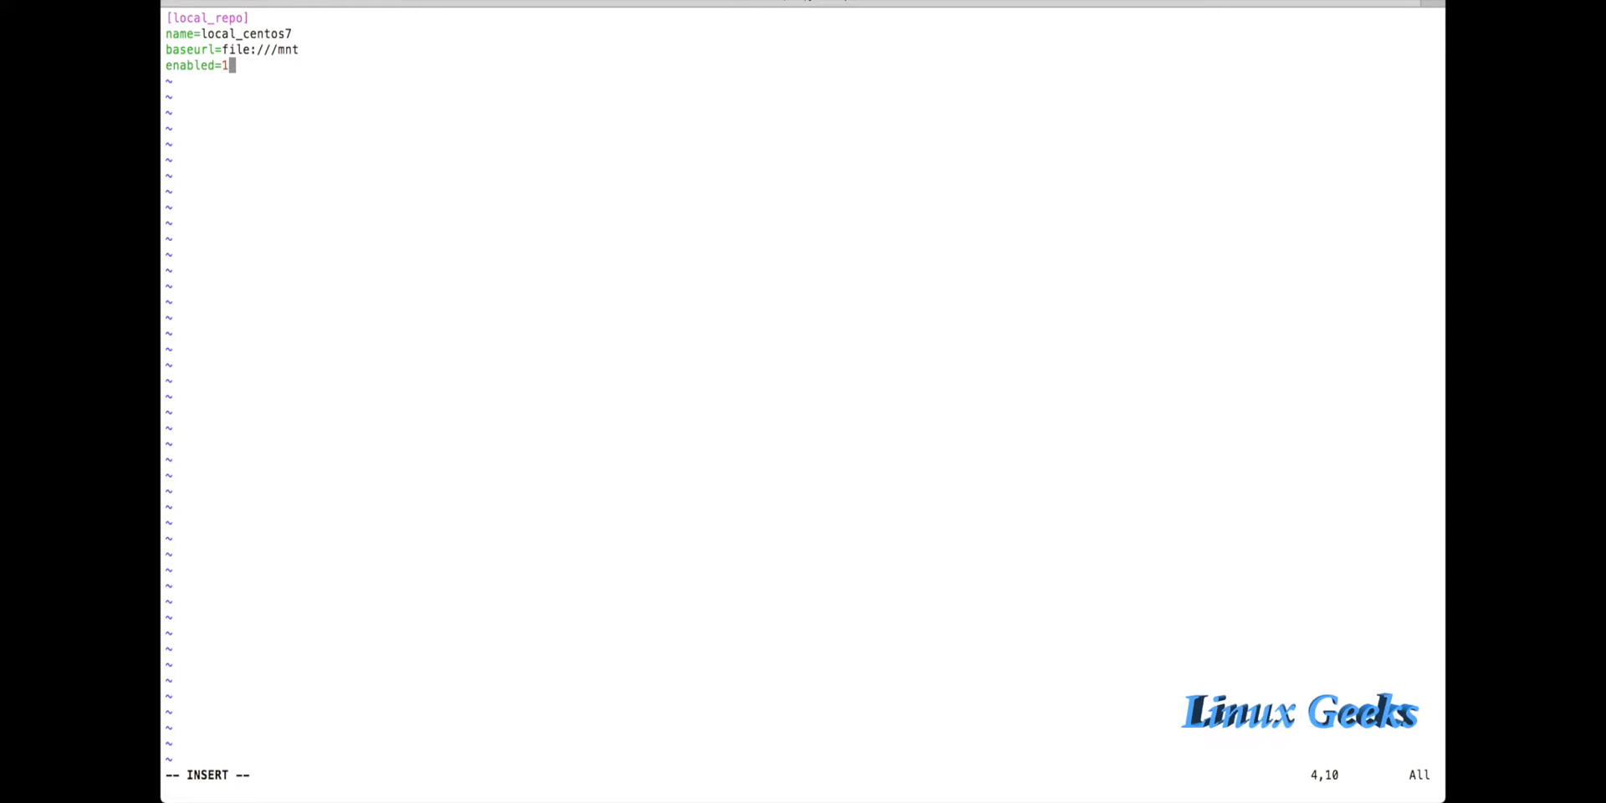
{"action": "type", "text": "0"}
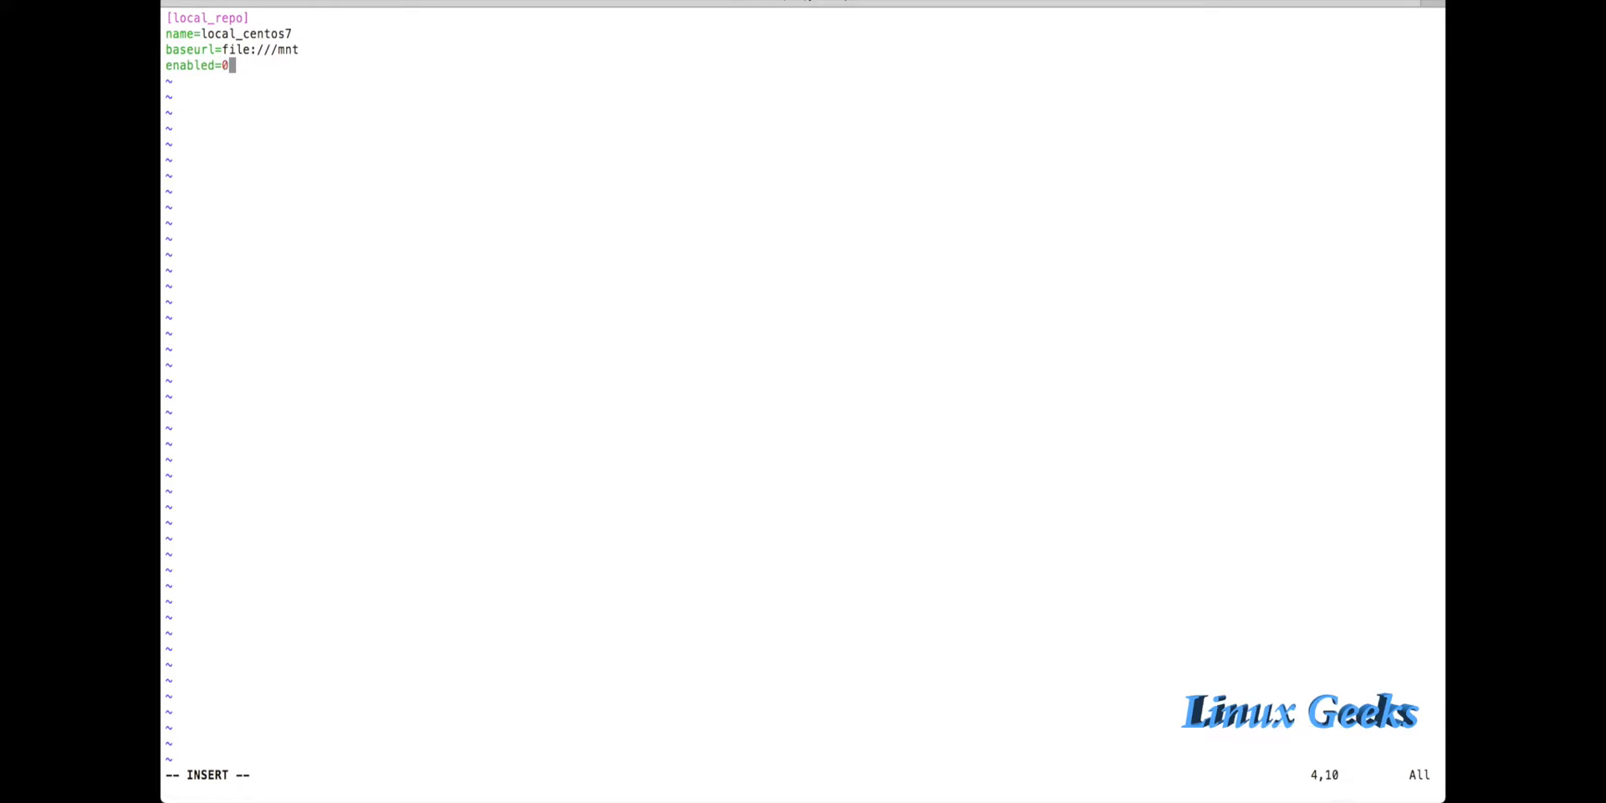
{"action": "type", "text": "1"}
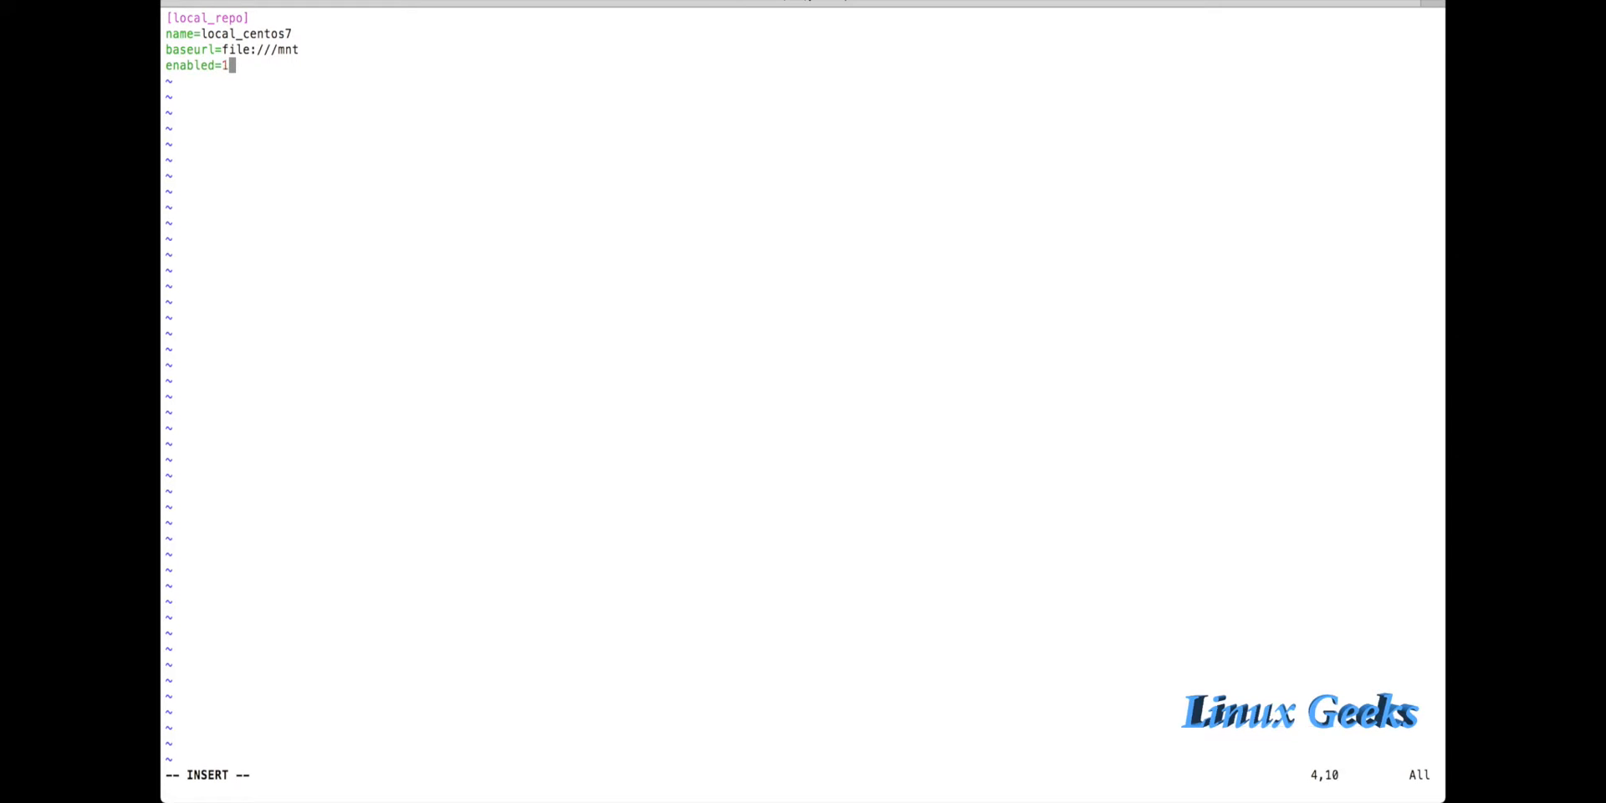
{"action": "key", "text": "Return"}
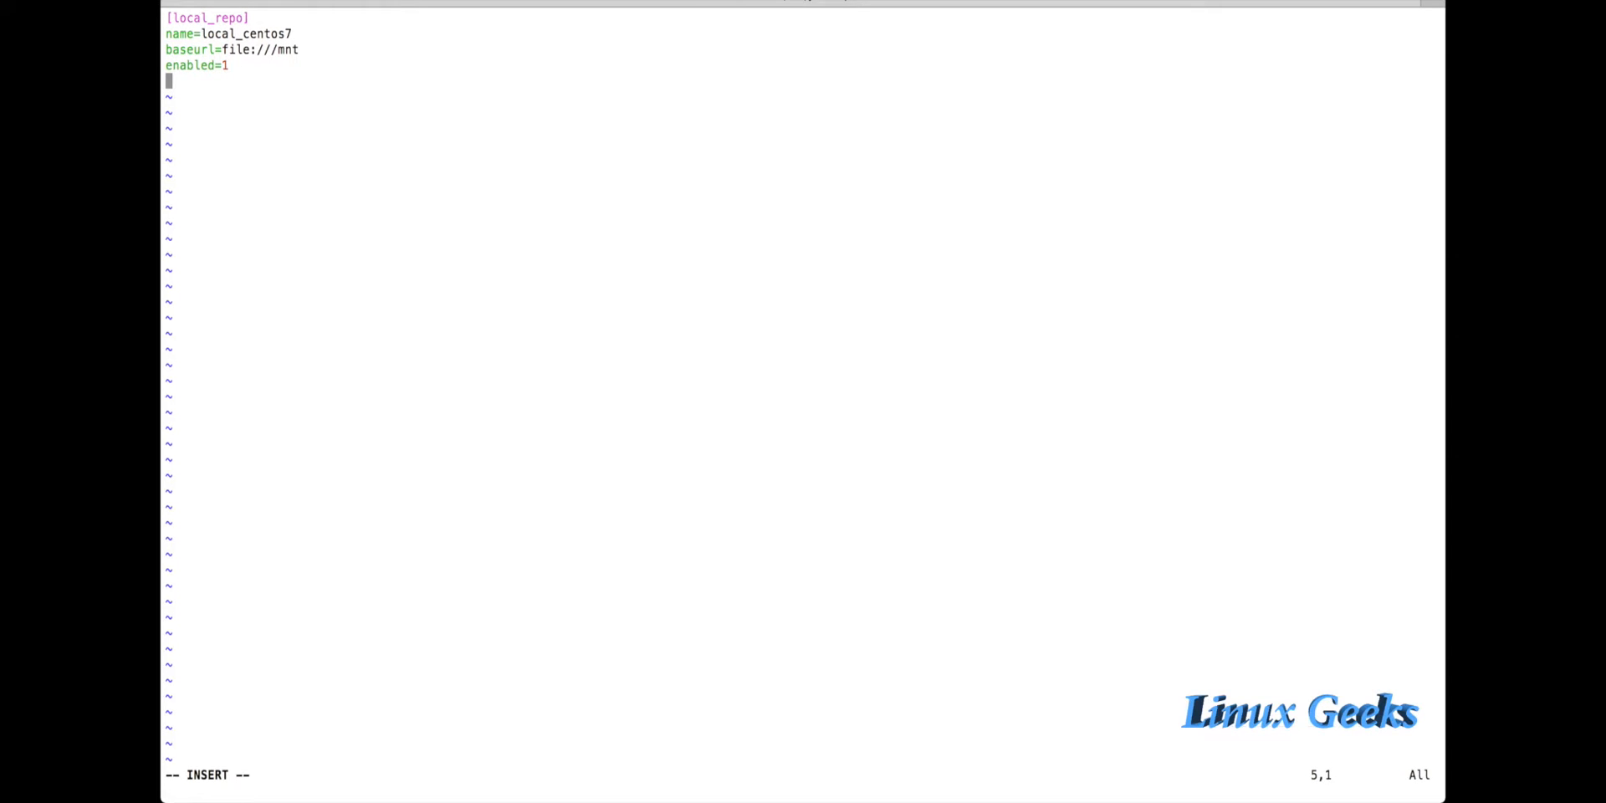
{"action": "type", "text": "gpek"}
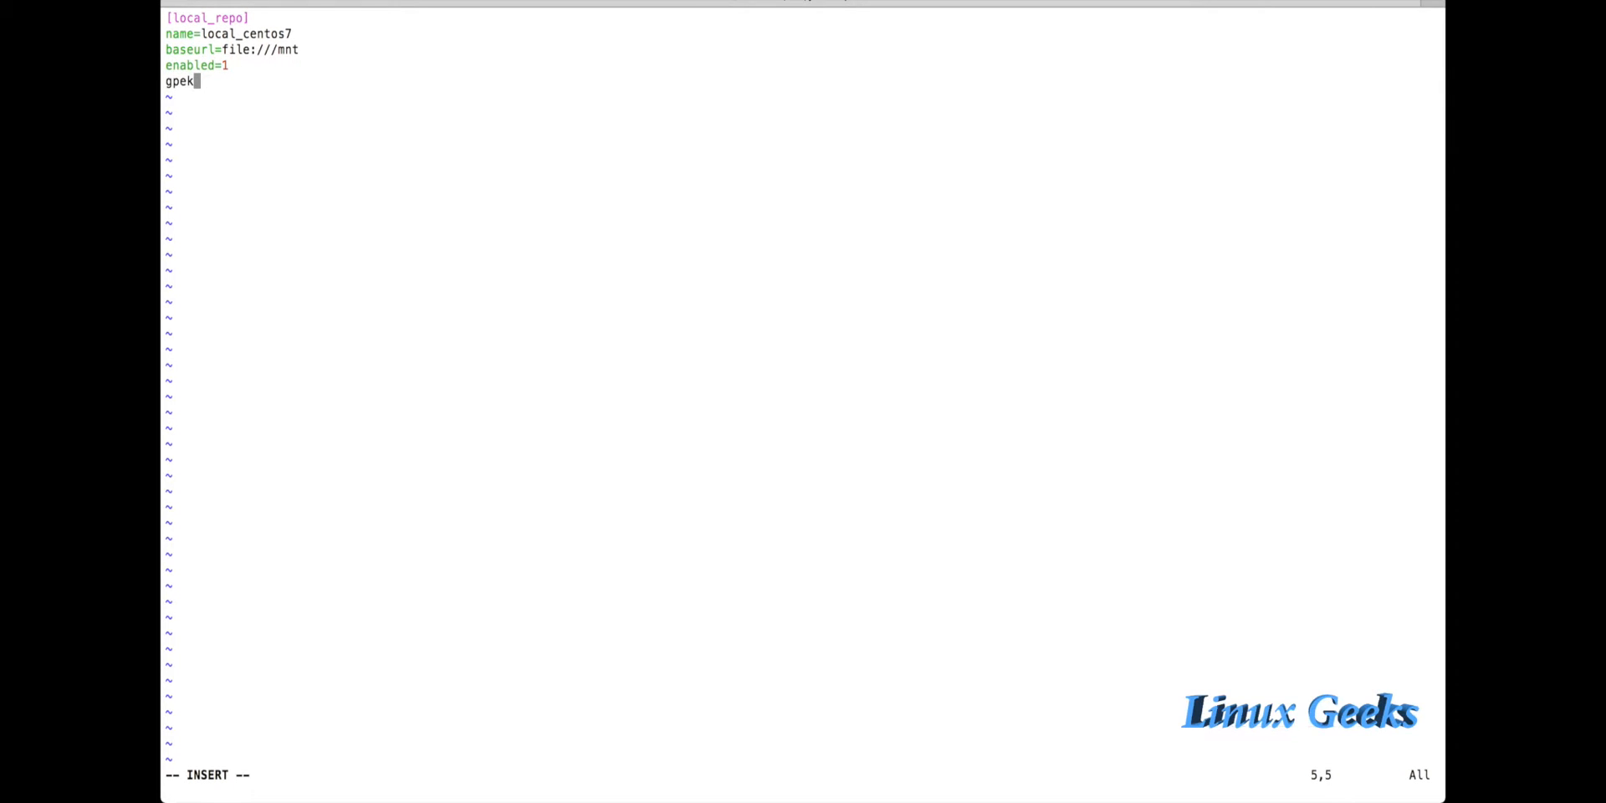
{"action": "type", "text": "c"}
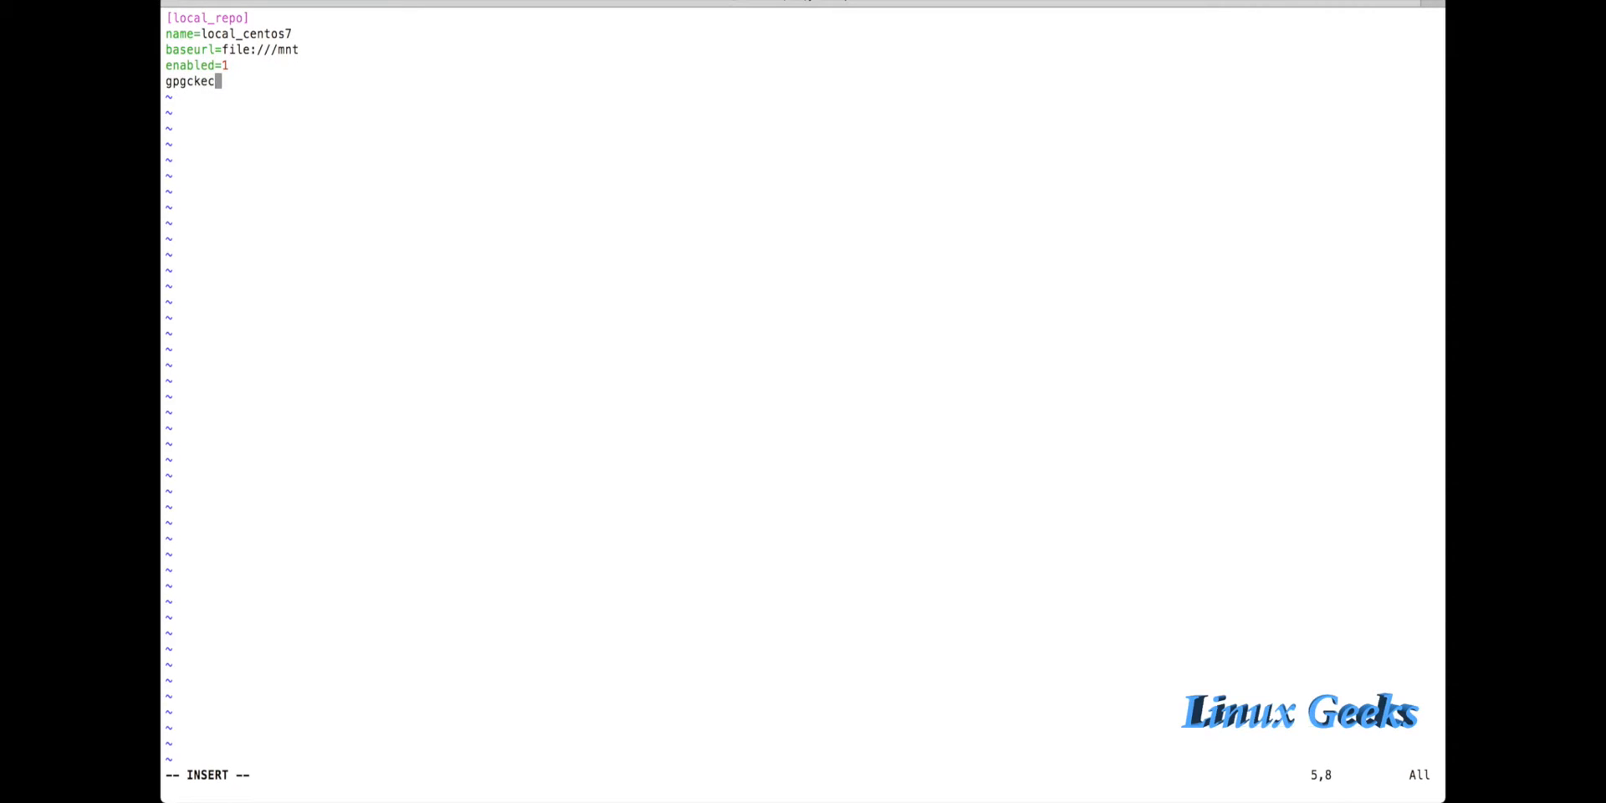
{"action": "key", "text": "BackSpace"}
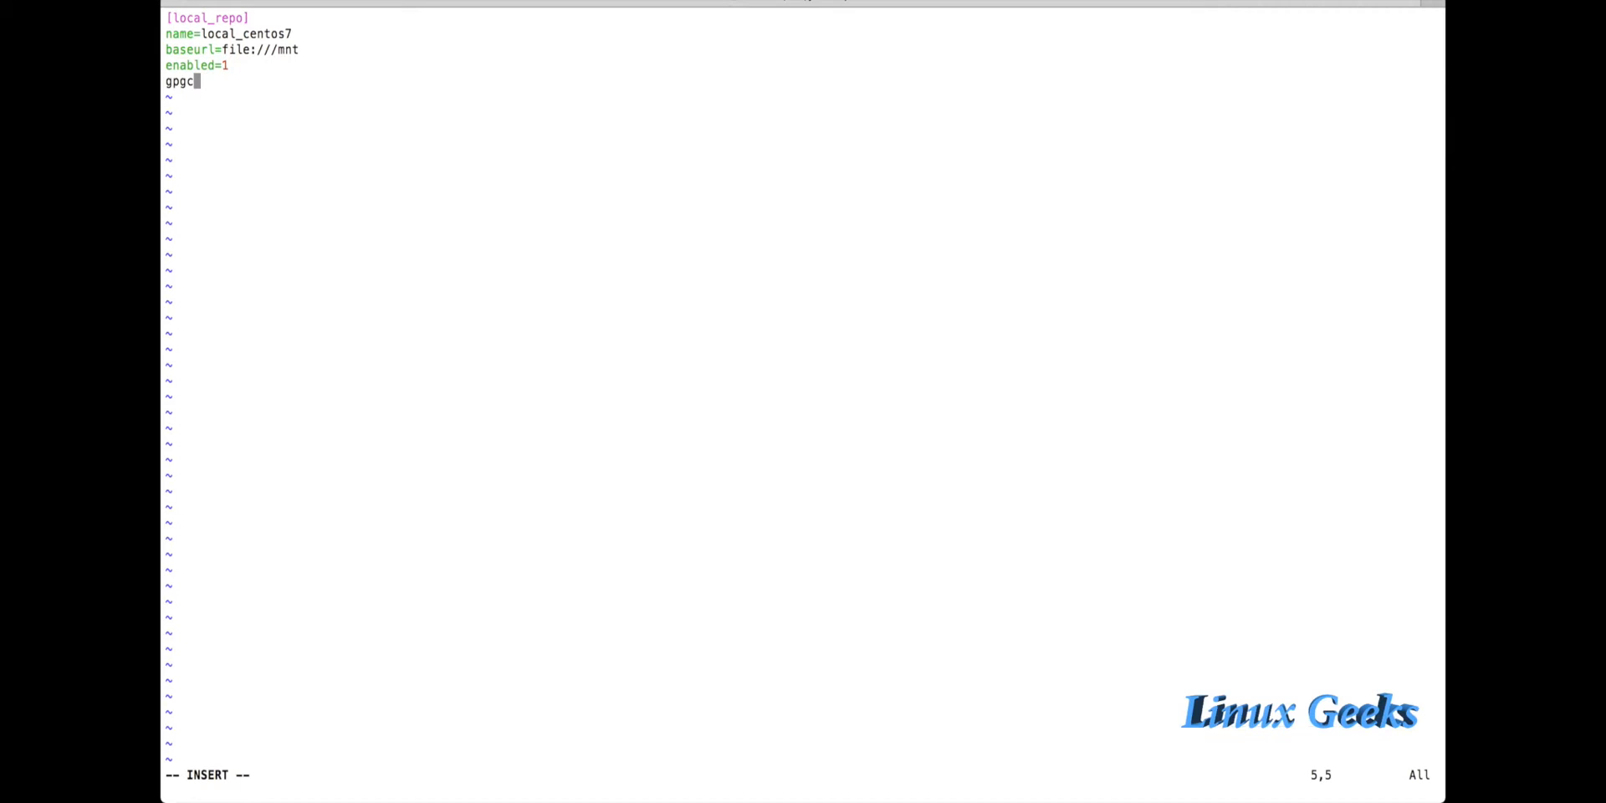
{"action": "type", "text": "h"}
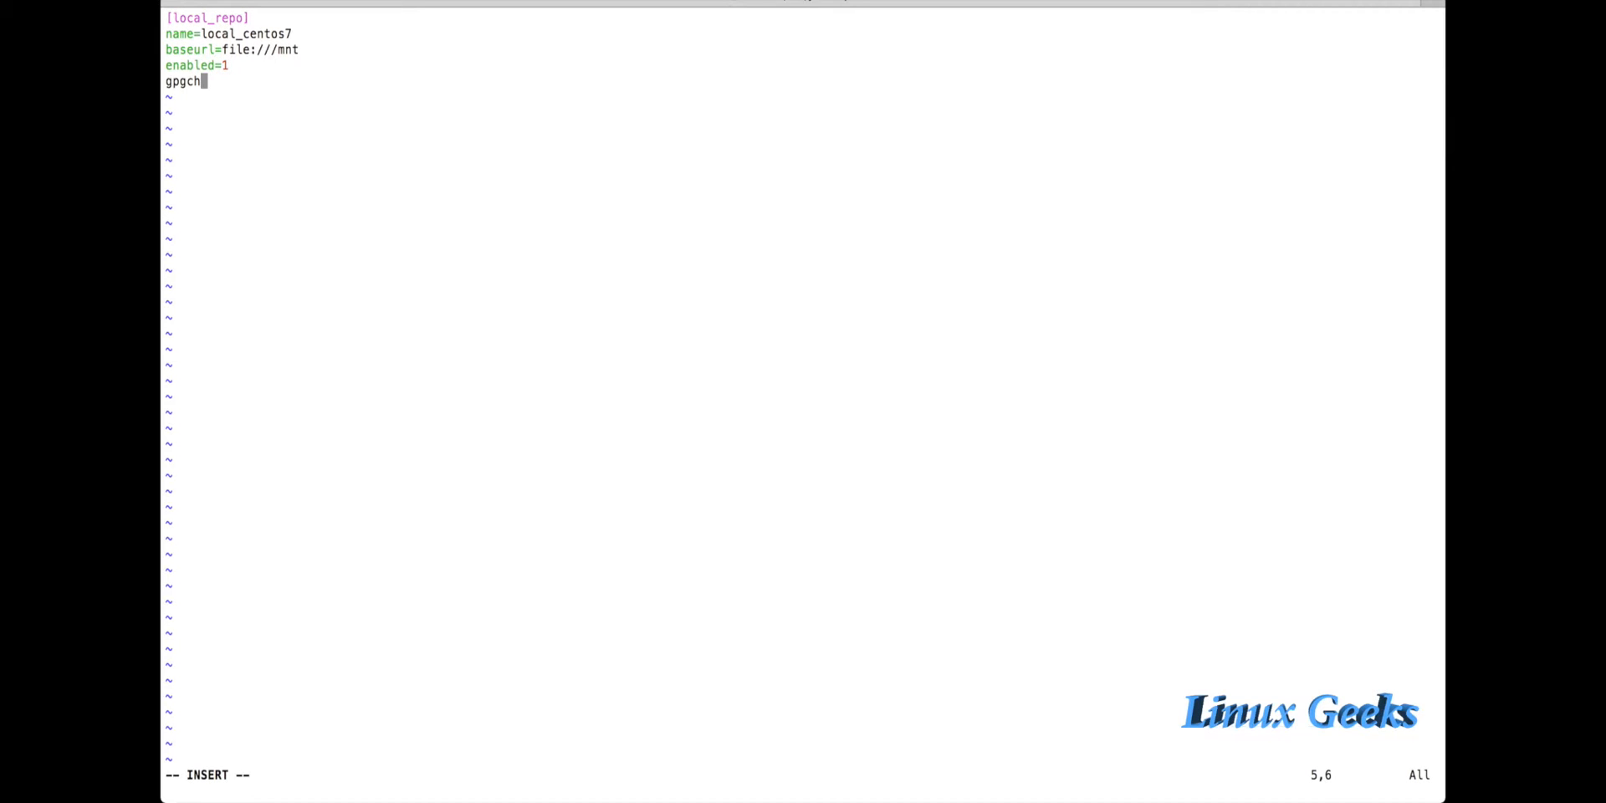
{"action": "type", "text": "eck"}
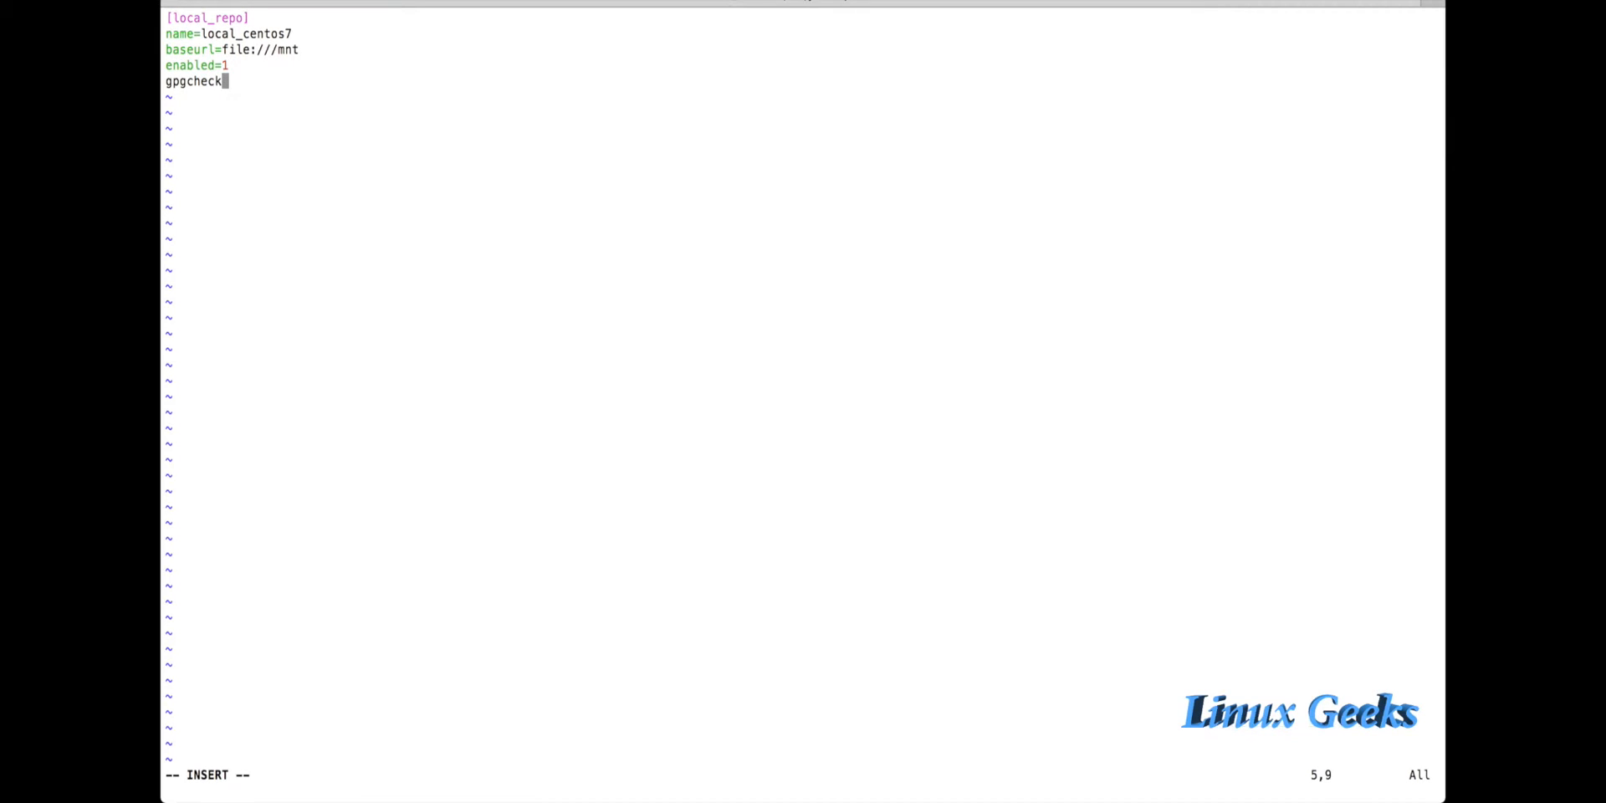
{"action": "type", "text": "="}
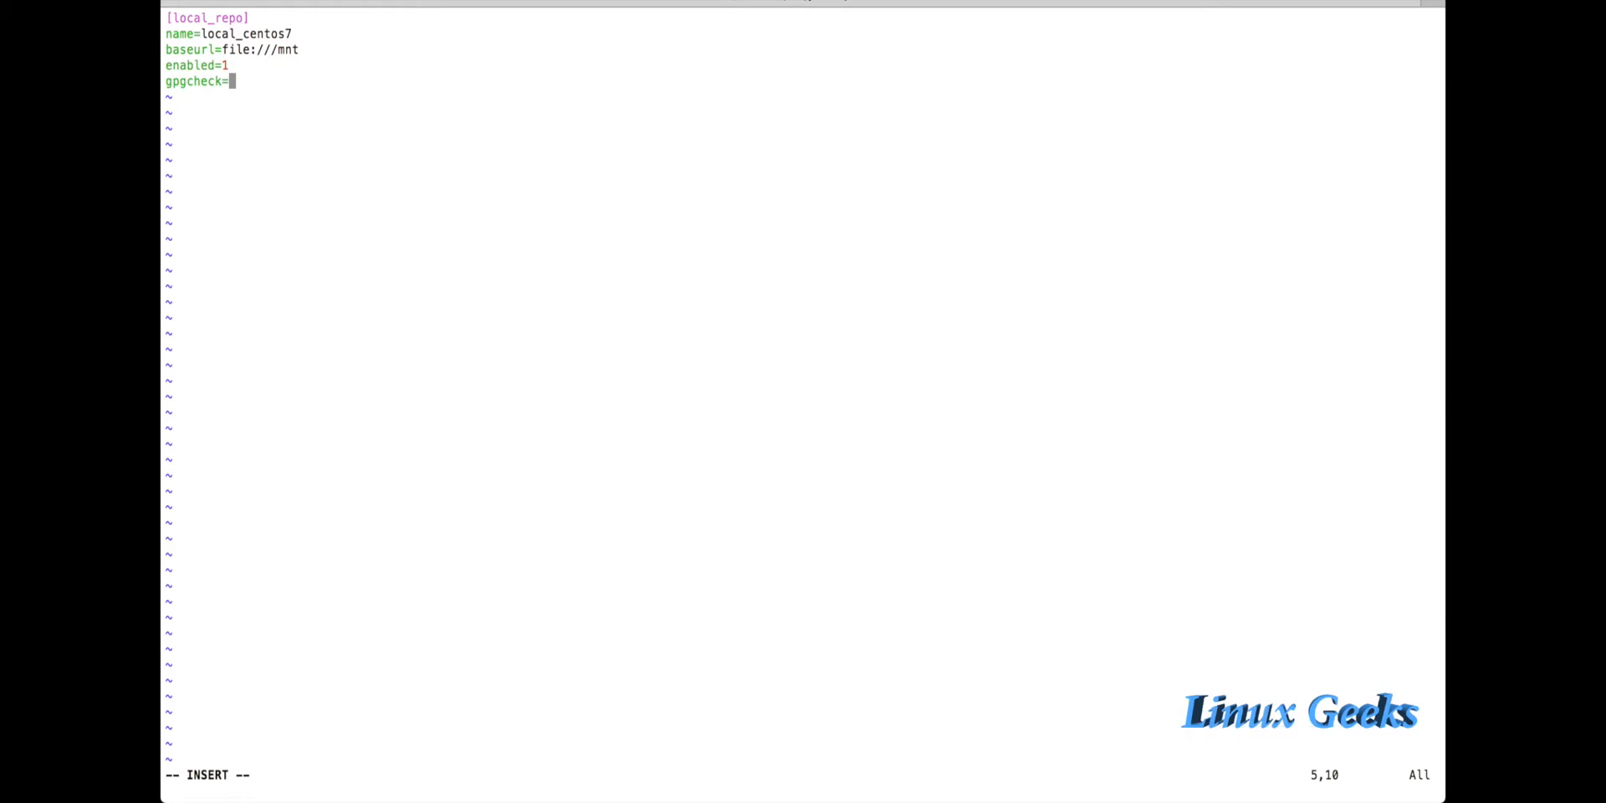
{"action": "type", "text": "1"}
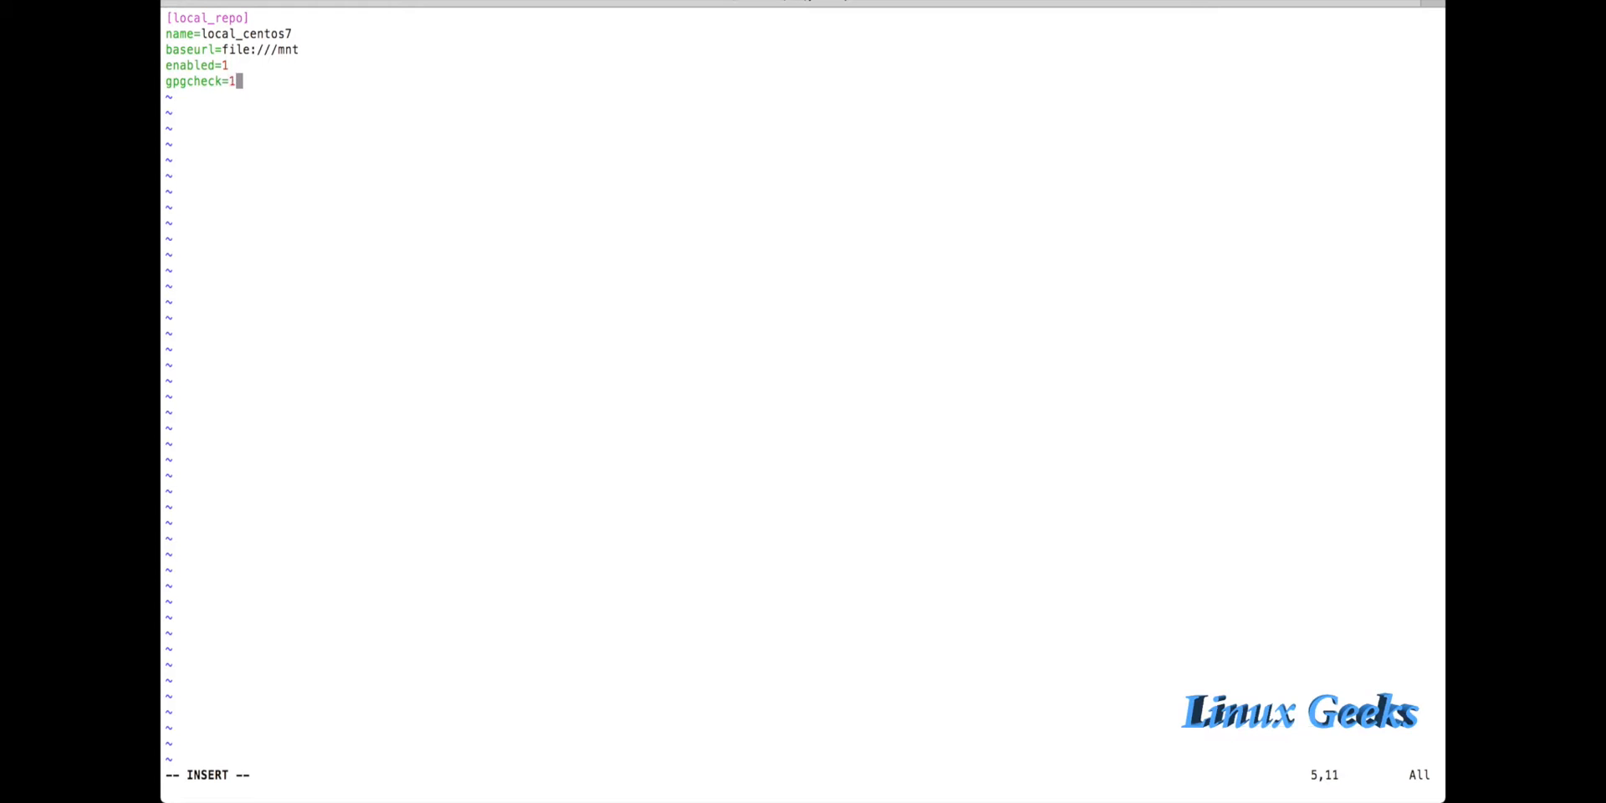
{"action": "key", "text": "BackSpace"}
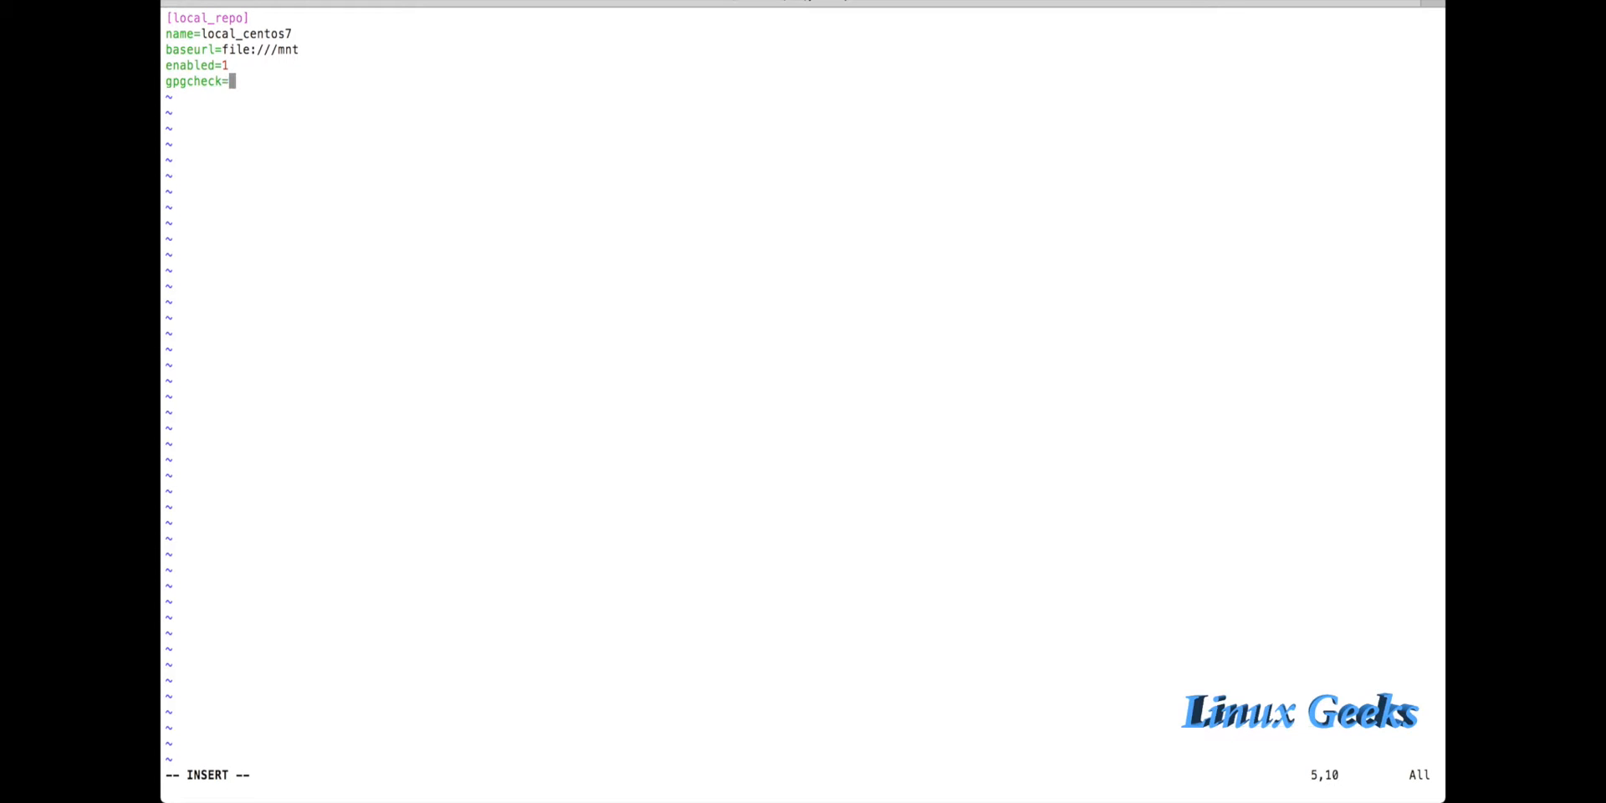
{"action": "type", "text": "0"}
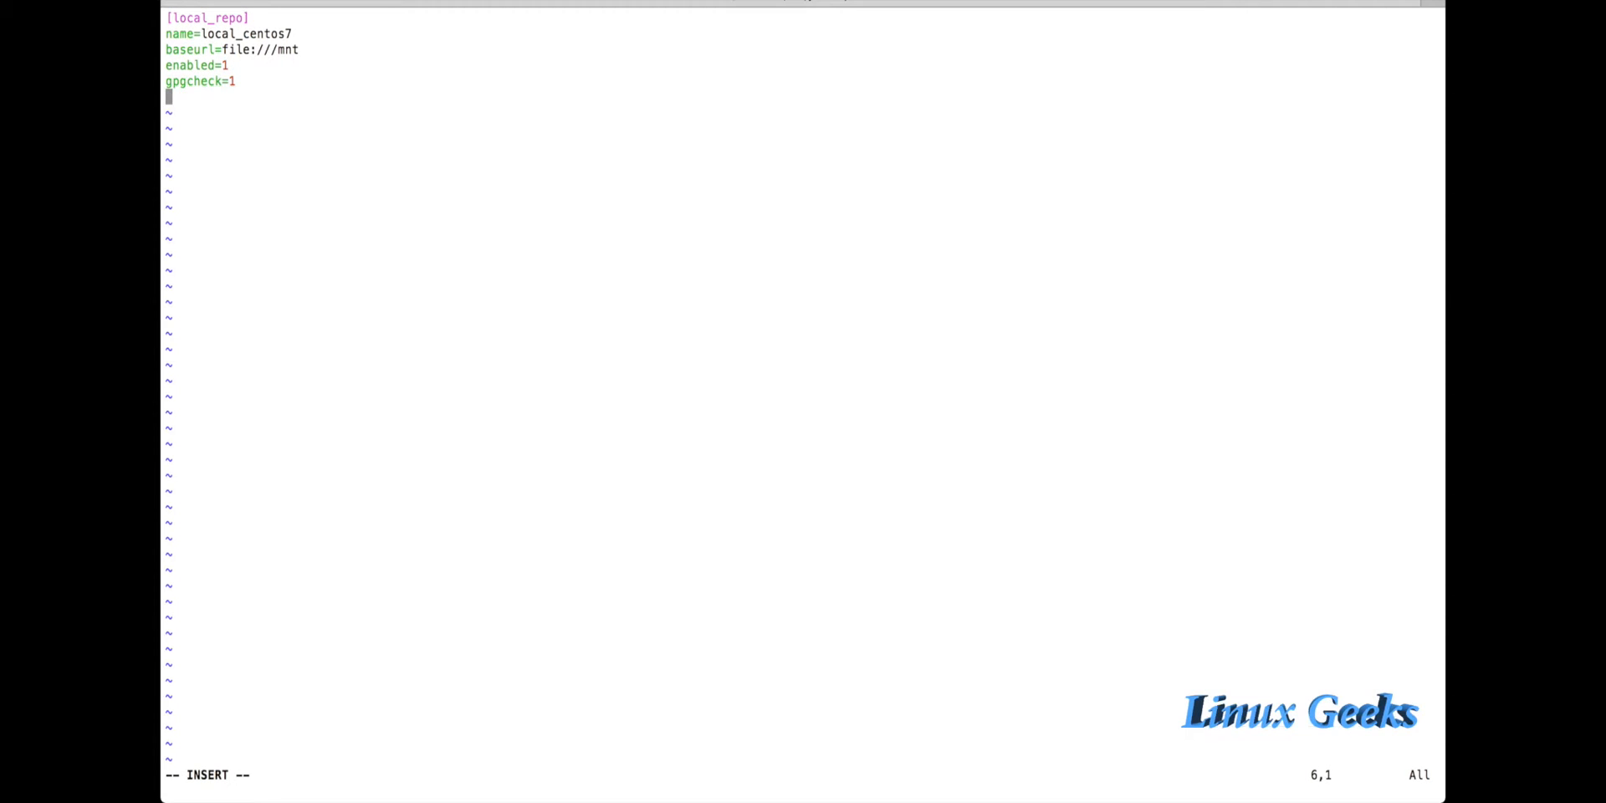
Step: Add gpgkey=file:///mnt/RPM-GPG-KEY-CentOS-7 below the gpgcheck line
{"action": "type", "text": "g"}
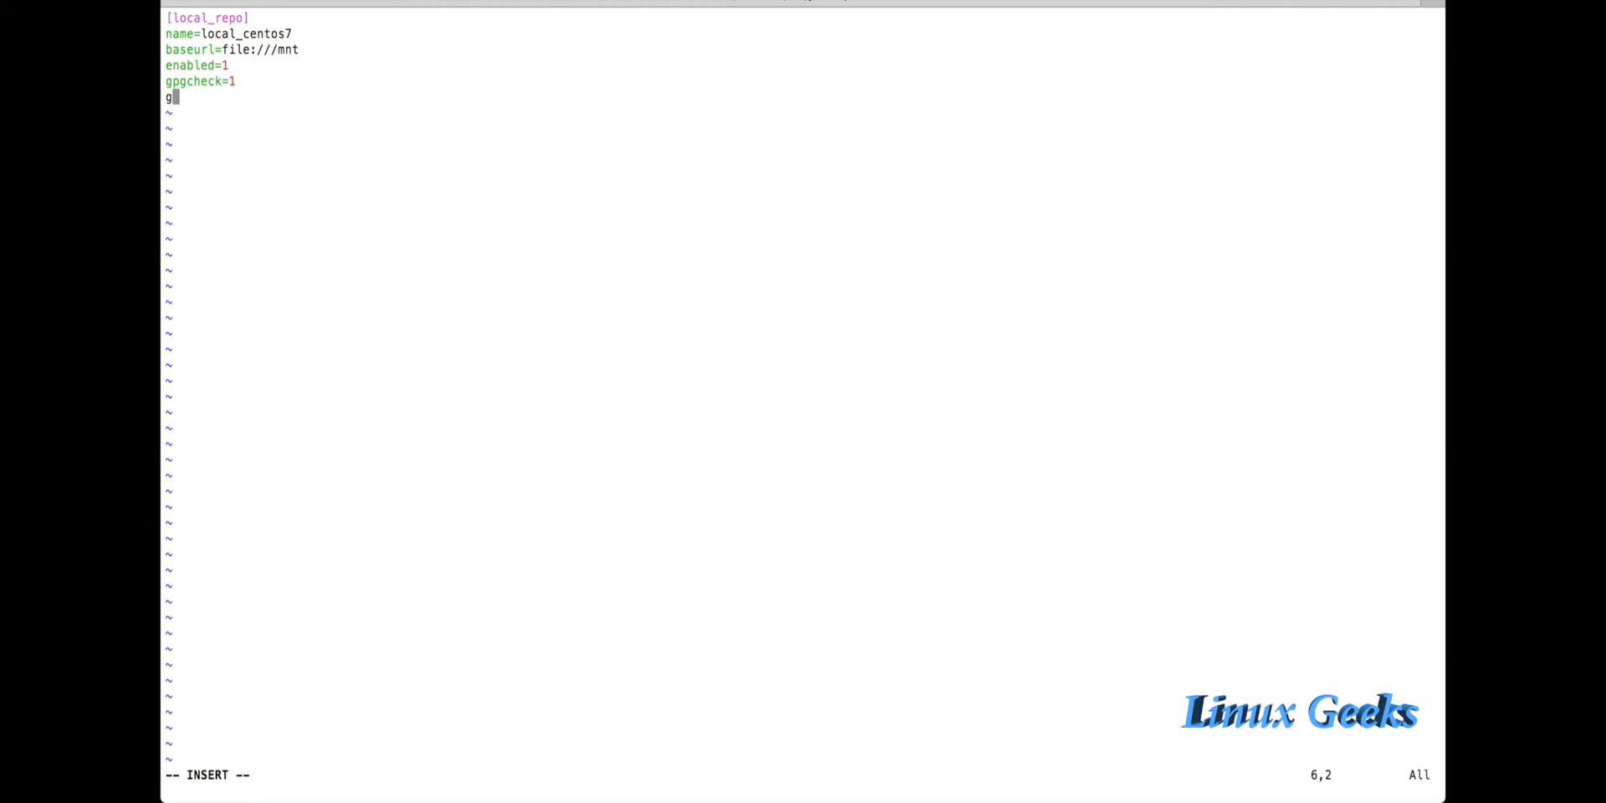
{"action": "key", "text": "Backspace"}
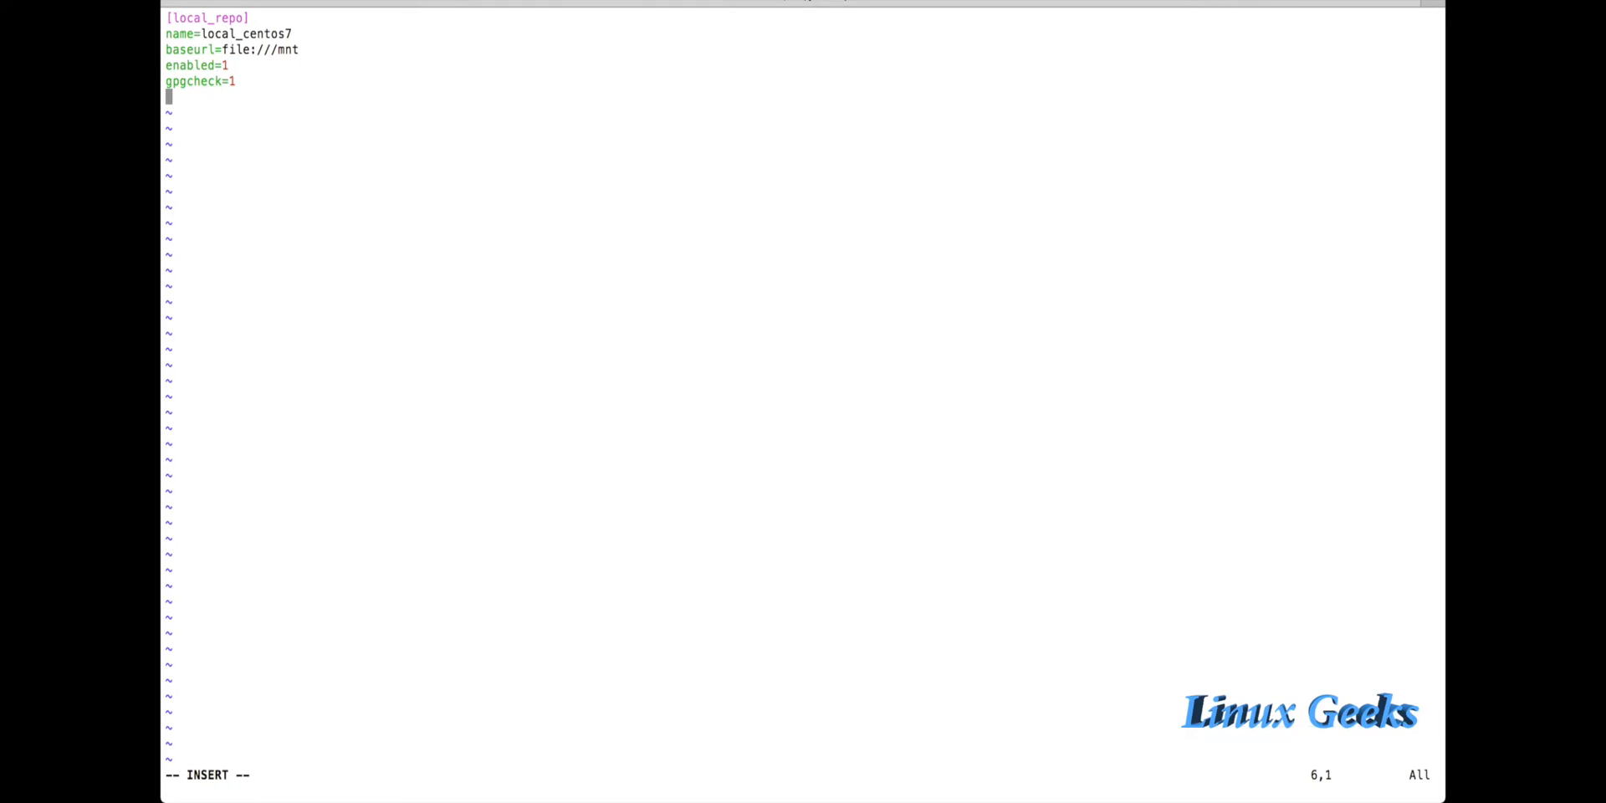
{"action": "type", "text": "g"}
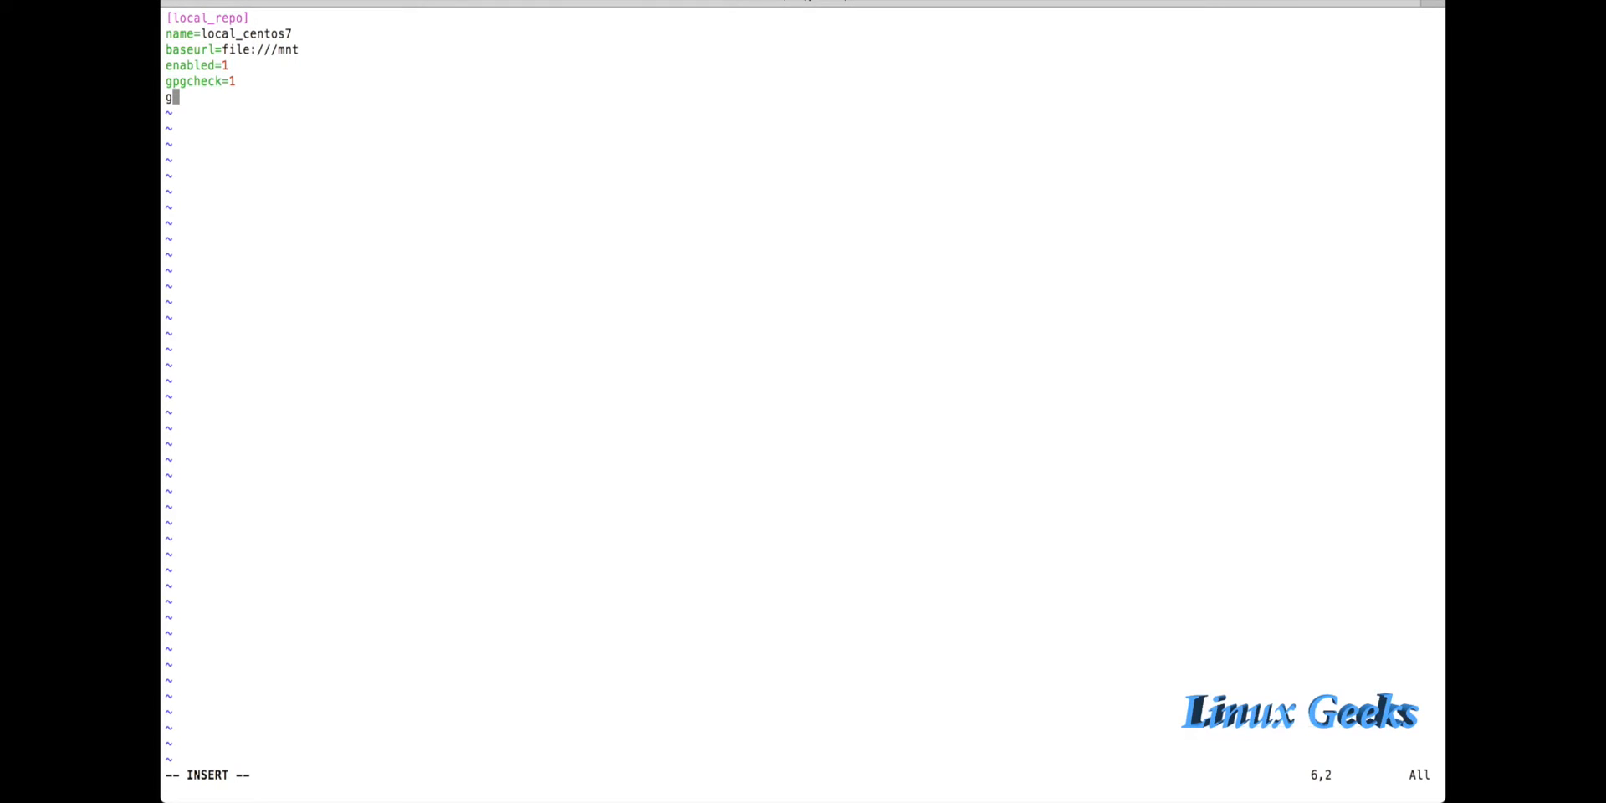
{"action": "type", "text": "pgkey"}
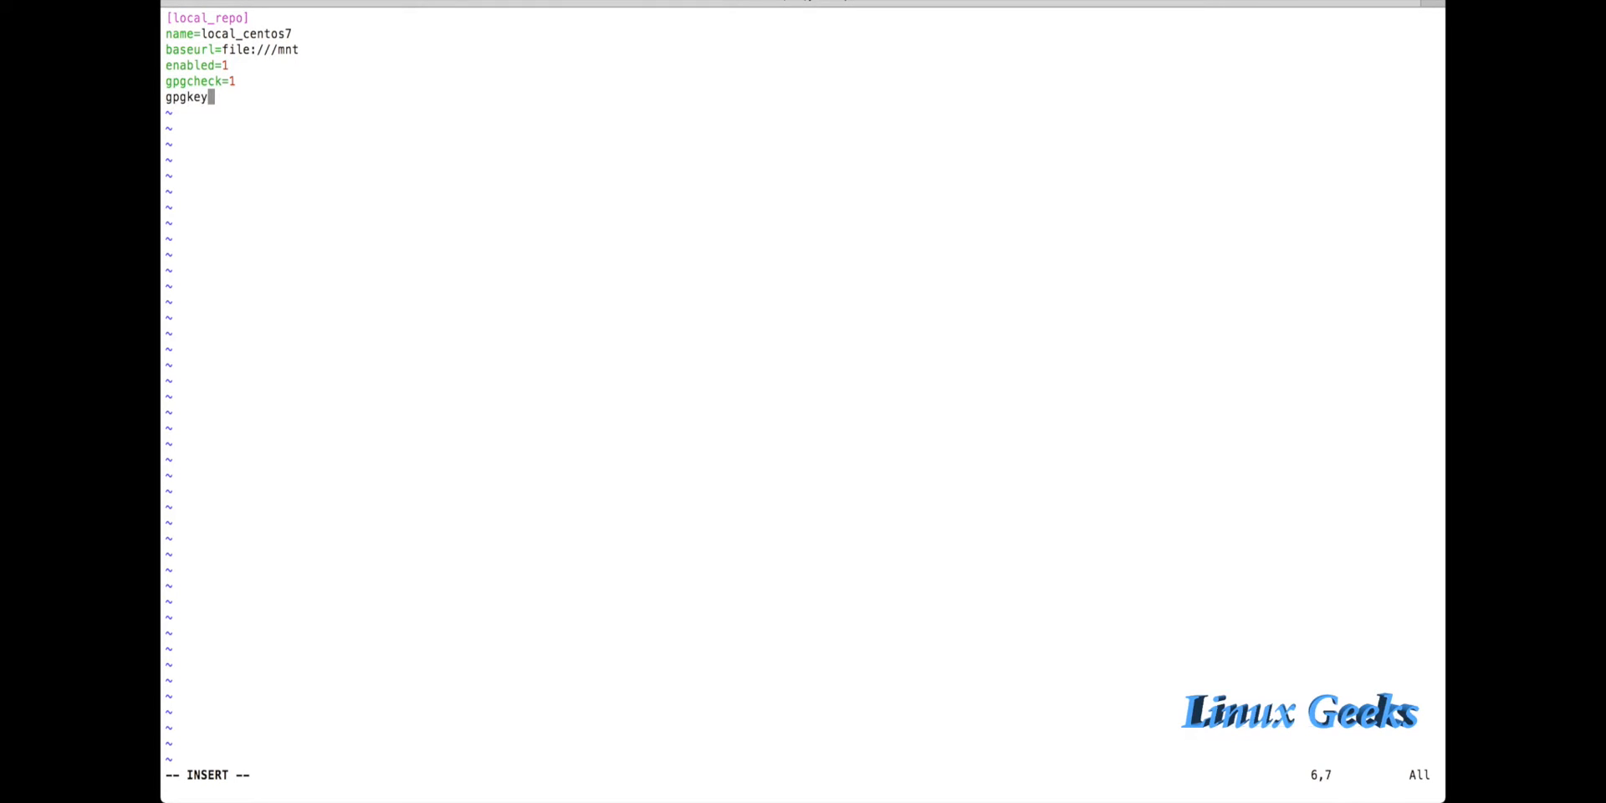
{"action": "type", "text": "=RPM-GPG-KEY-CentOS-7"}
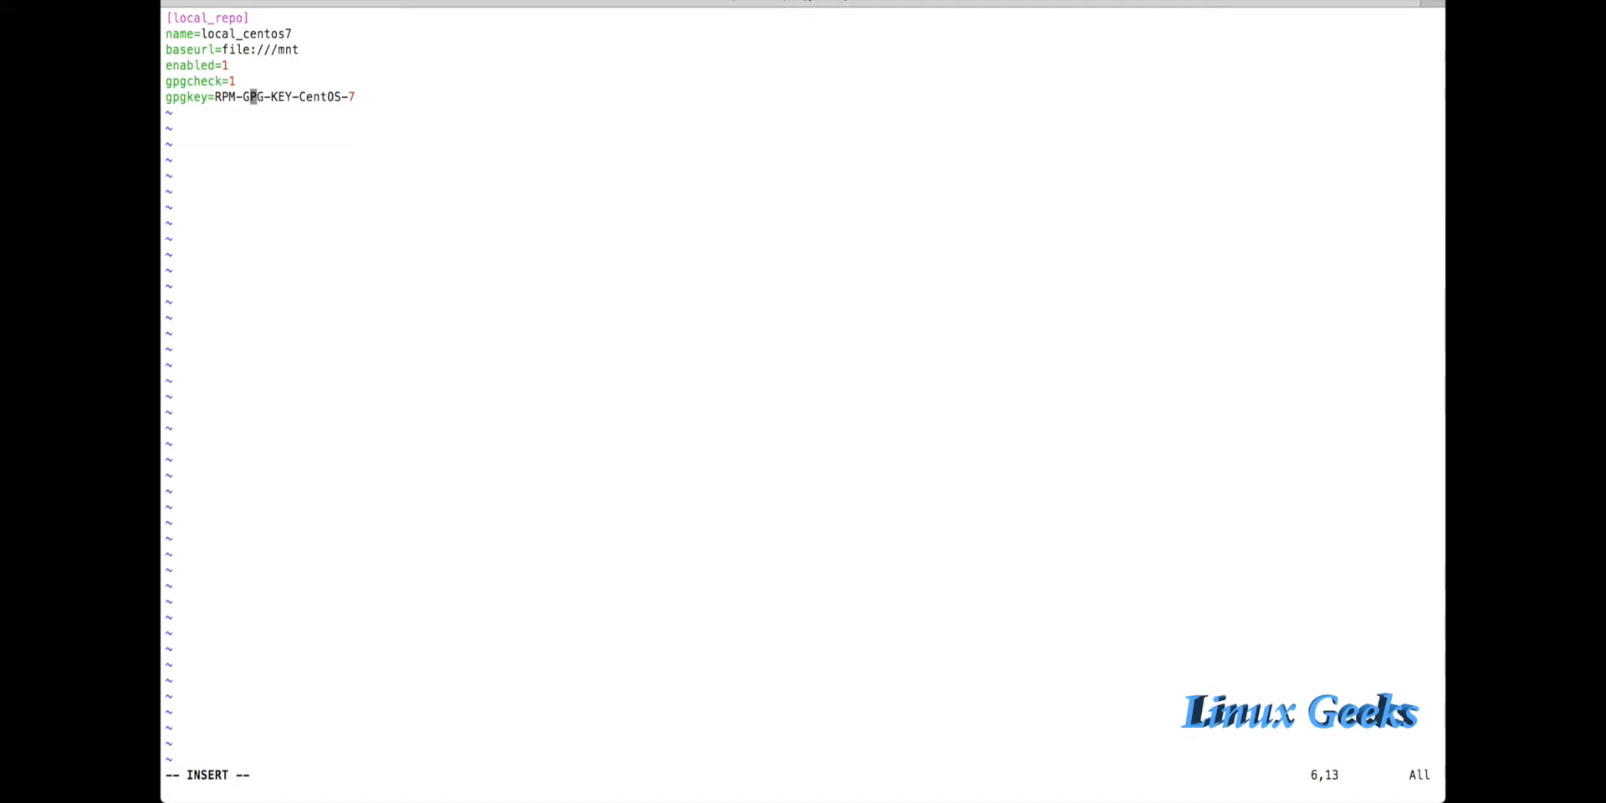
{"action": "type", "text": "/mt"}
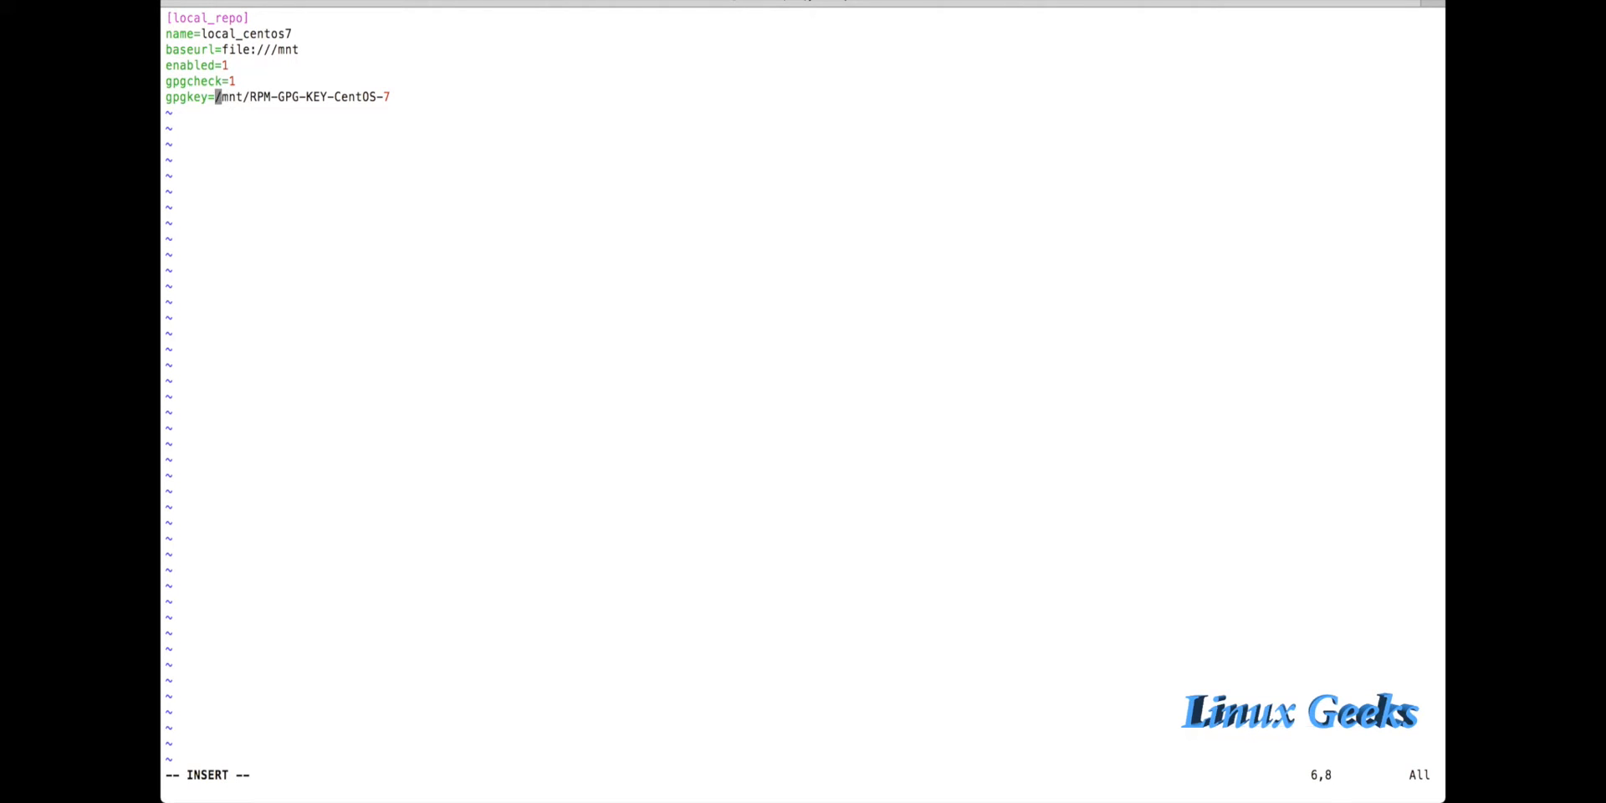
{"action": "type", "text": "file"}
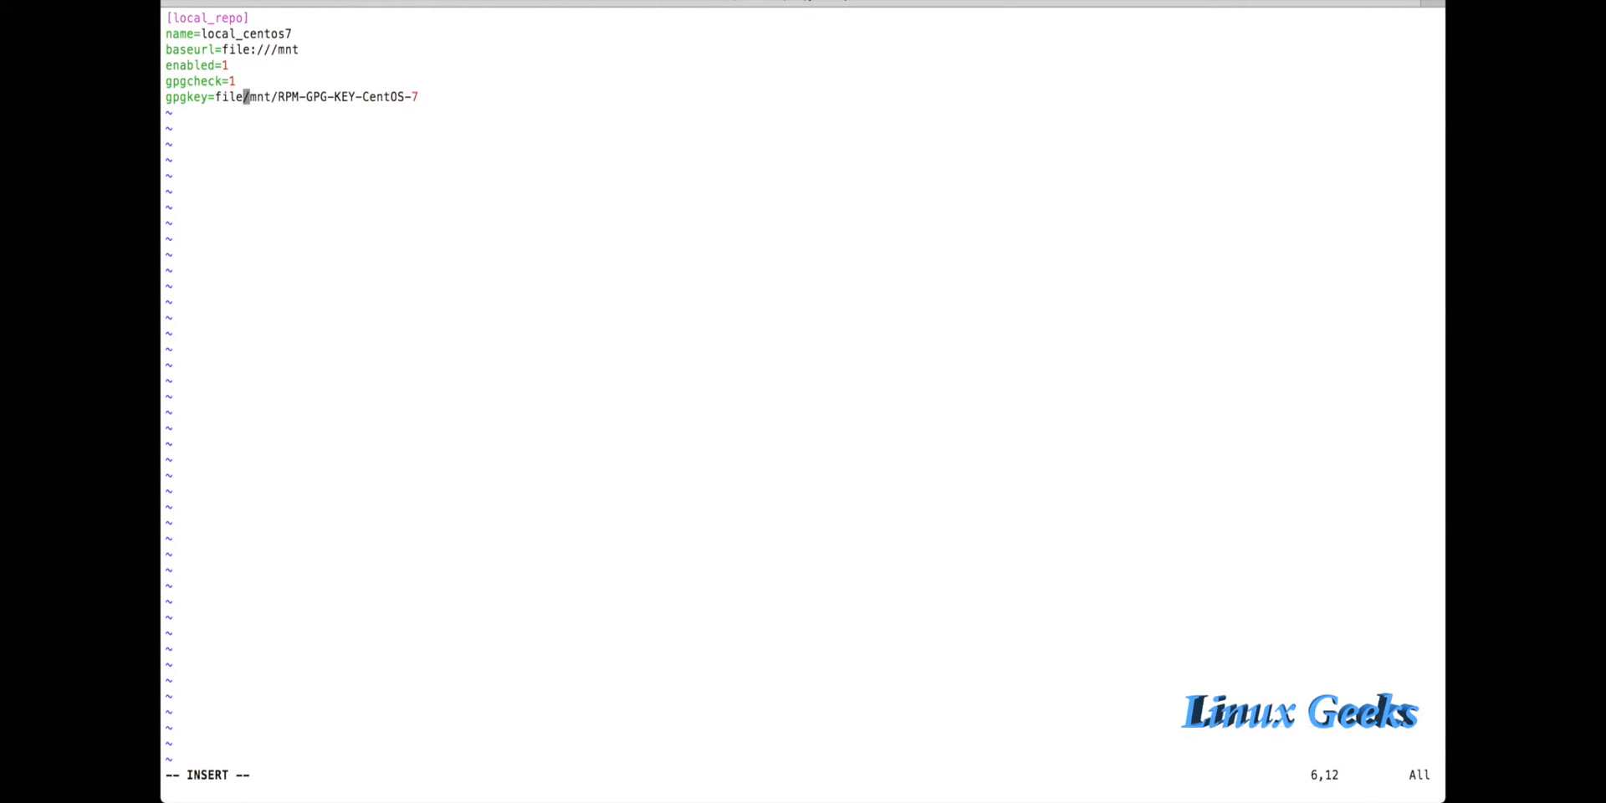
{"action": "type", "text": "//"}
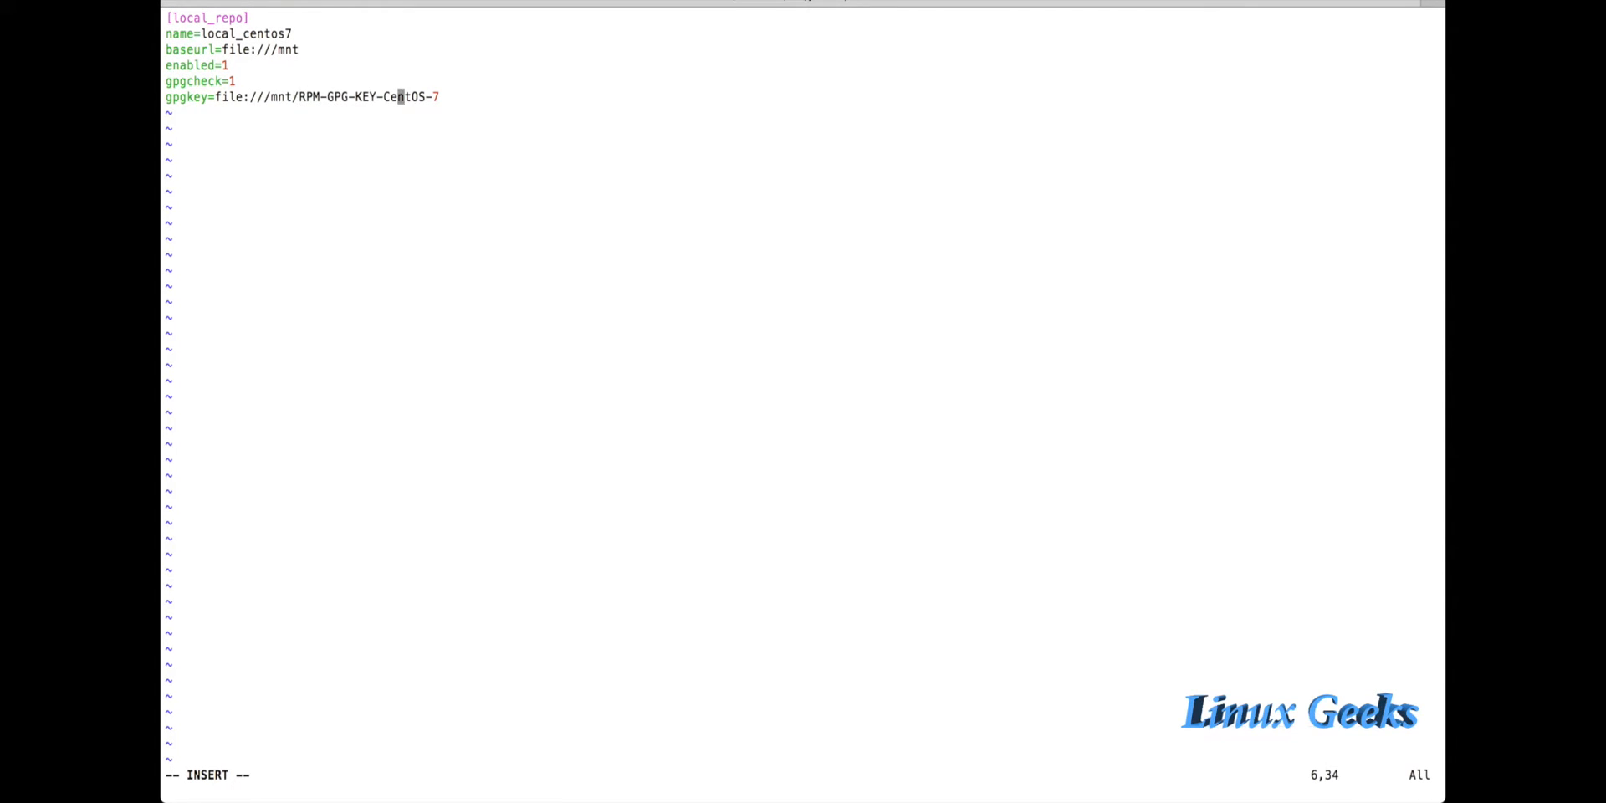
{"action": "key", "text": "End"}
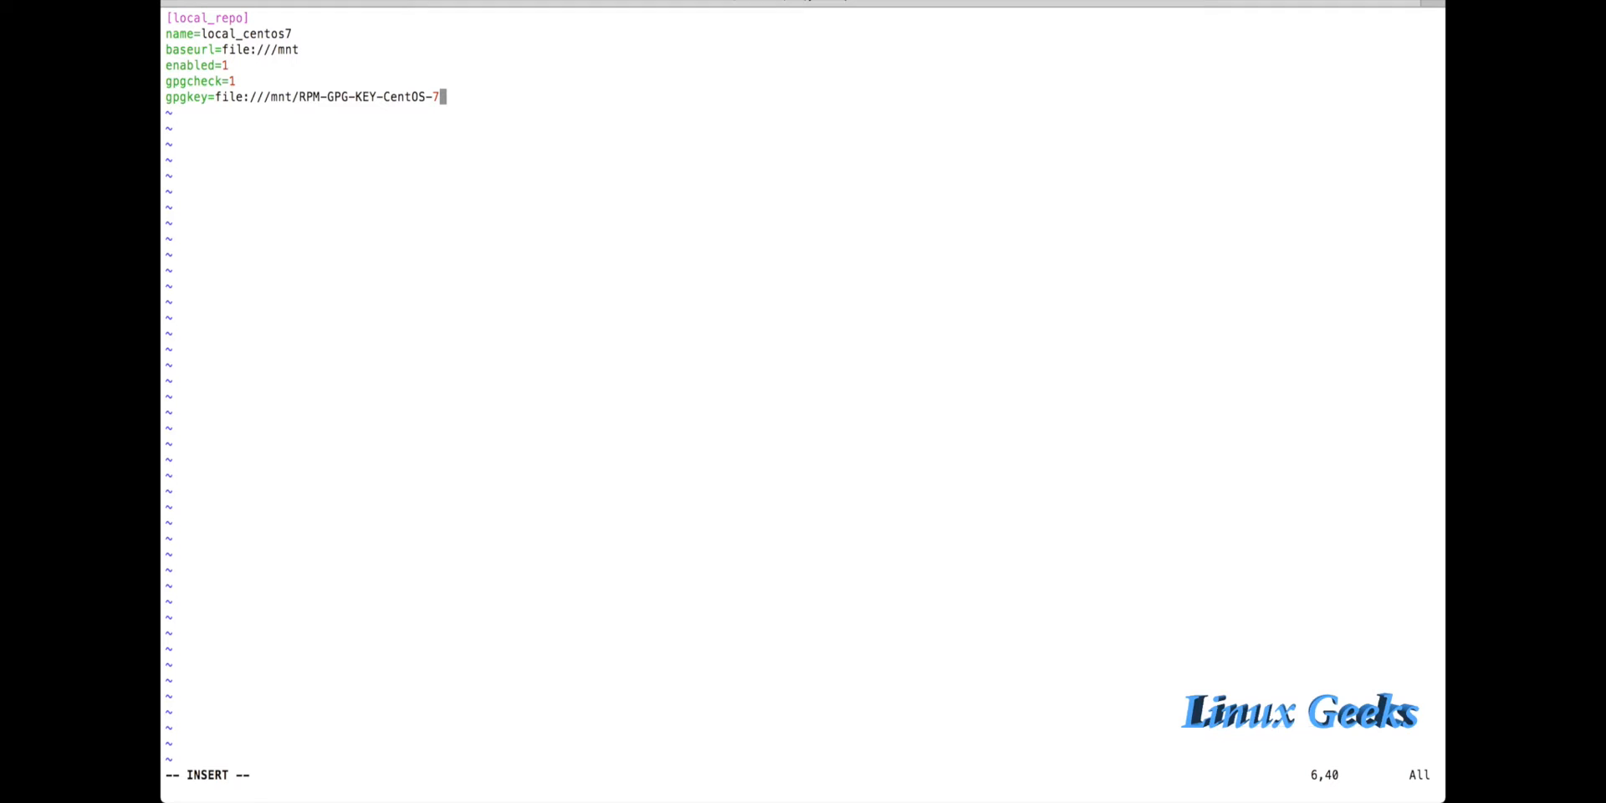
Step: Leave insert mode and enter :wq! to save and quit
{"action": "key", "text": "BackSpace"}
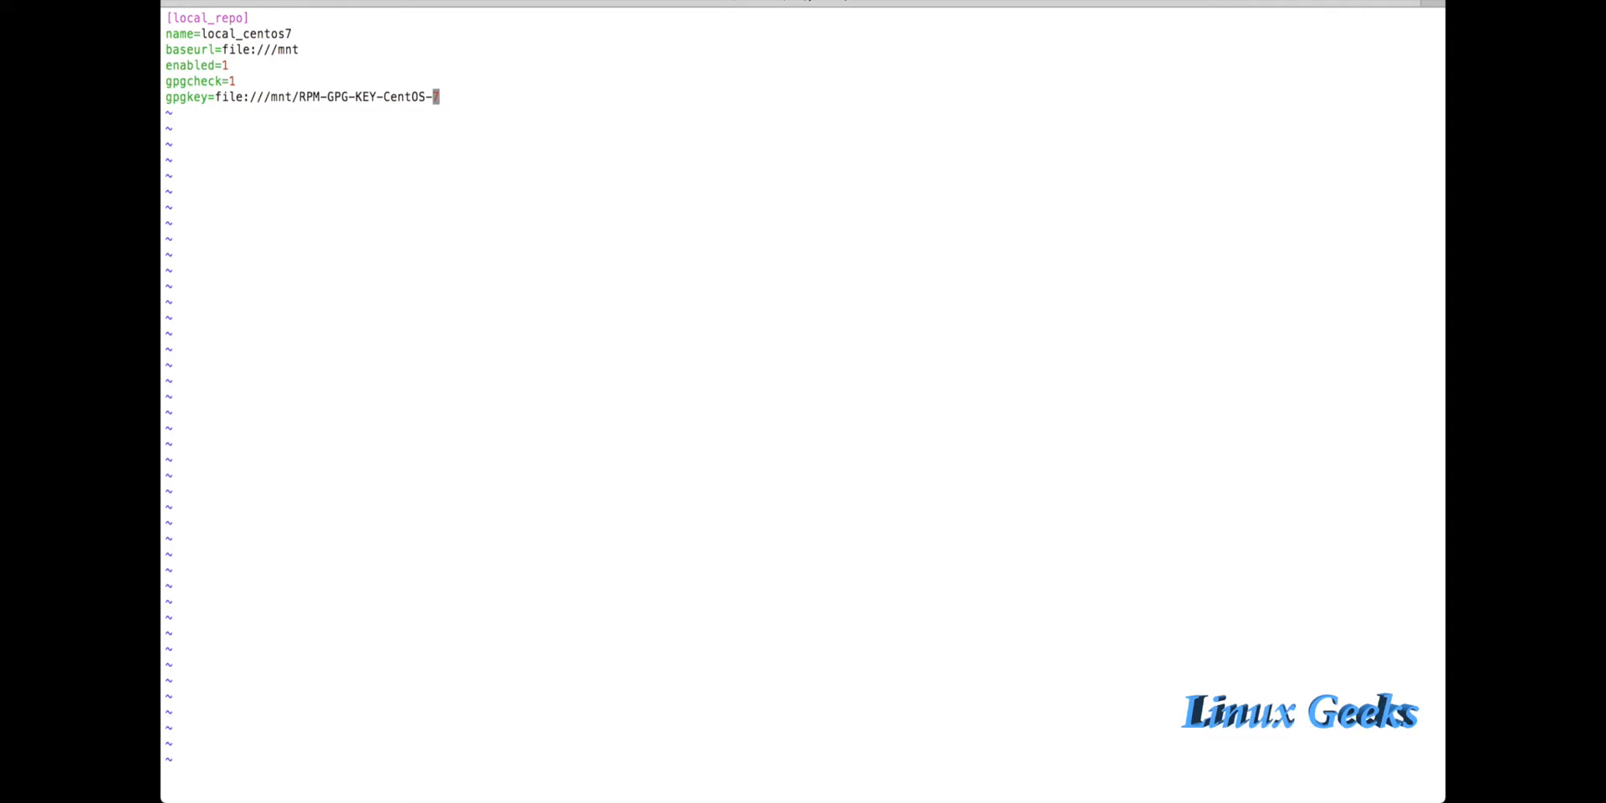
{"action": "type", "text": ":wq!"}
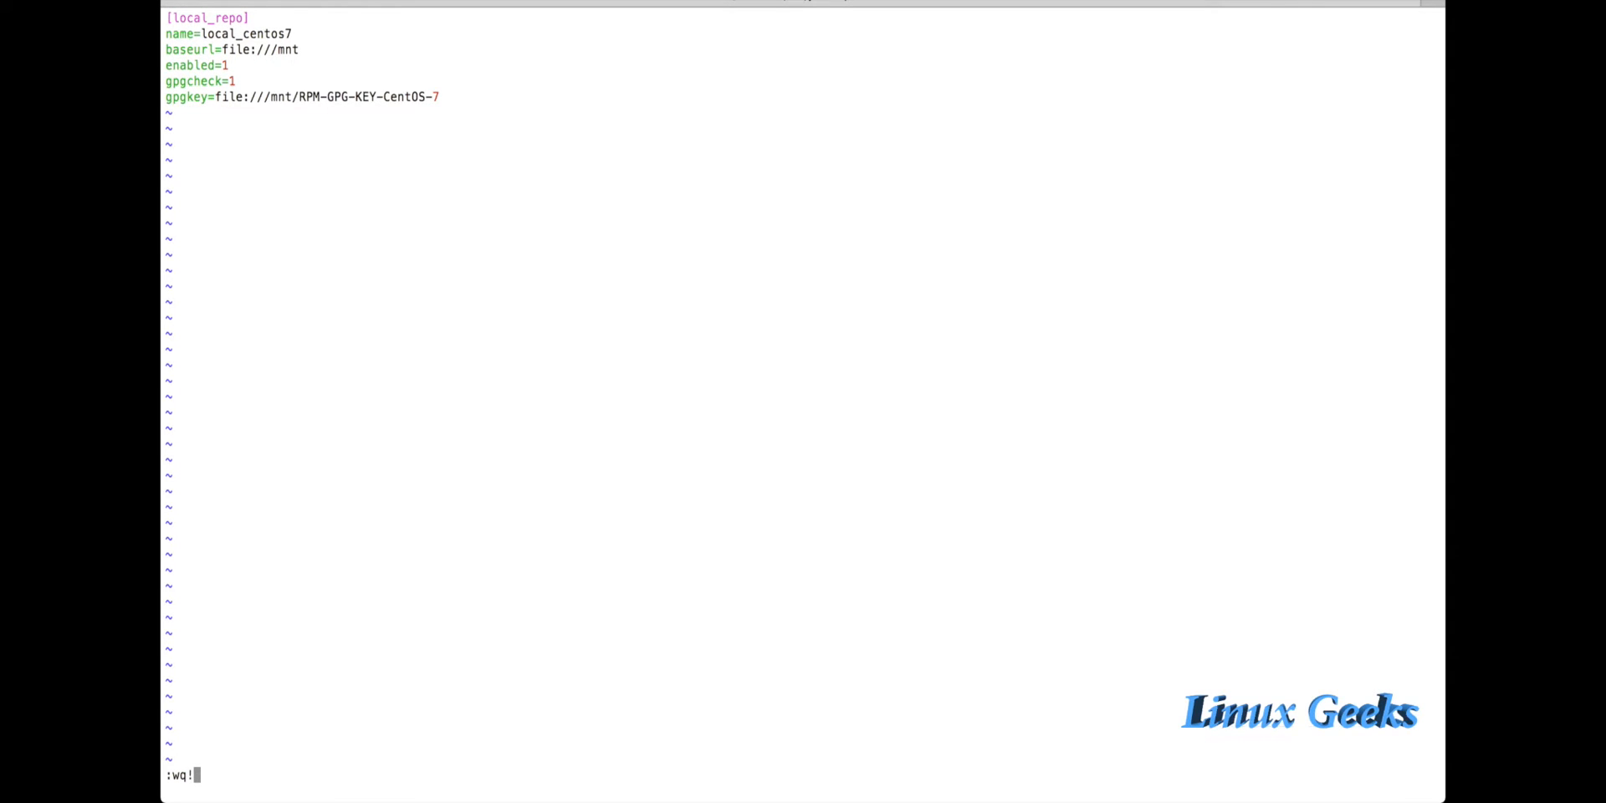
Step: Save local.repo, exit vim and change into /mnt at the bash prompt
{"action": "key", "text": "Return"}
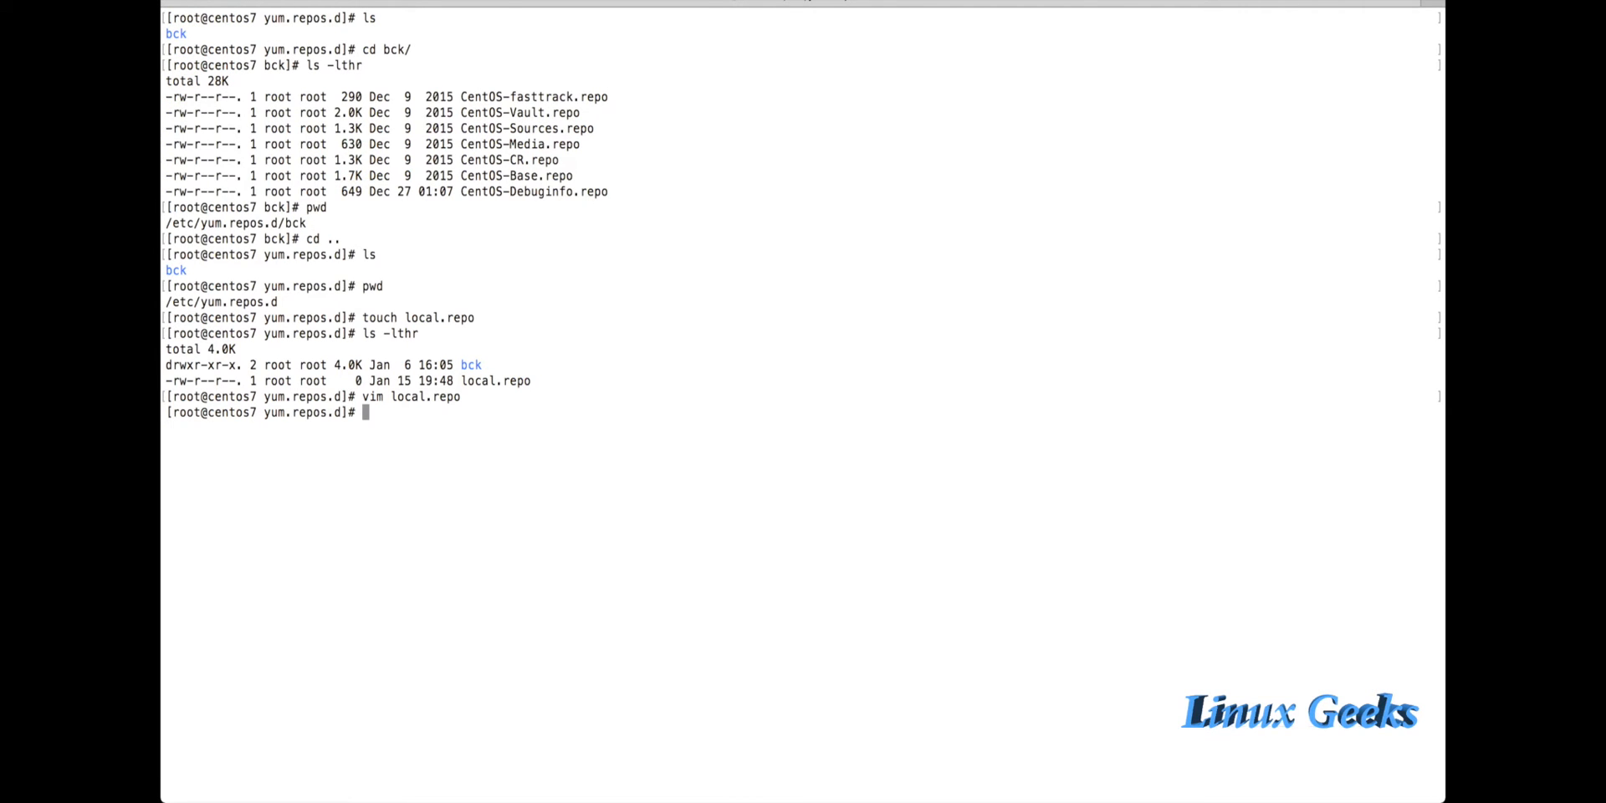
{"action": "type", "text": "cd /mnt/"}
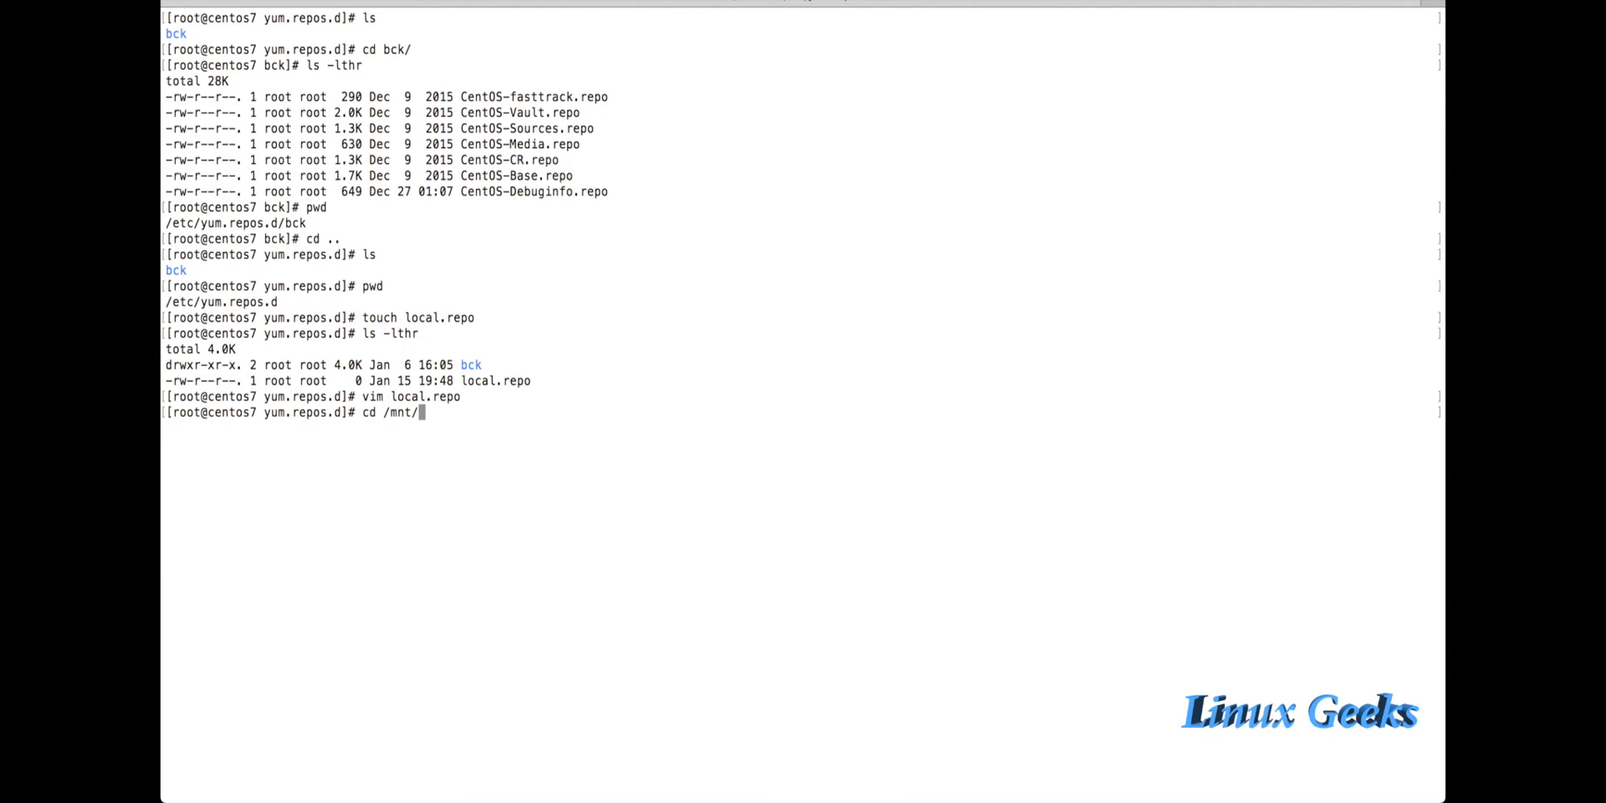
{"action": "key", "text": "Return"}
{"action": "type", "text": "yum"}
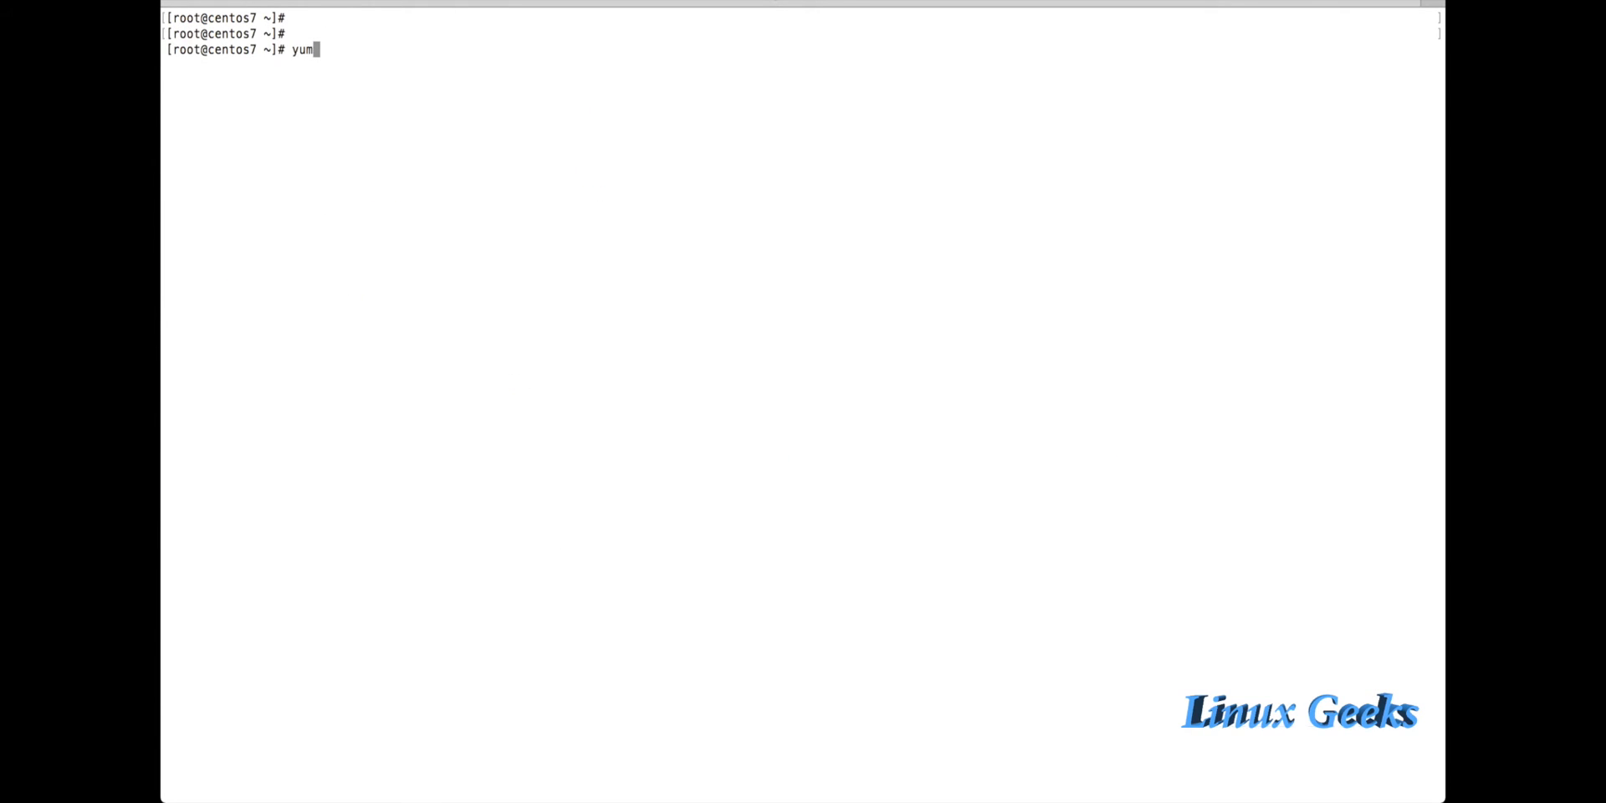
Step: Run yum clean all then yum repolist, showing local_repo local_centos7 with 9363 packages
{"action": "type", "text": " clean all"}
{"action": "key", "text": "Return"}
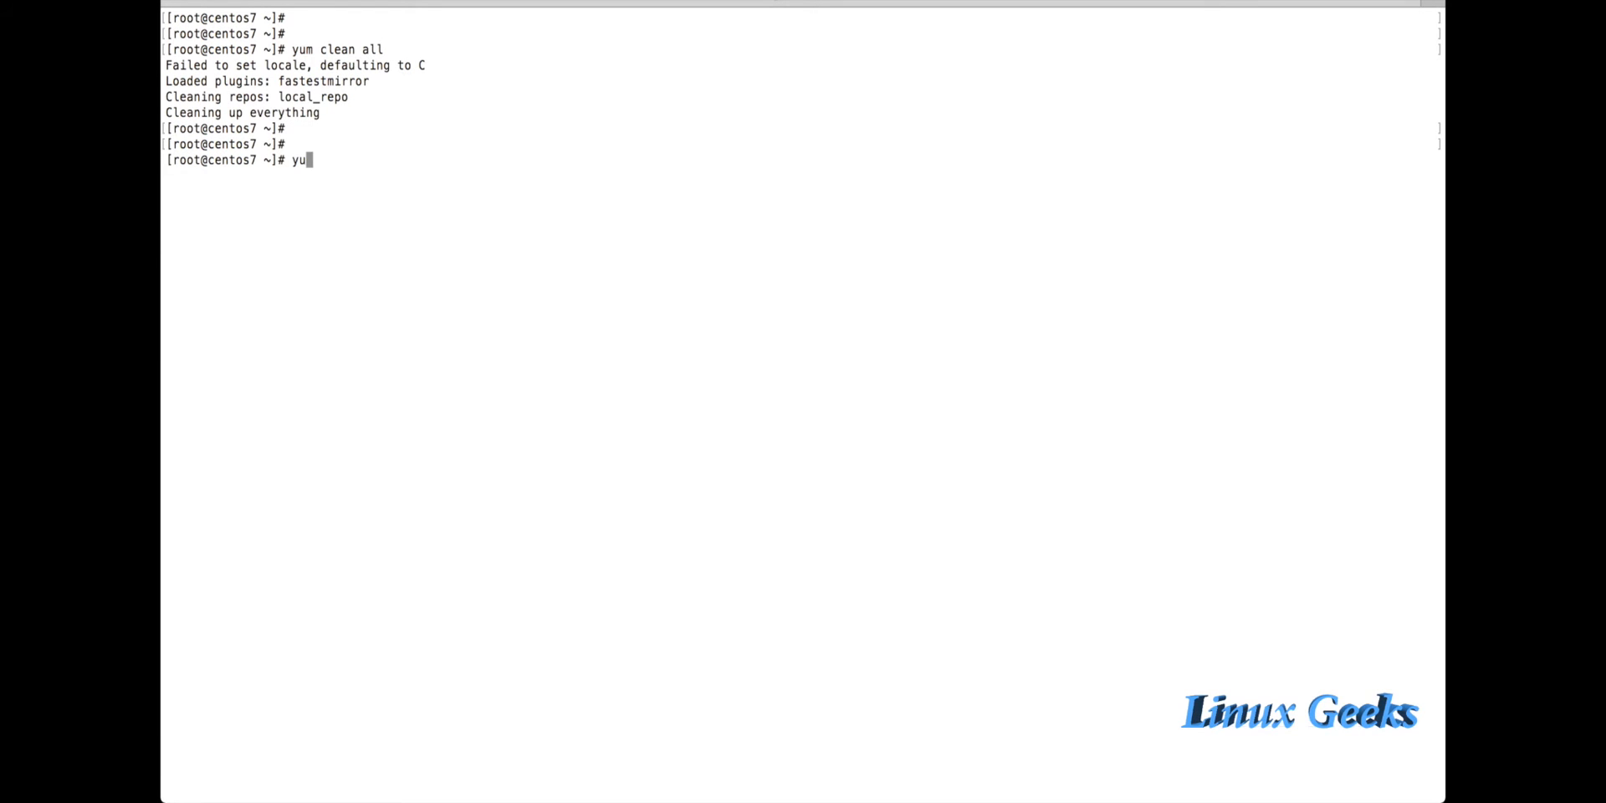
{"action": "type", "text": "m repolis"}
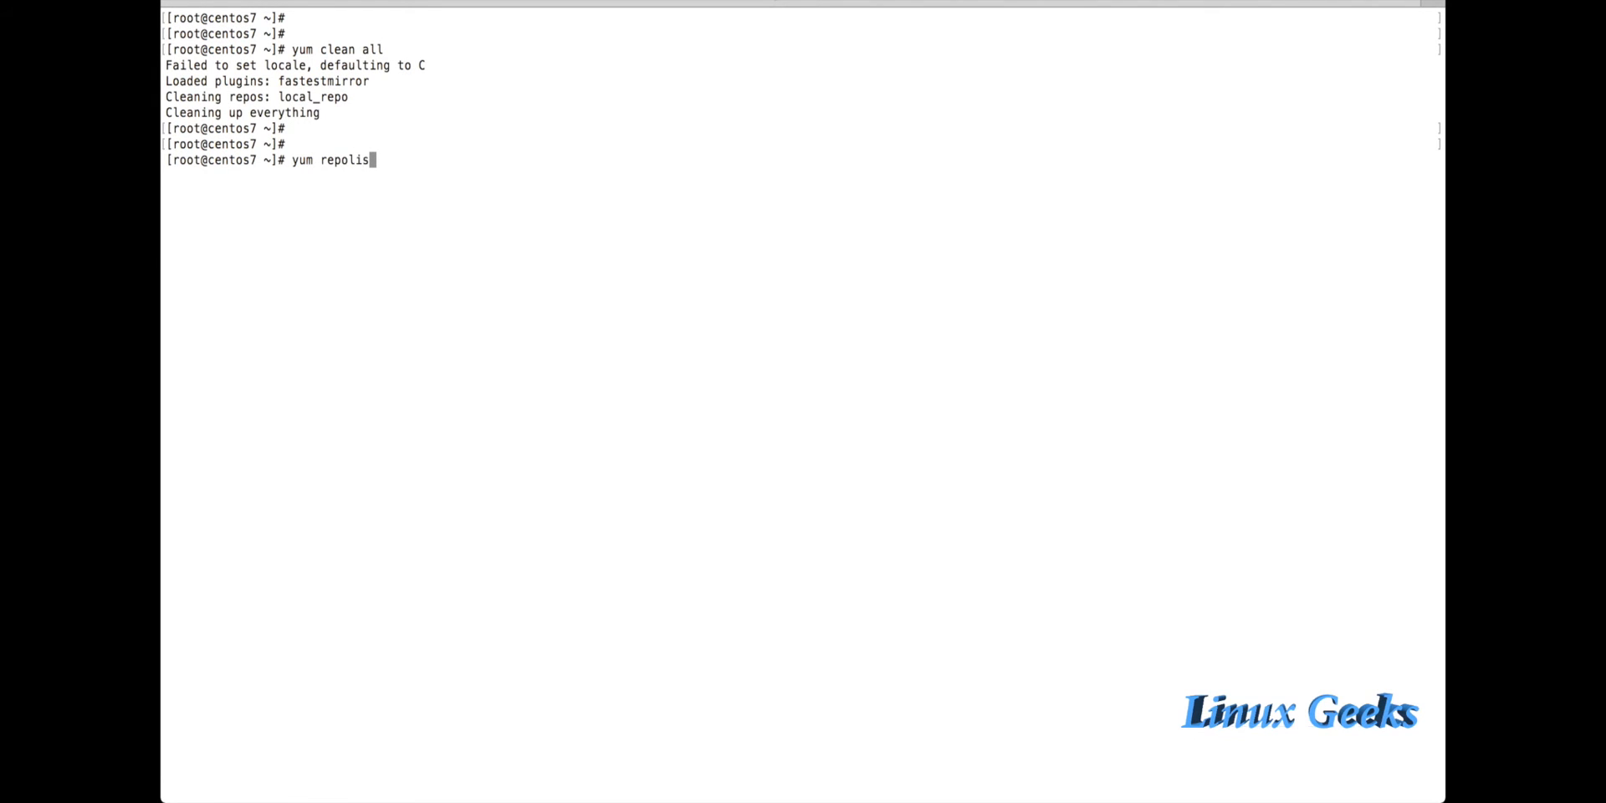
{"action": "type", "text": "t"}
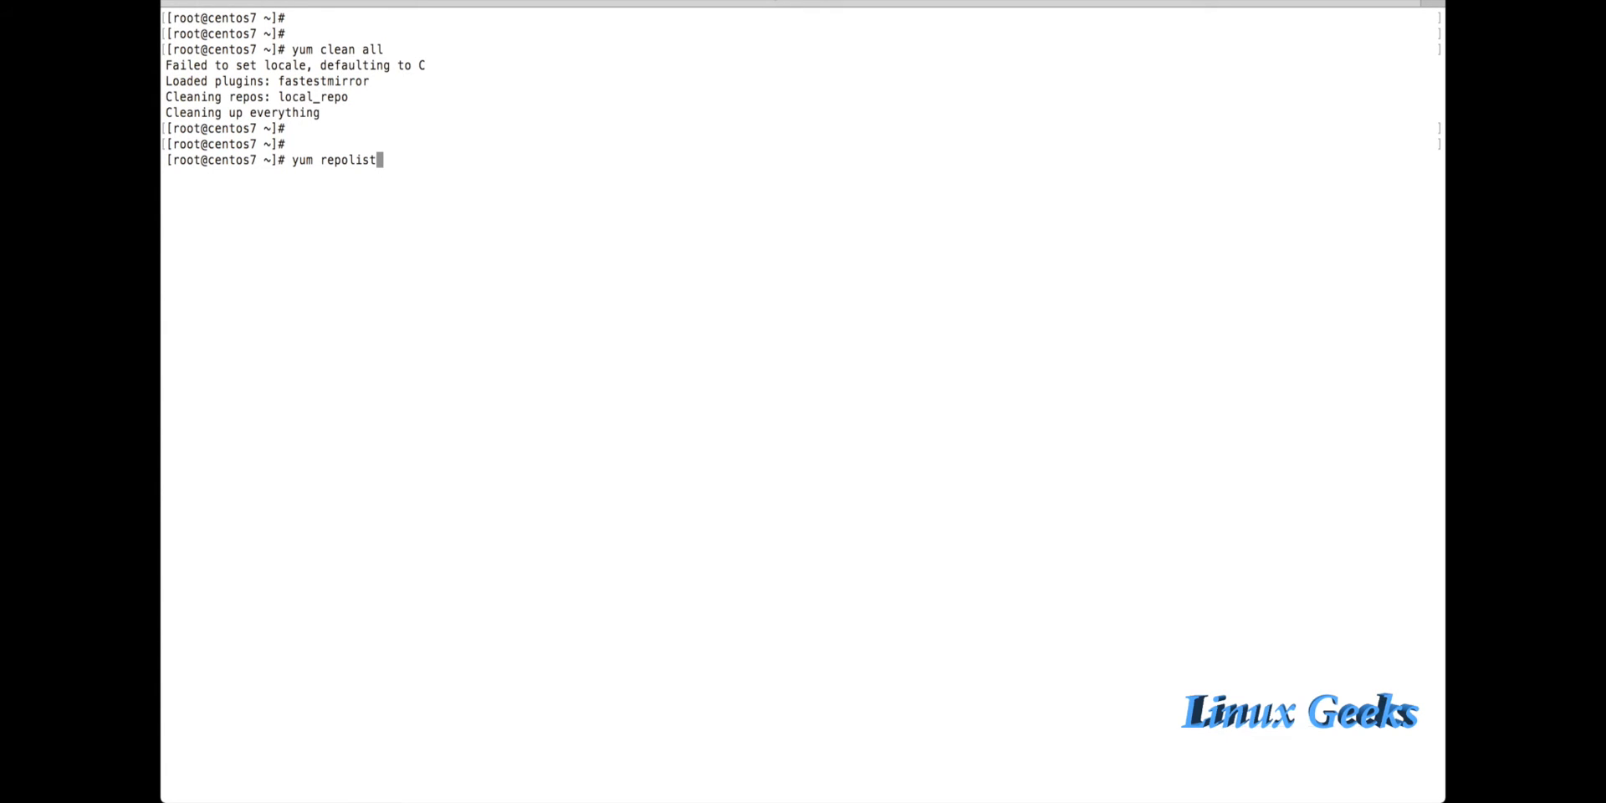
{"action": "key", "text": "Return"}
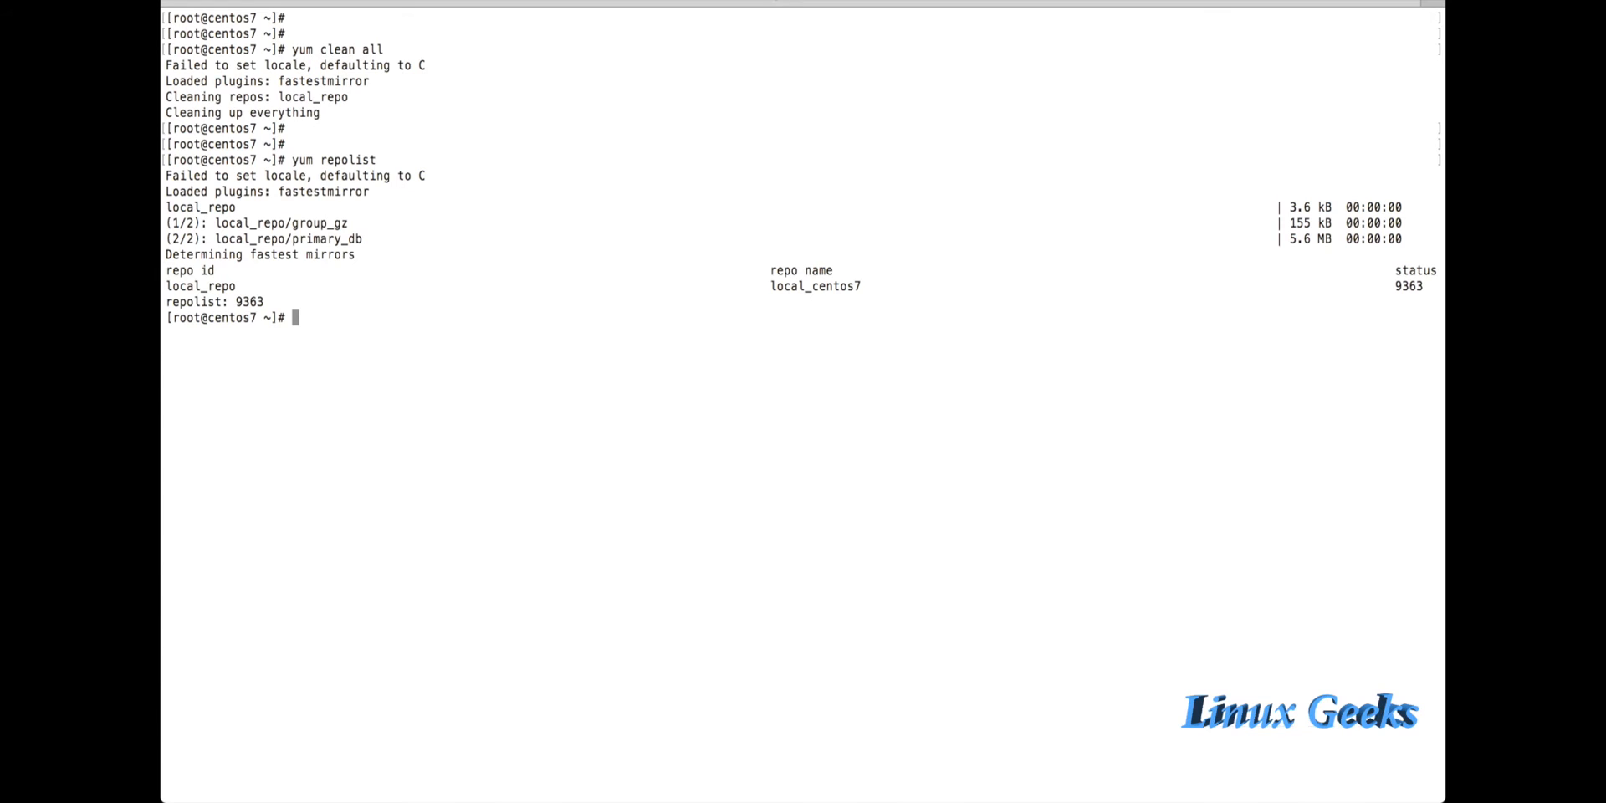
{"action": "double_click", "coordinate": [814, 286]}
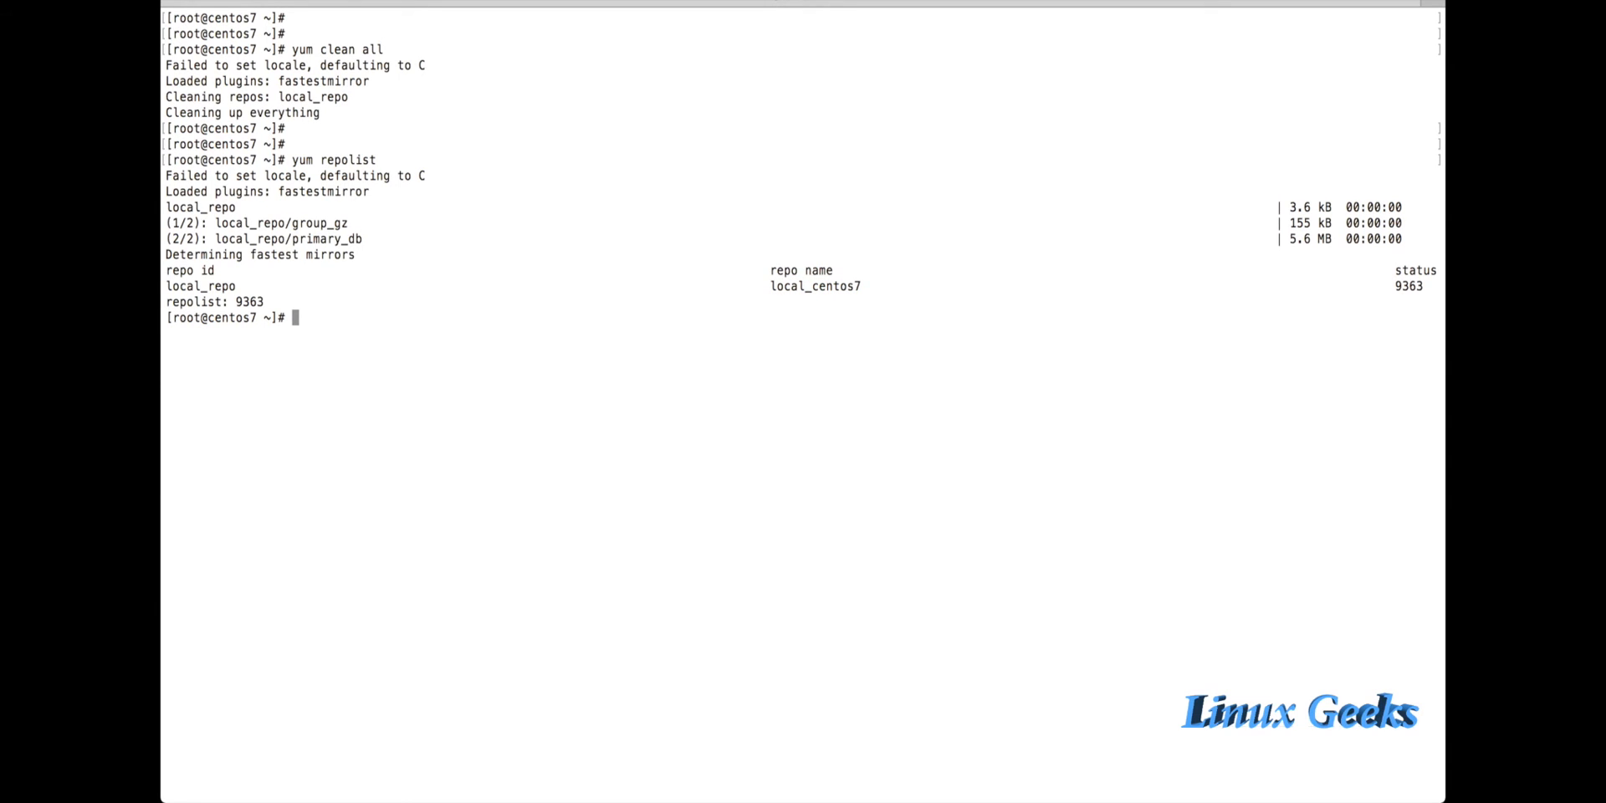
Step: Abandon a yum install ip command and clear the terminal screen
{"action": "type", "text": "yum"}
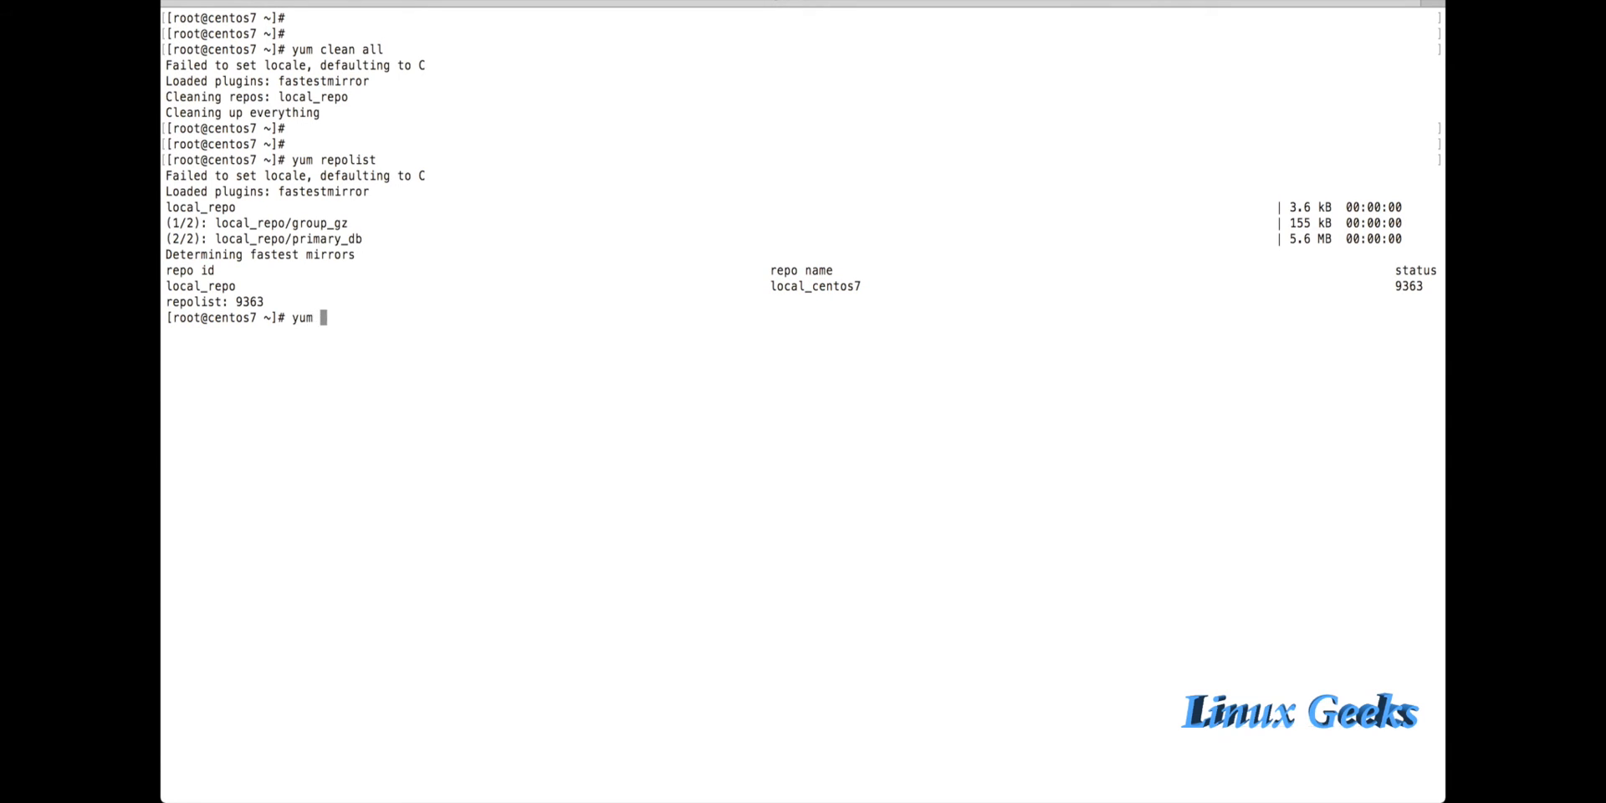
{"action": "type", "text": "install ip"}
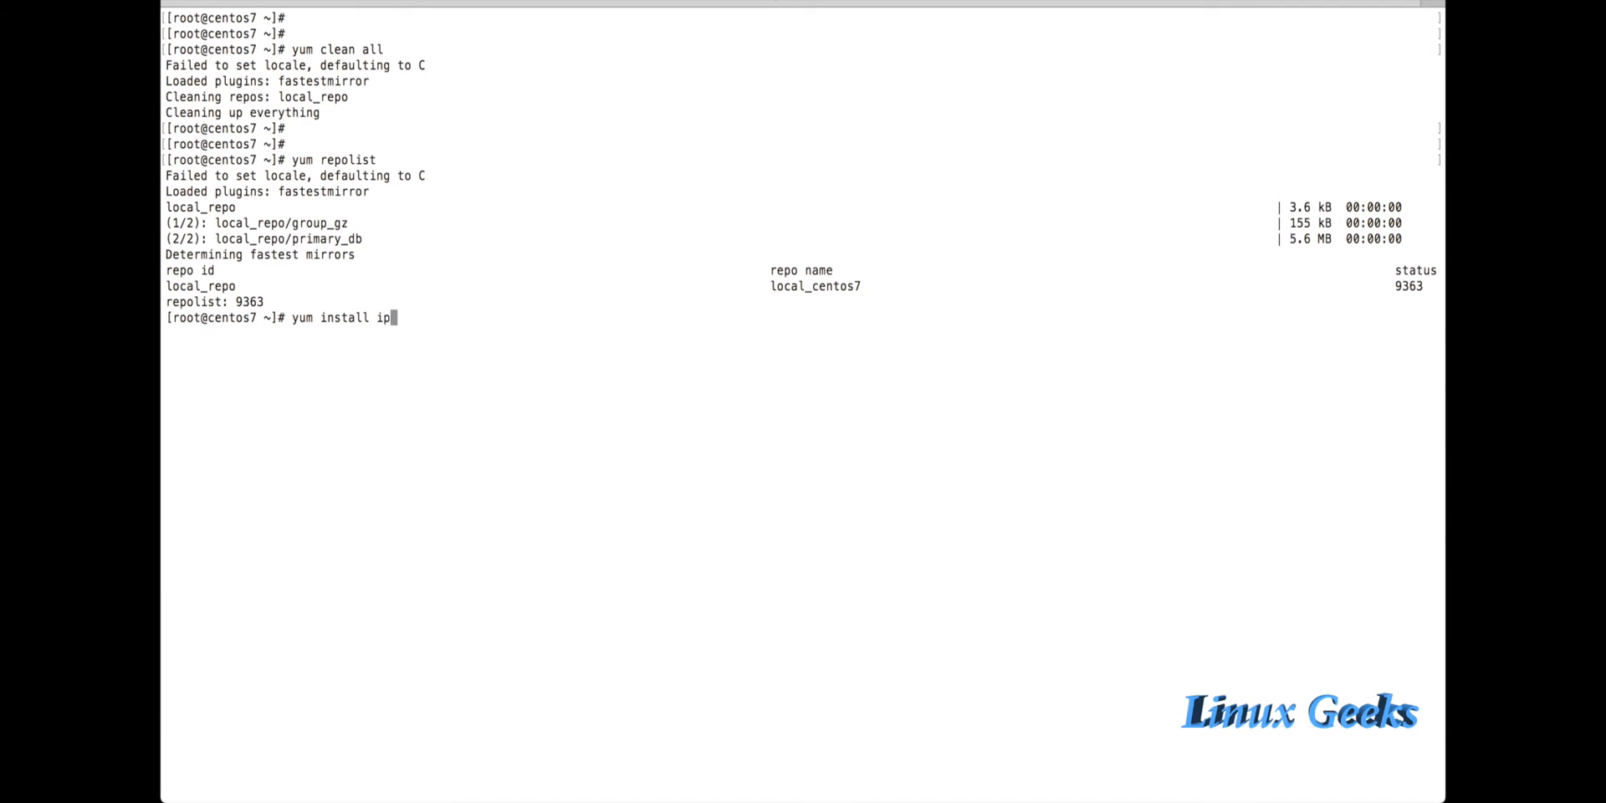
{"action": "key", "text": "Return"}
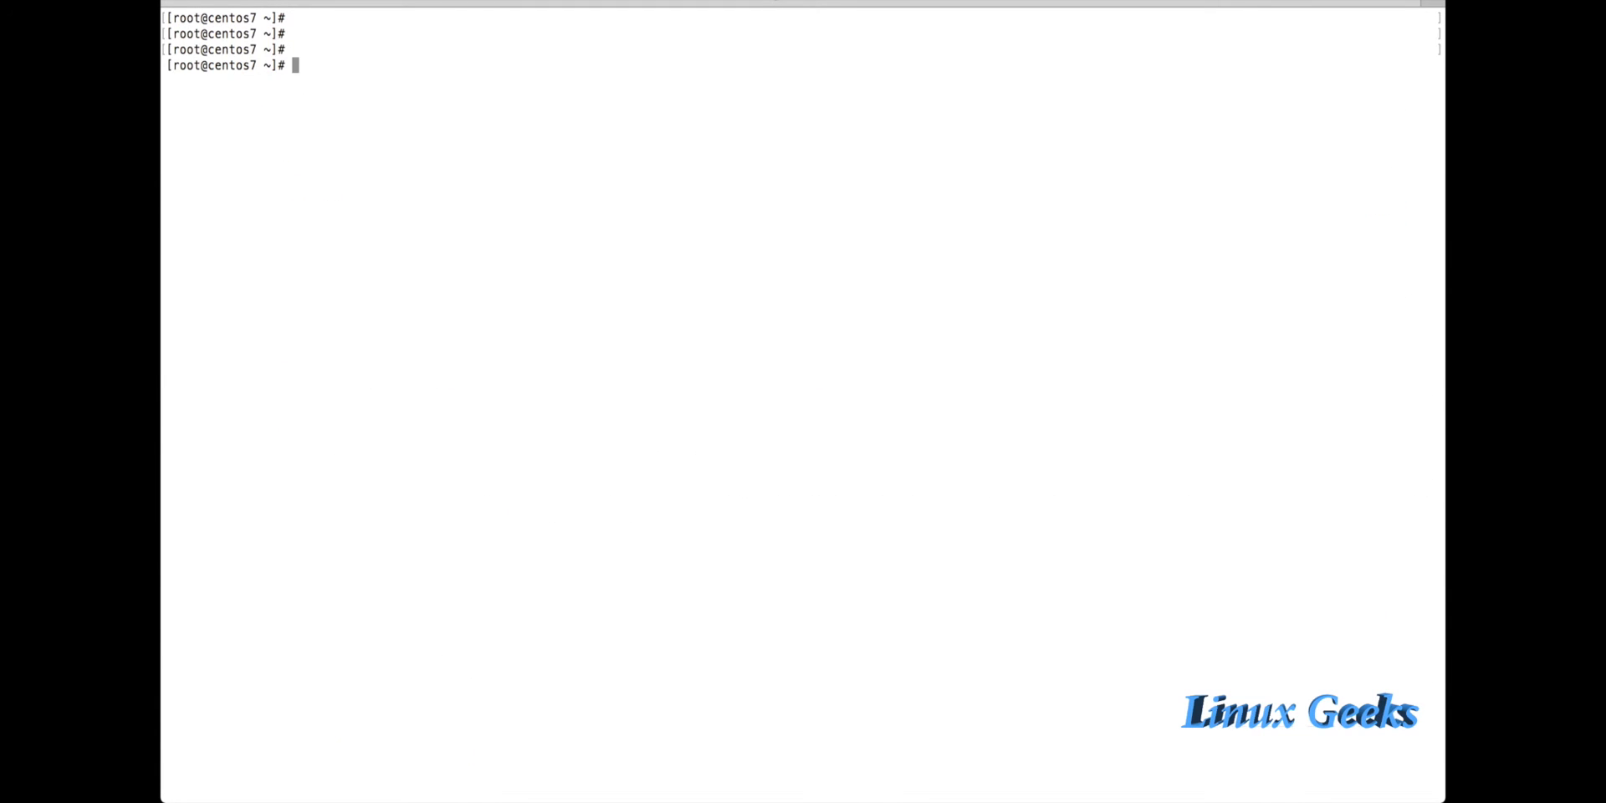
Step: Run yum install firefox and answer y so it installs from local_repo
{"action": "type", "text": "yum install firefox"}
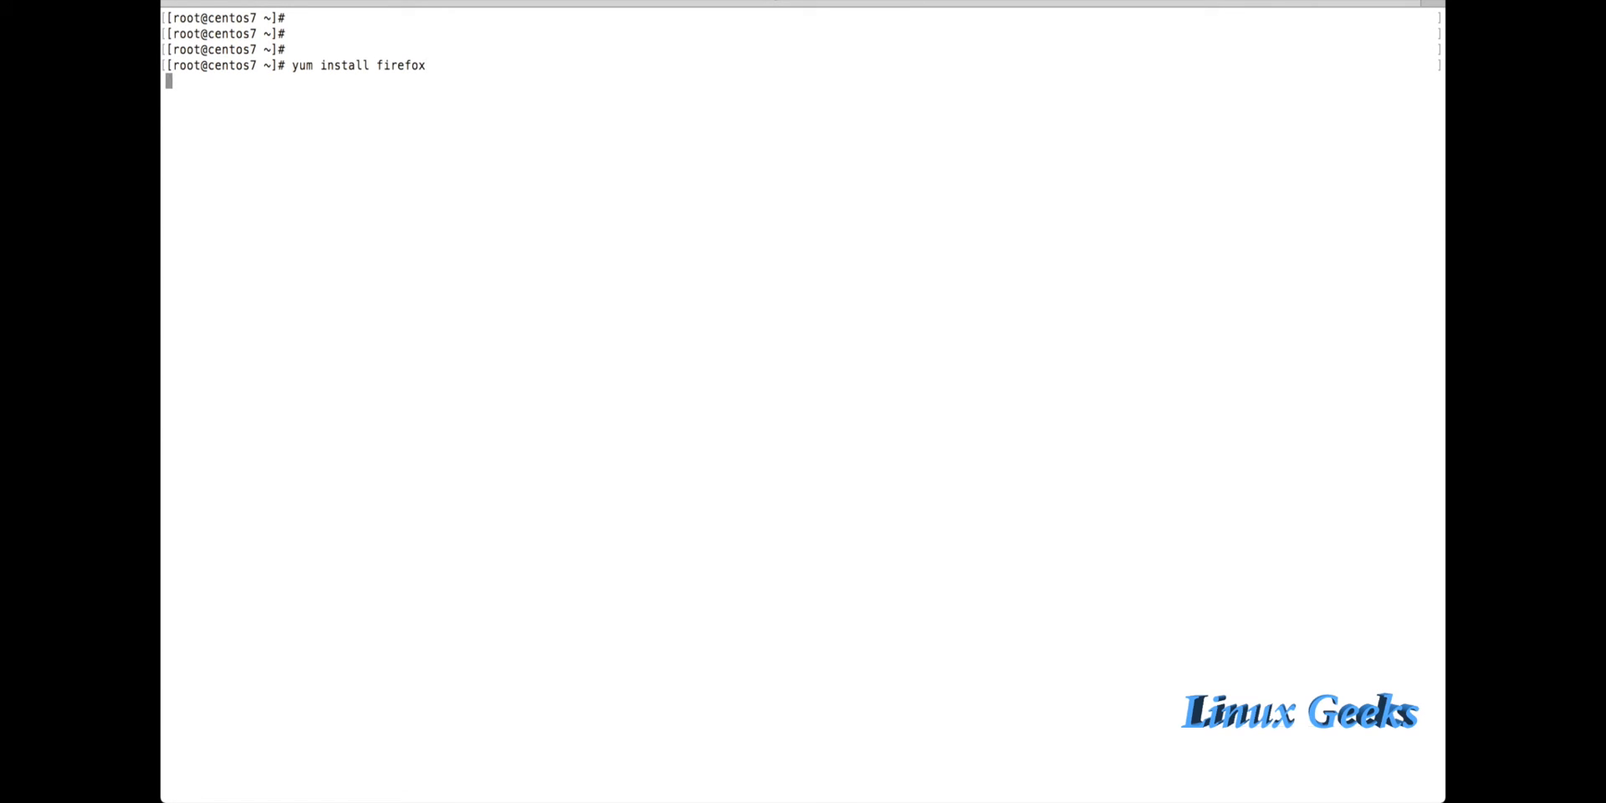
{"action": "key", "text": "Return"}
{"action": "type", "text": "y"}
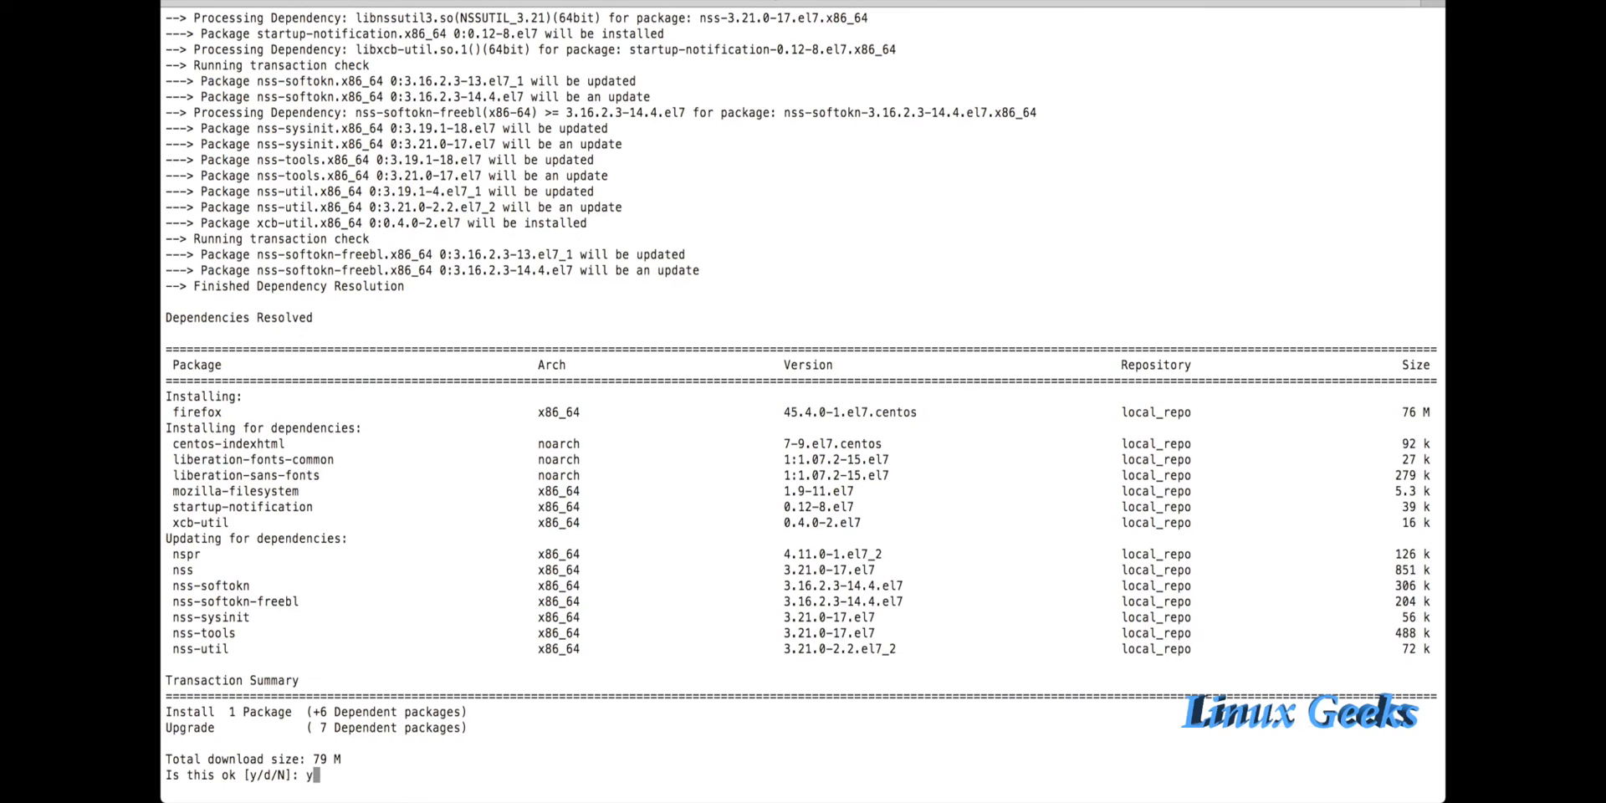
{"action": "key", "text": "Return"}
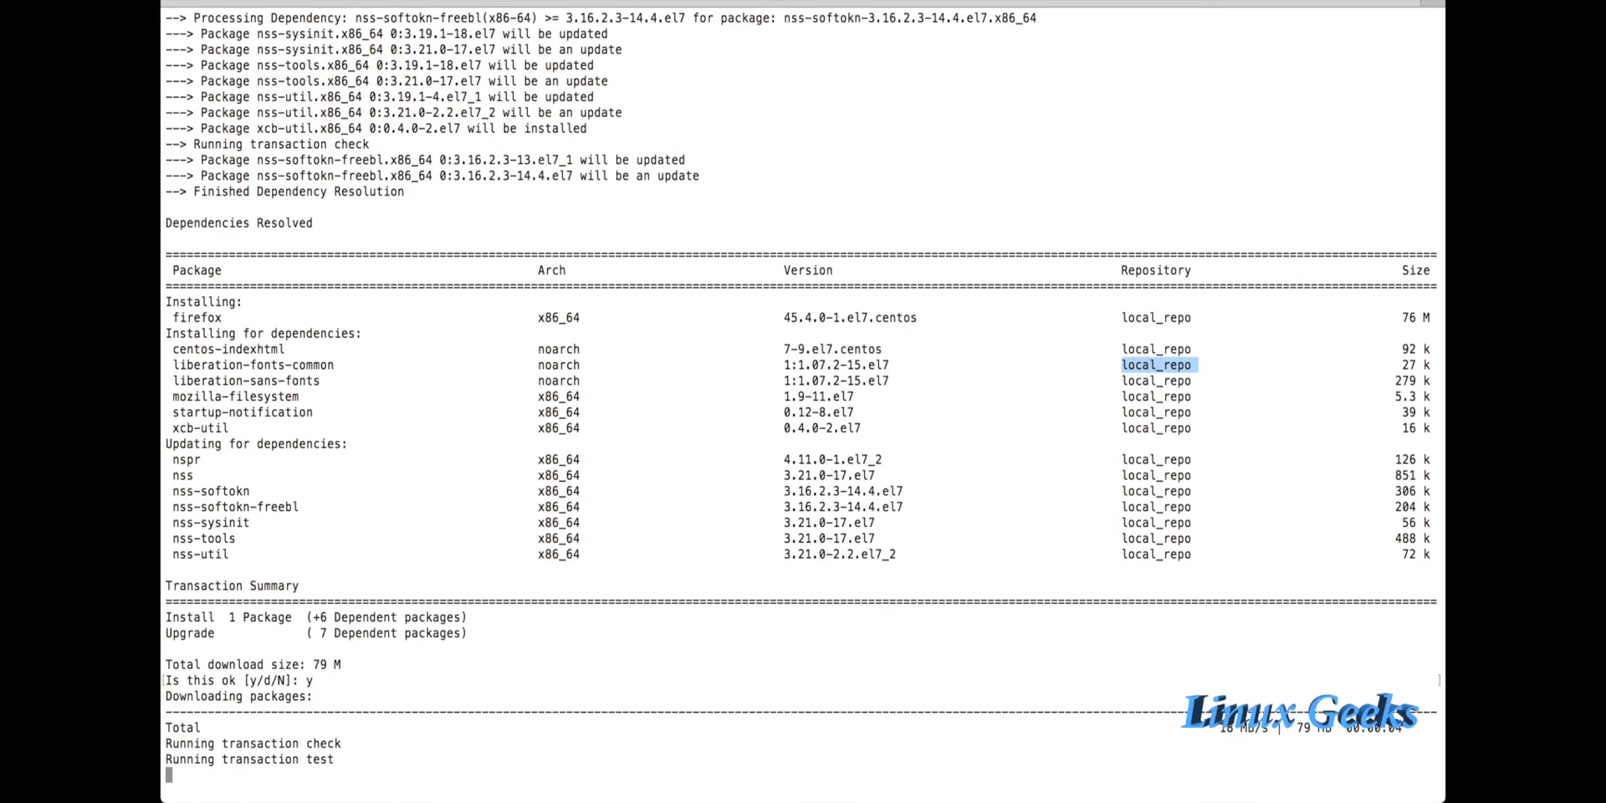
{"action": "scroll", "scroll_direction": "down", "scroll_amount": 3}
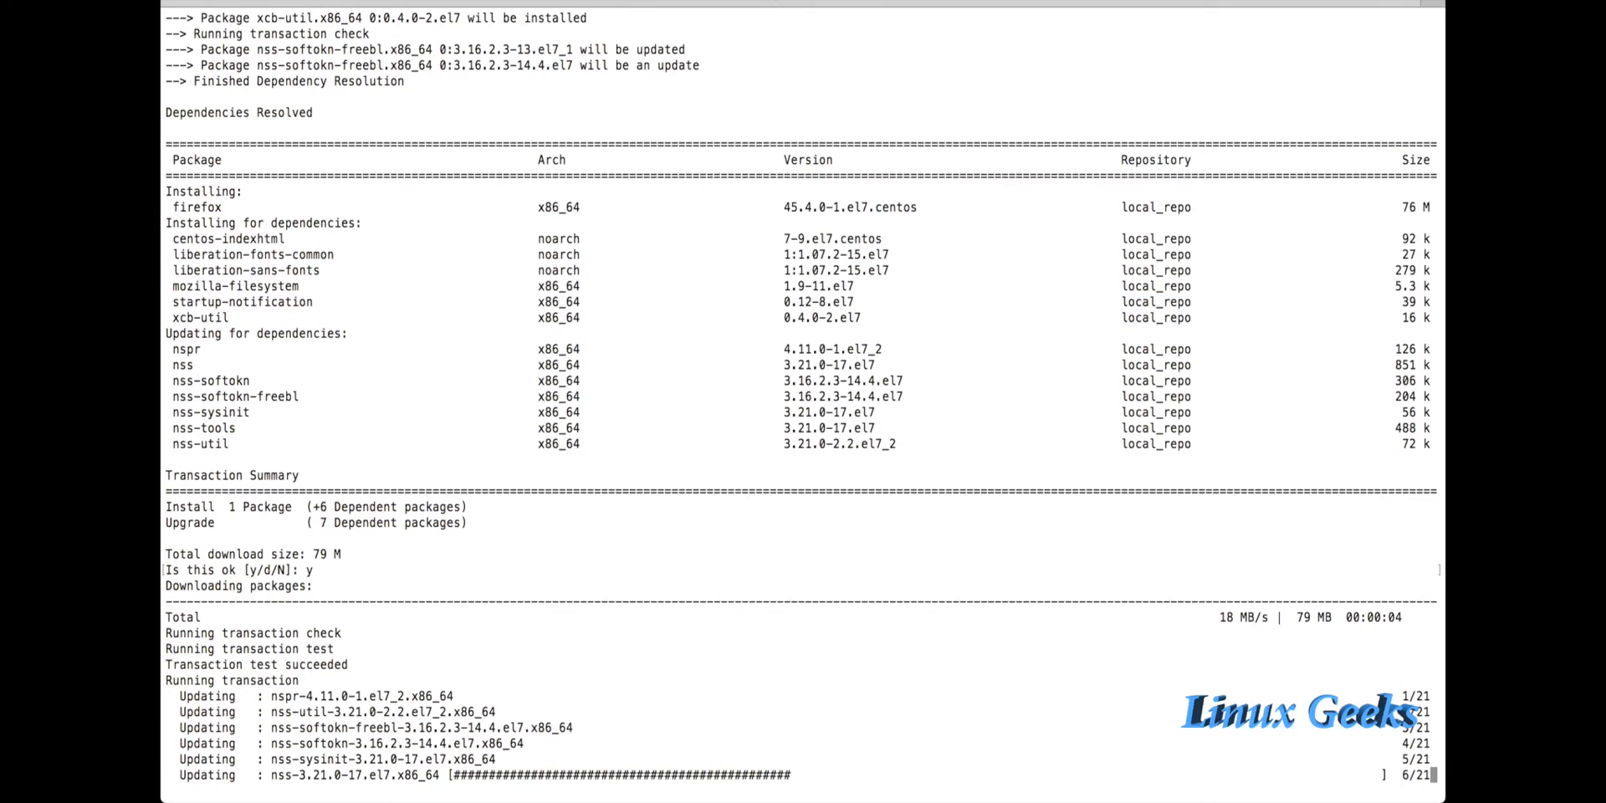
{"action": "scroll", "scroll_direction": "down", "scroll_amount": 3}
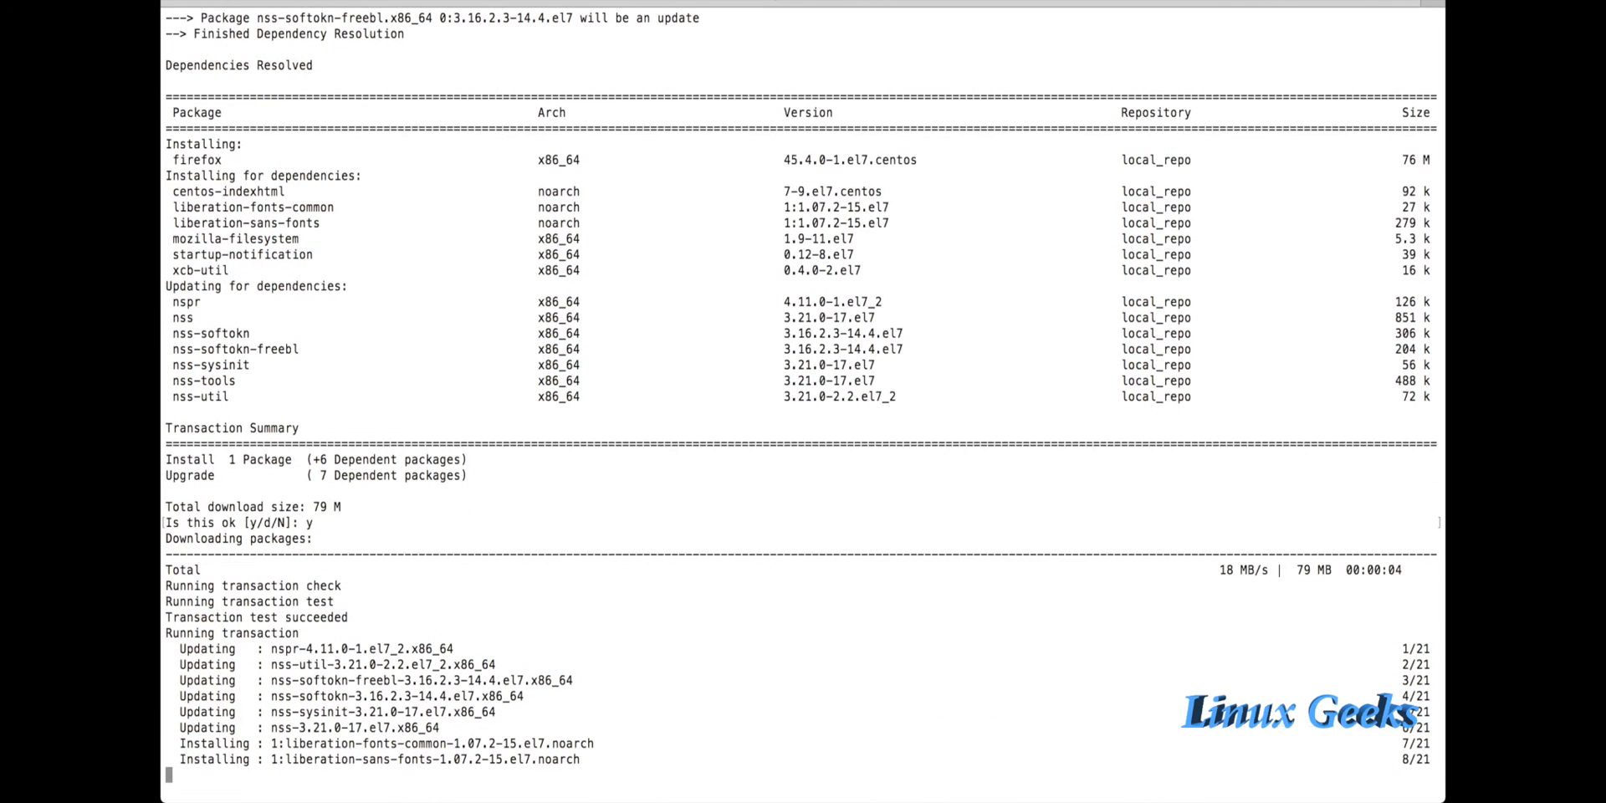
{"action": "scroll", "scroll_direction": "down", "scroll_amount": 3}
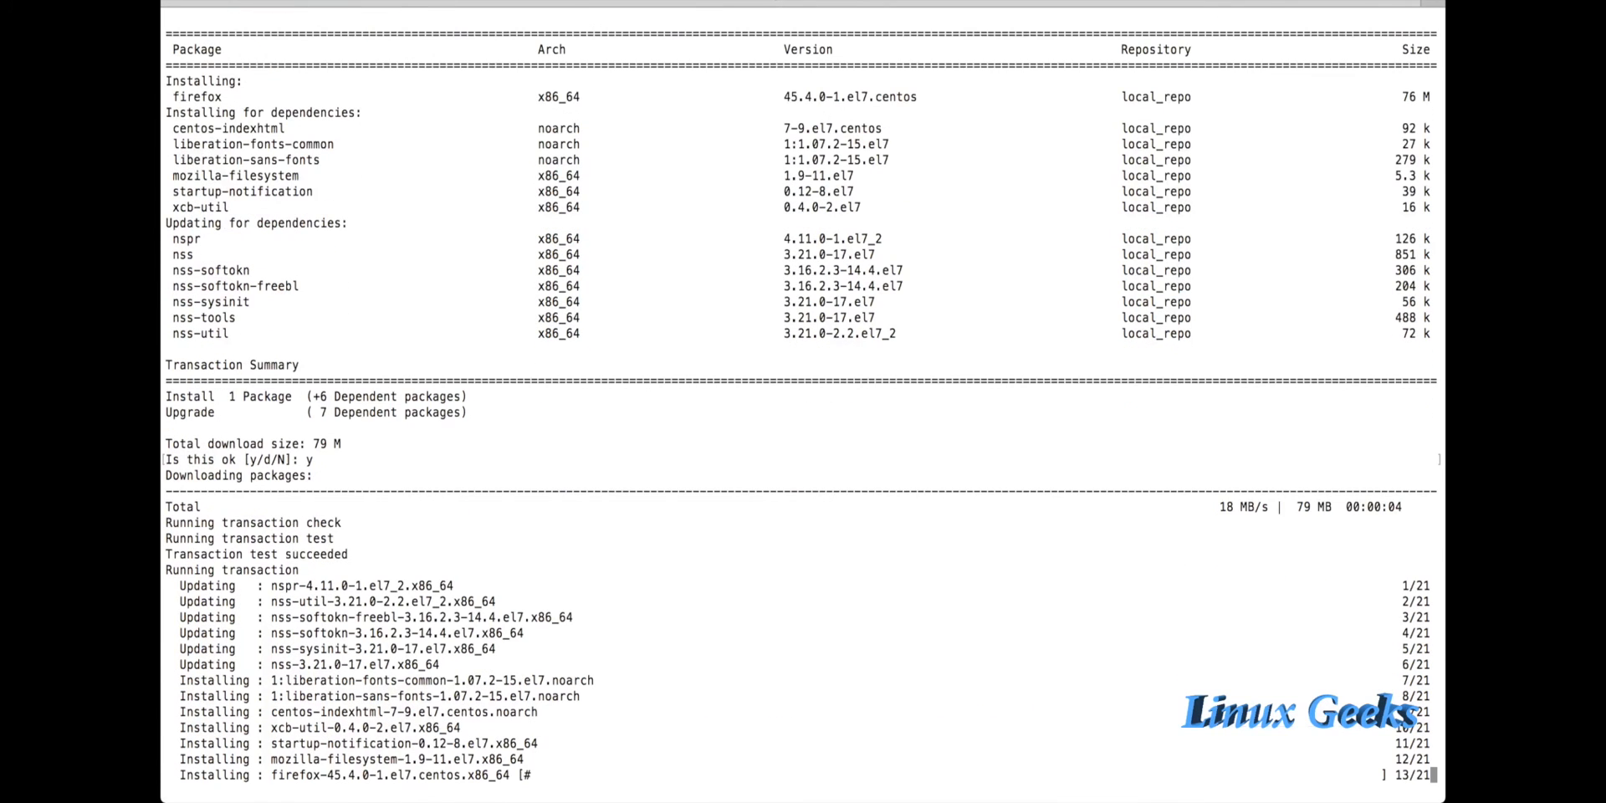